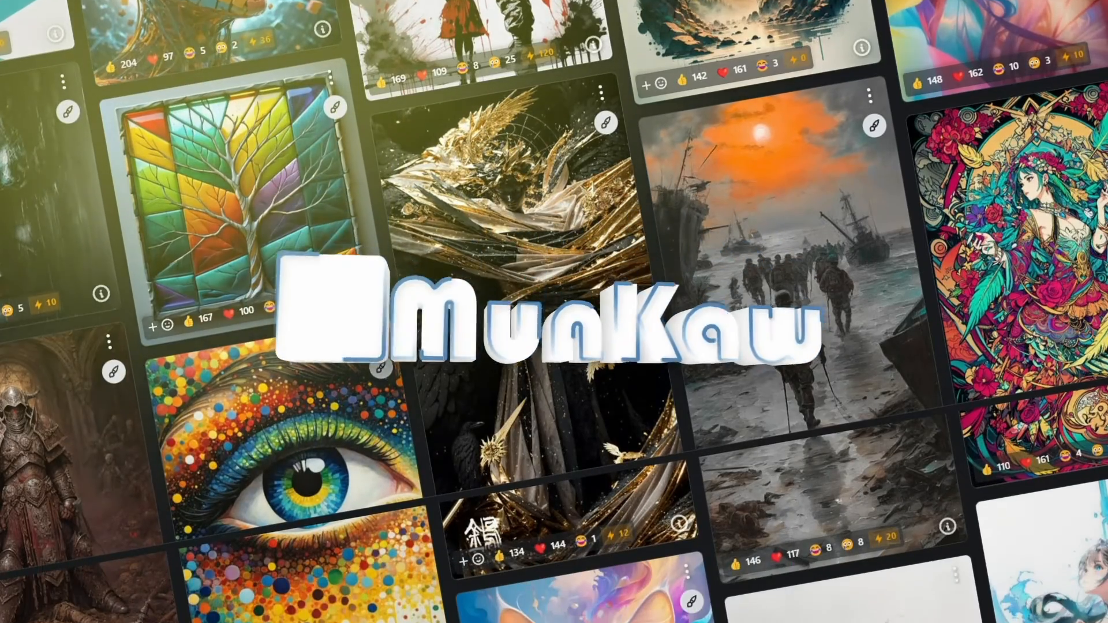
- Scroll through the loaded 30-08-2024 Flux upscale workflow to reach the straw-hat portrait results
scroll("down", 3)
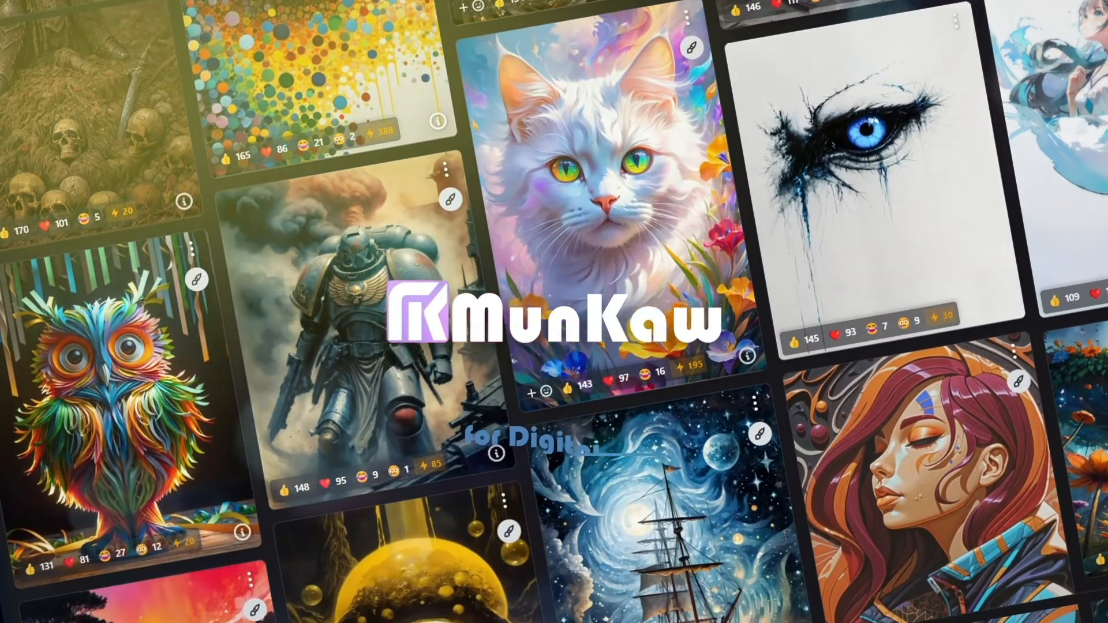
scroll("down", 3)
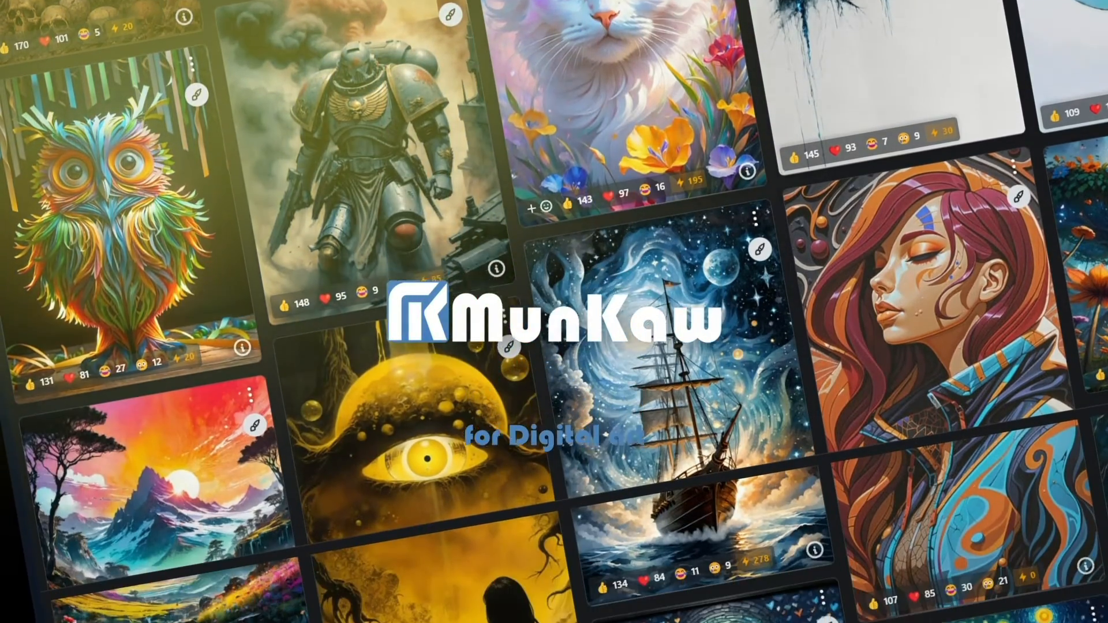
scroll("down", 3)
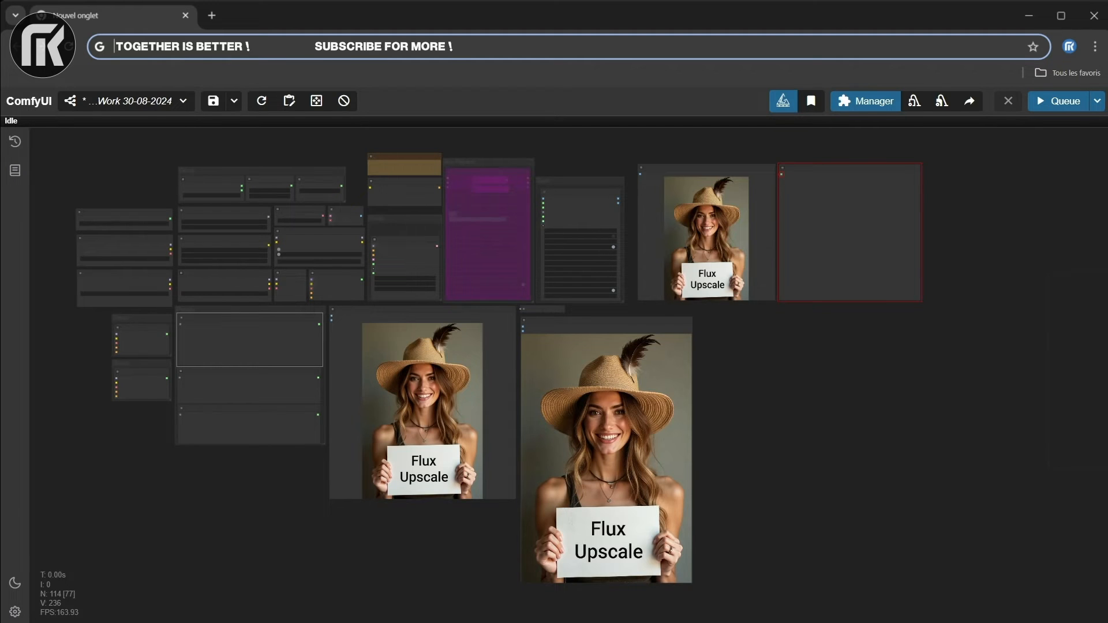
mouse_move(308, 208)
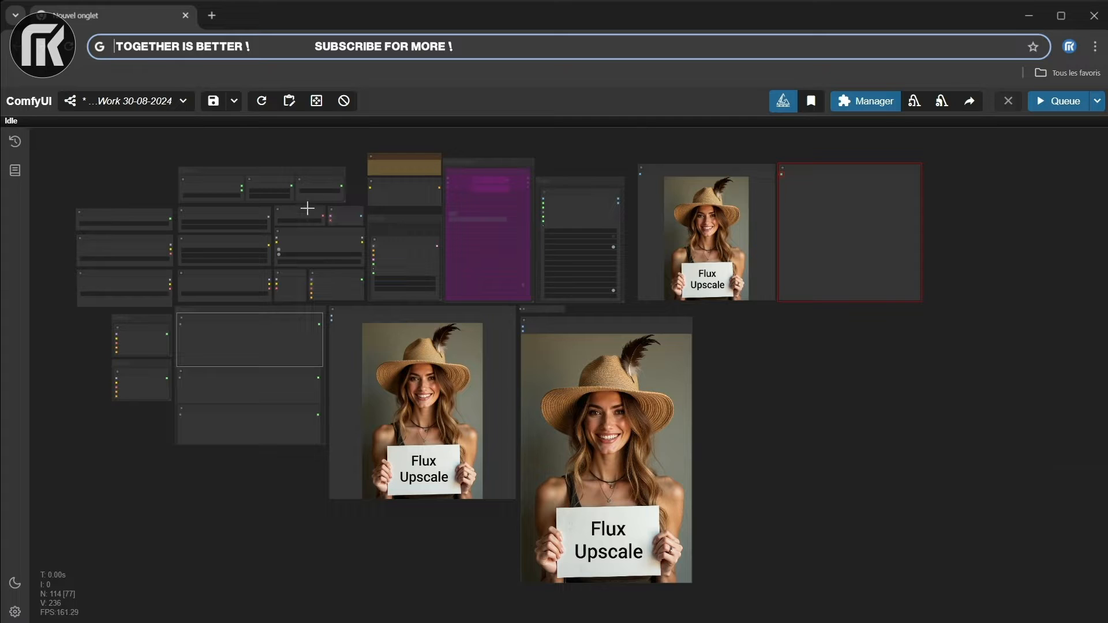
mouse_move(592, 438)
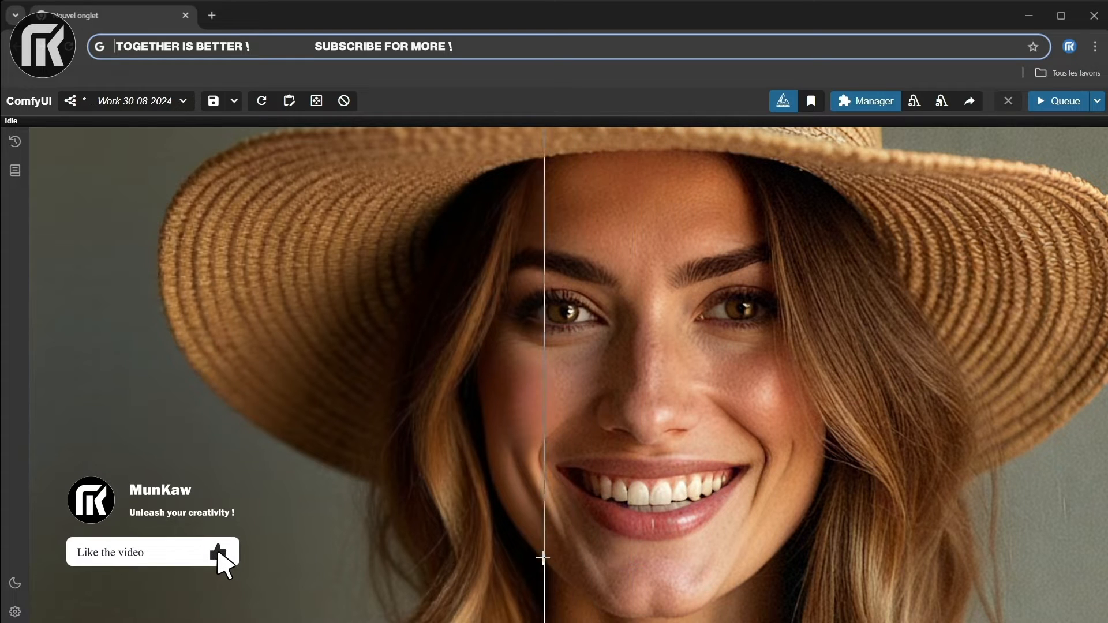
- Slide the Image Comparer split back and forth across the face and eyes to judge sharpness
left_click_drag(543, 559, 717, 575)
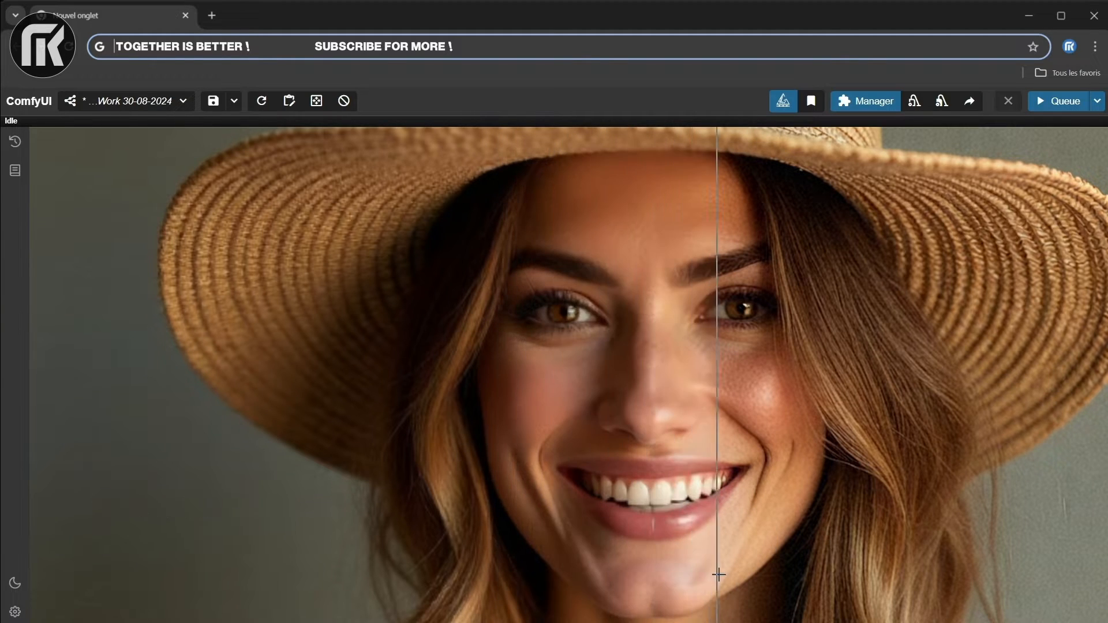
left_click_drag(716, 575, 503, 565)
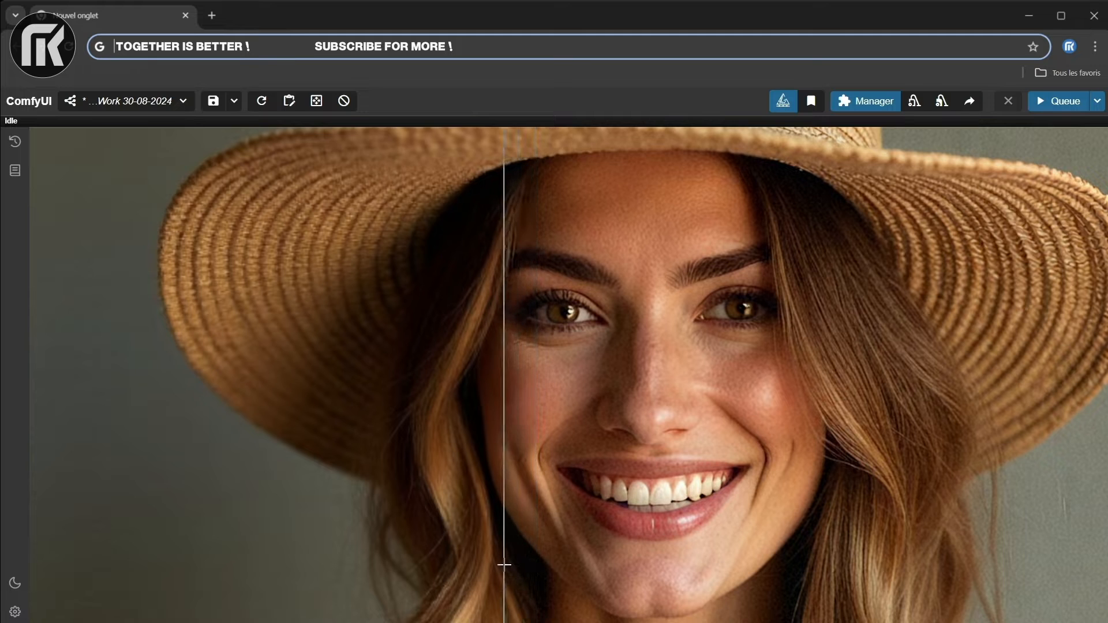
left_click_drag(504, 566, 599, 587)
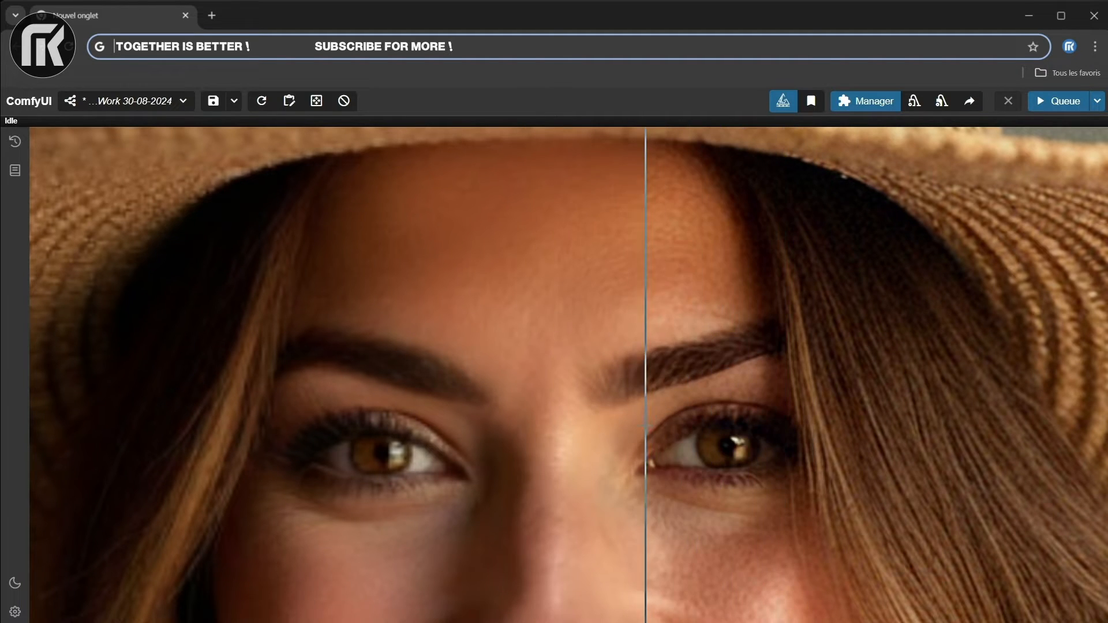
left_click_drag(646, 400, 430, 400)
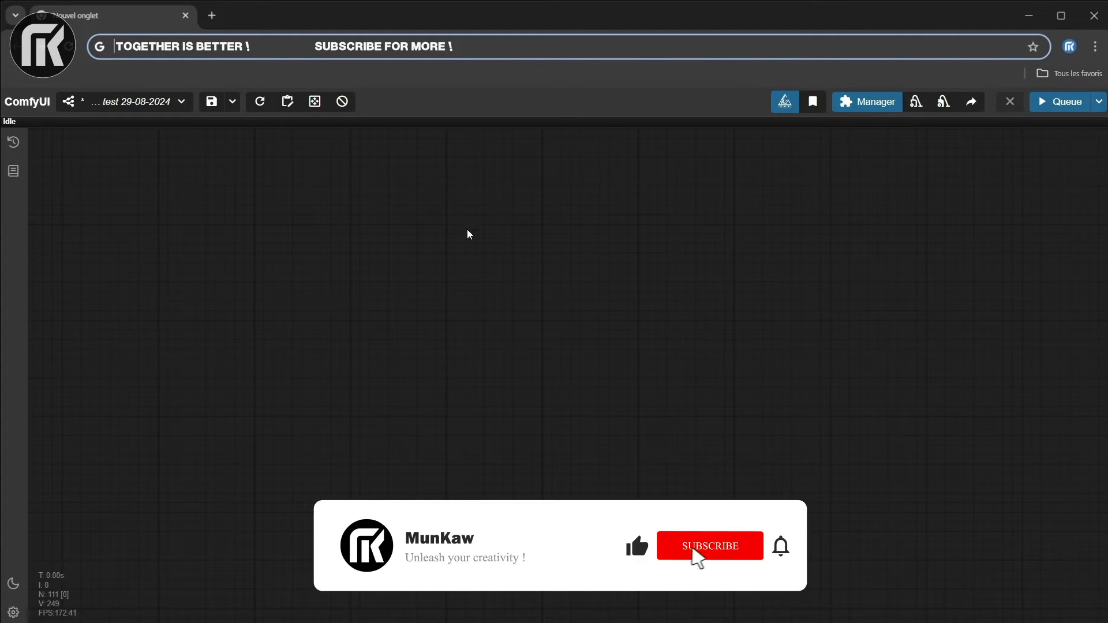
left_click(710, 547)
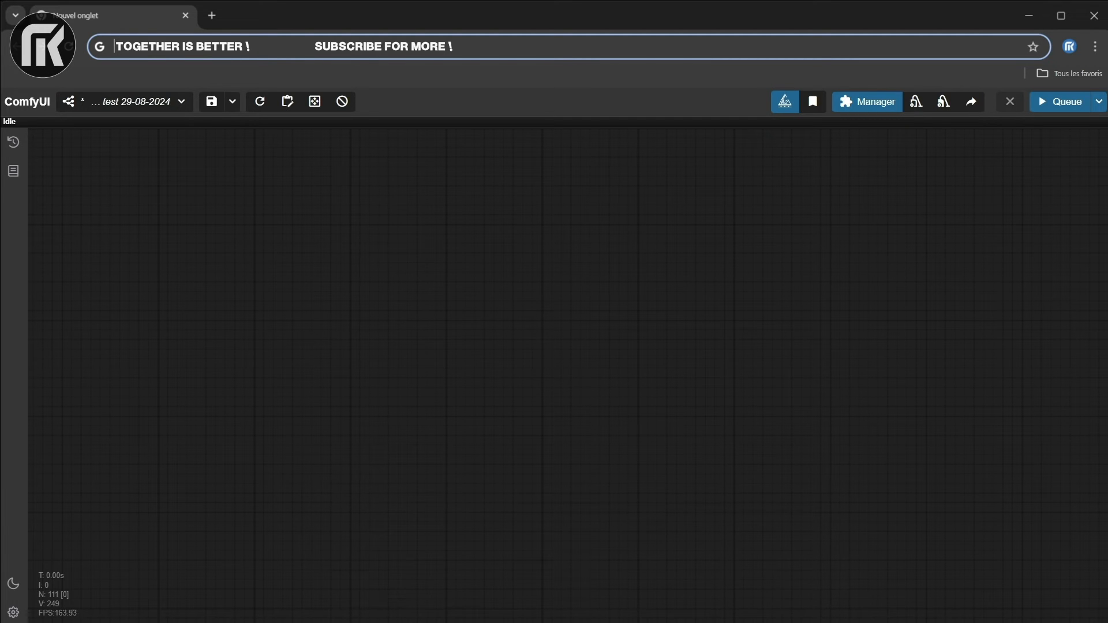
mouse_move(894, 244)
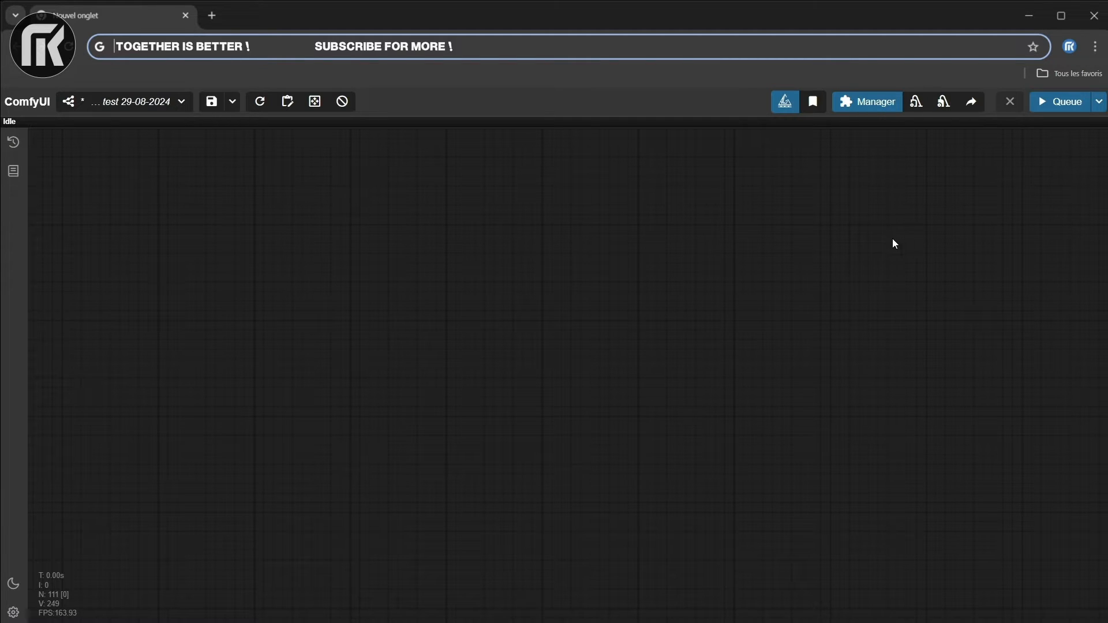
mouse_move(960, 272)
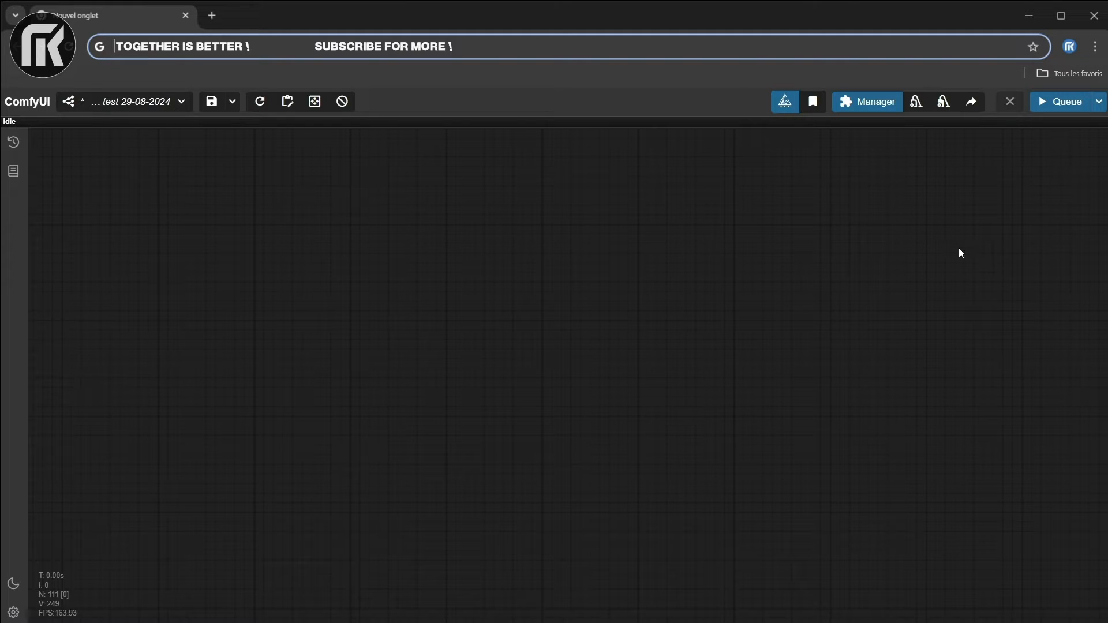
mouse_move(994, 216)
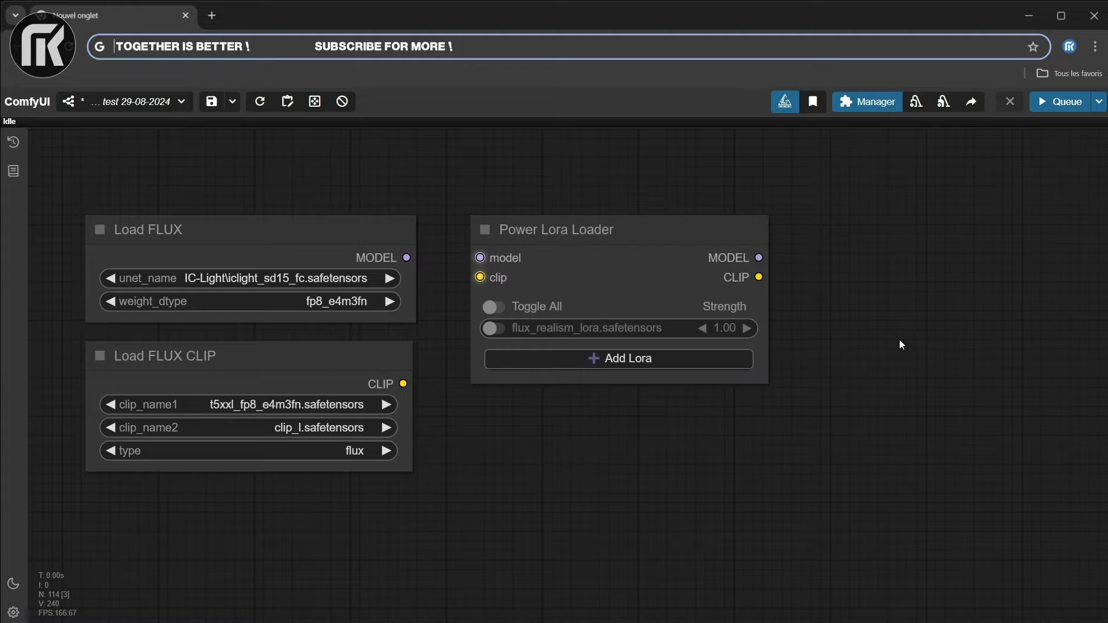
mouse_move(942, 318)
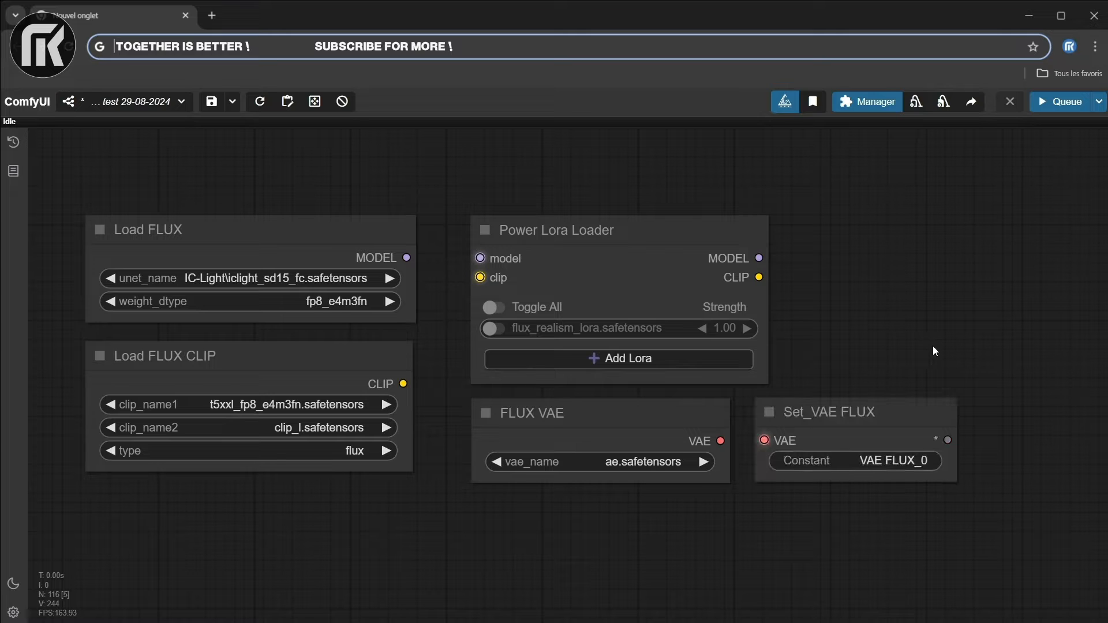
mouse_move(1062, 303)
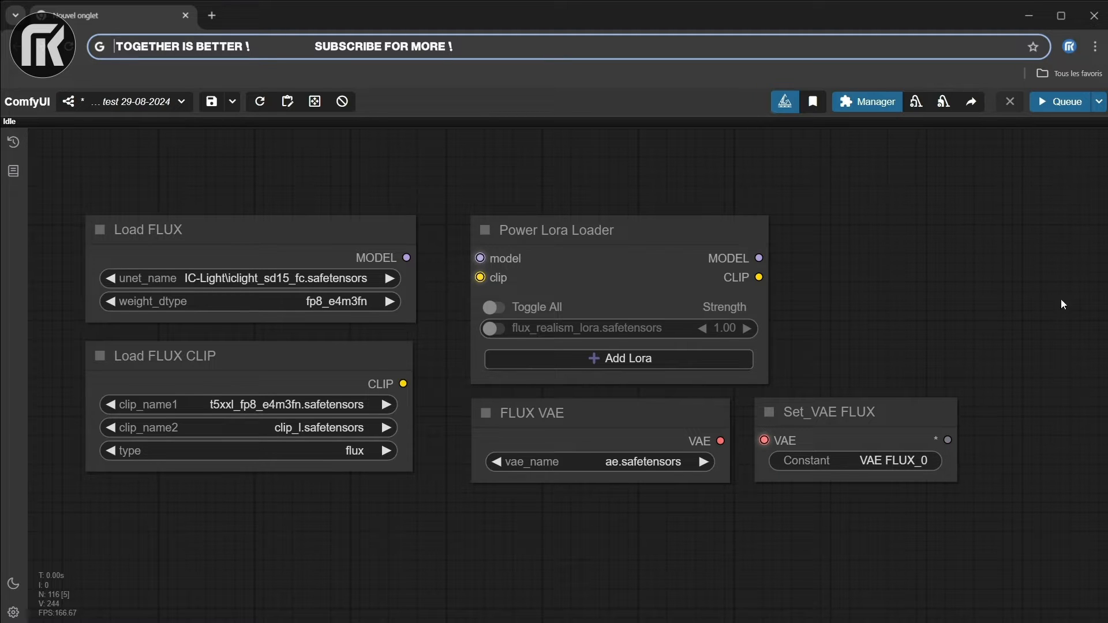
- Wire Flux MODEL and CLIP into the Power Lora Loader and the Flux VAE into Set_VAE FLUX
left_click_drag(406, 257, 480, 257)
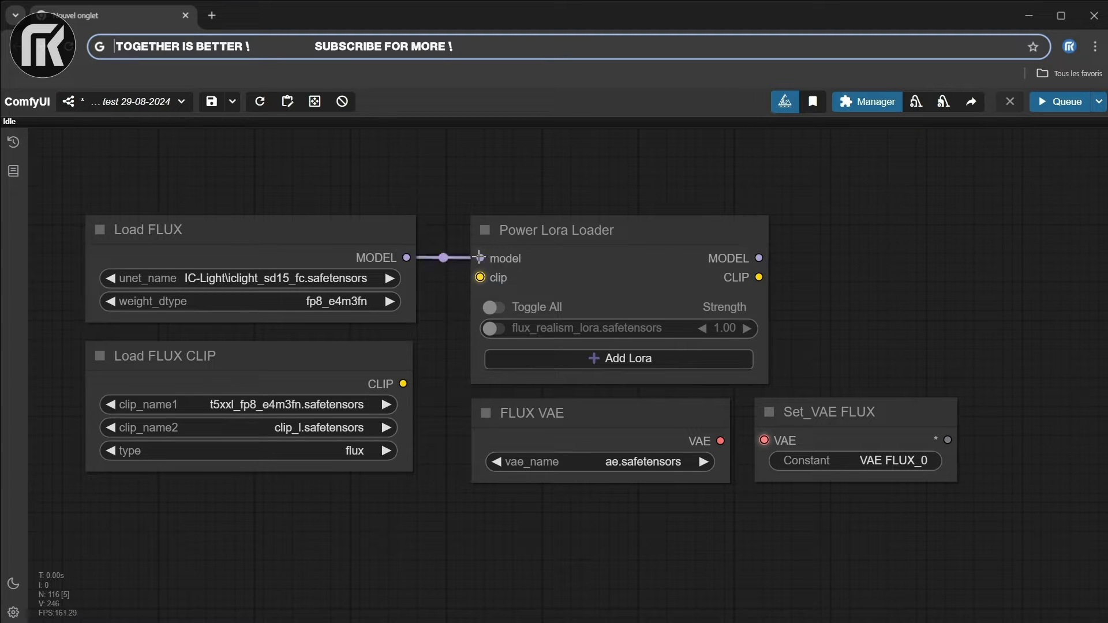
left_click_drag(403, 383, 480, 277)
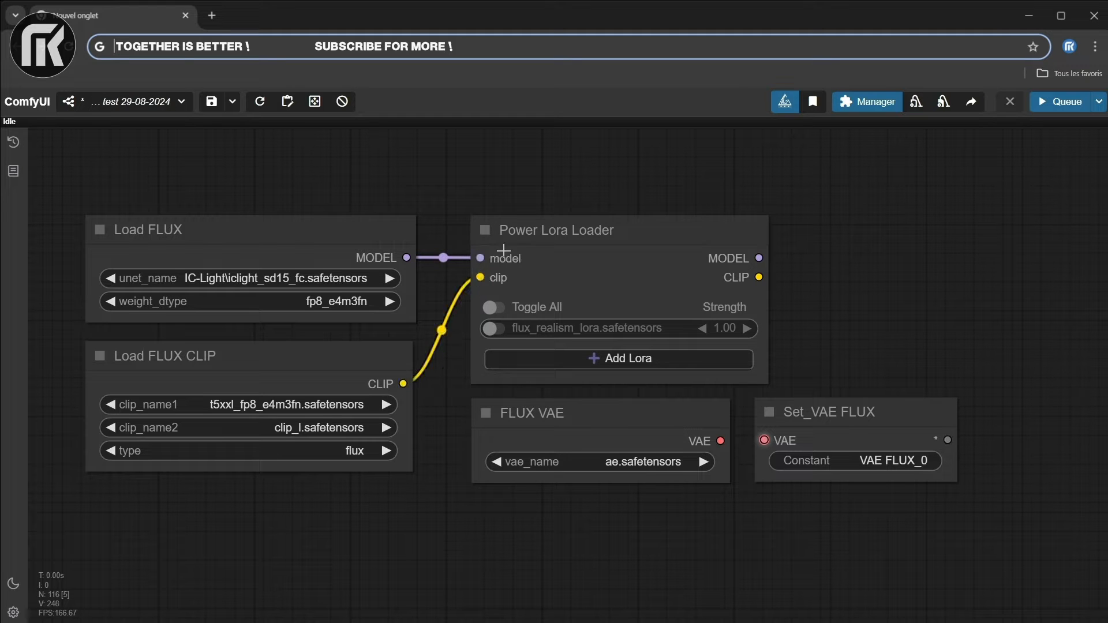
mouse_move(713, 450)
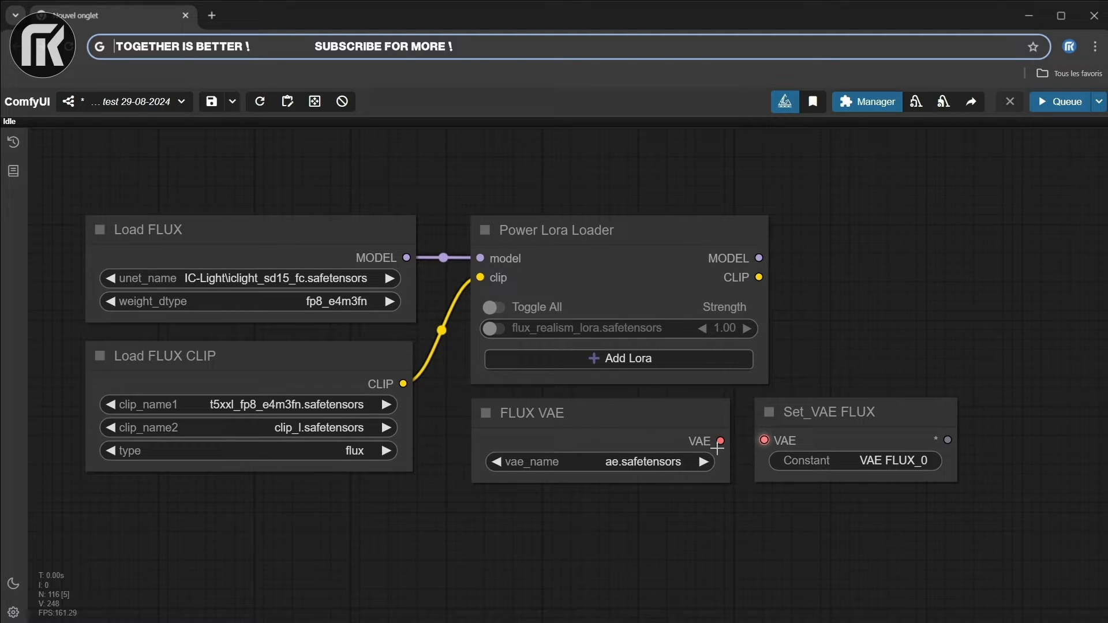
left_click_drag(720, 440, 763, 439)
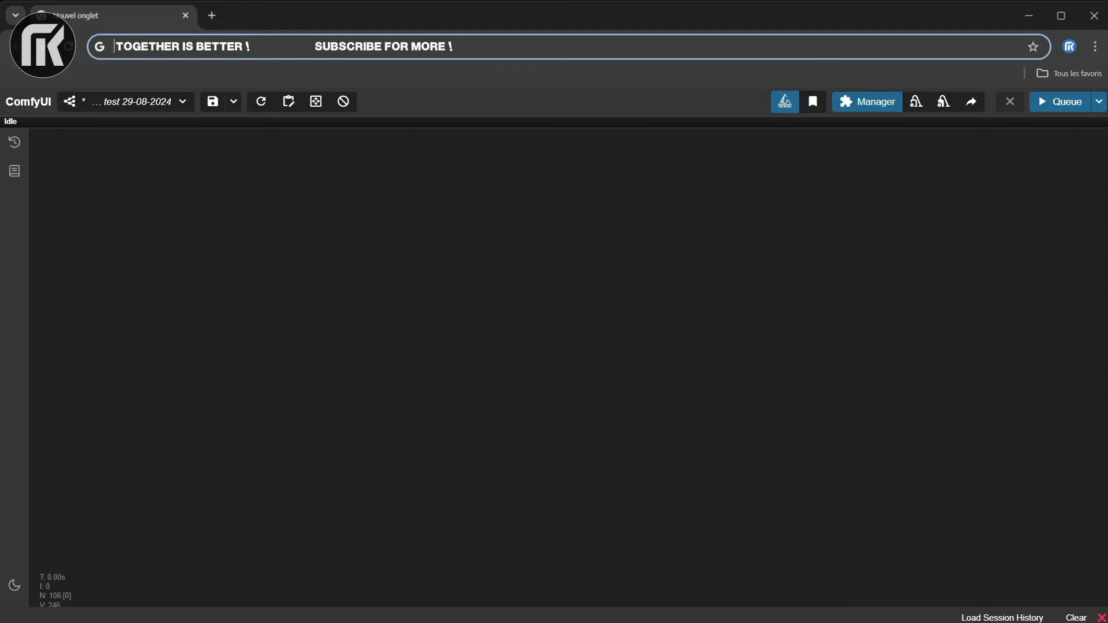
mouse_move(528, 237)
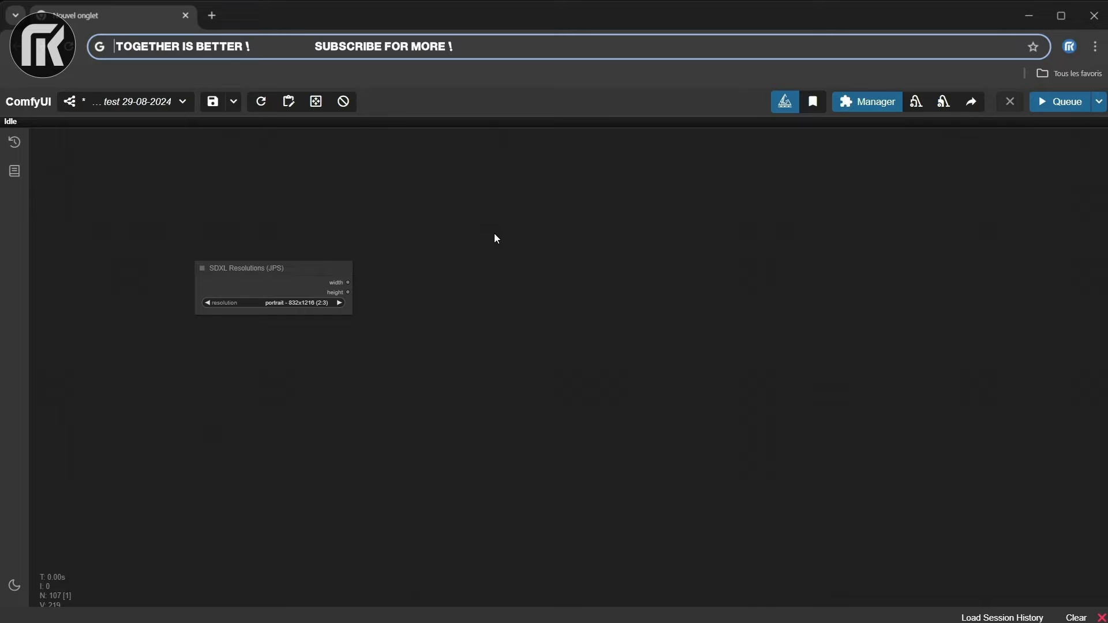
- Place the SDXL Resolutions node and send its width and height into Set_W and Set_H
left_click(495, 239)
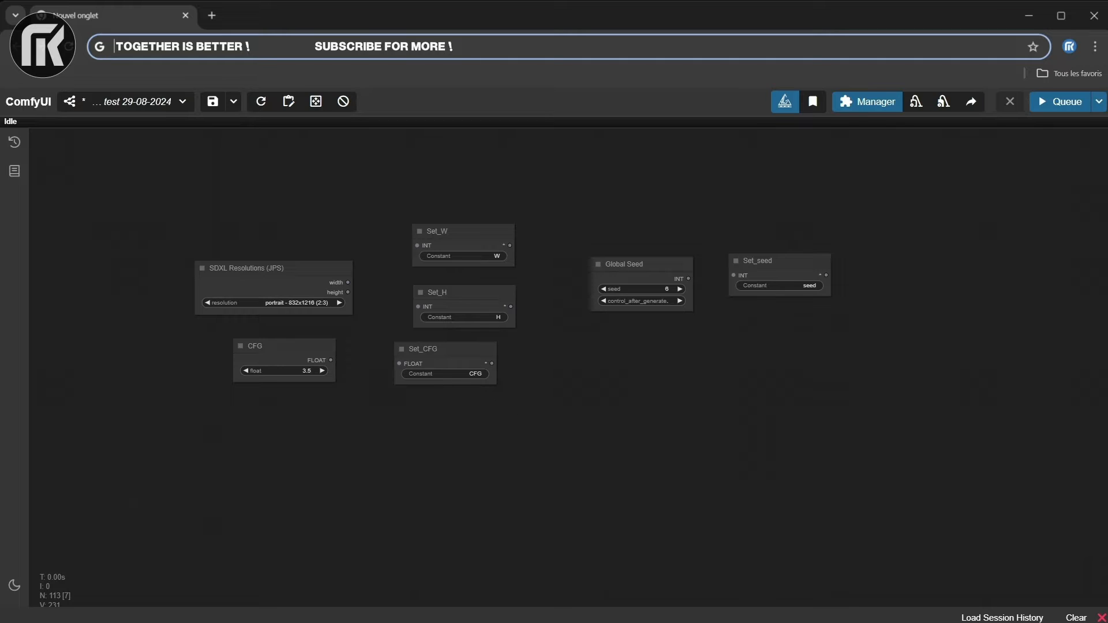
mouse_move(355, 284)
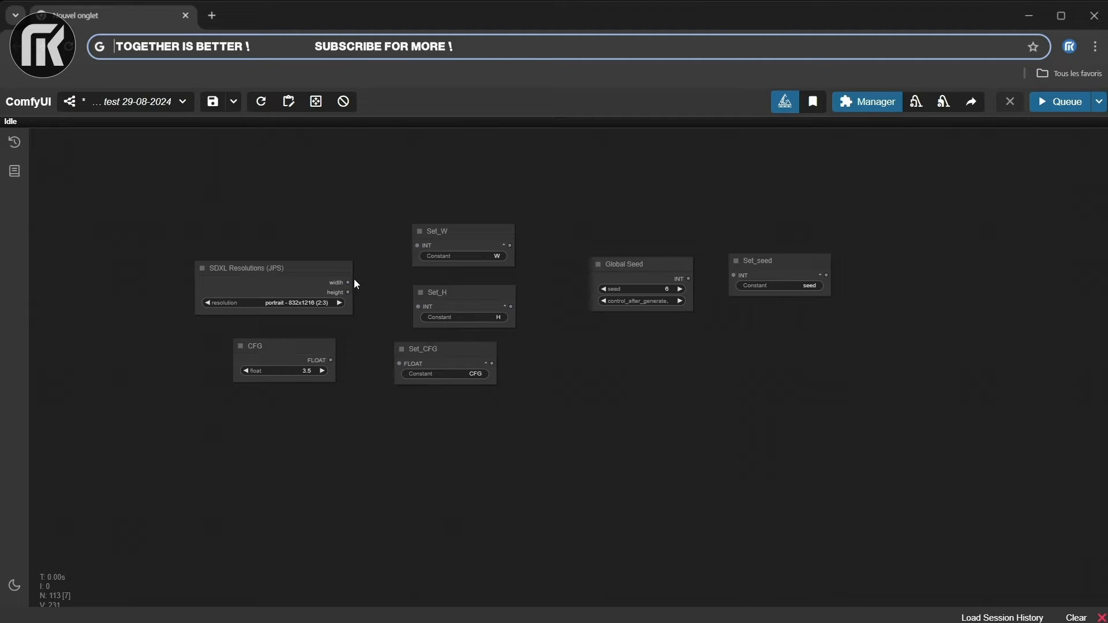
left_click_drag(347, 282, 416, 245)
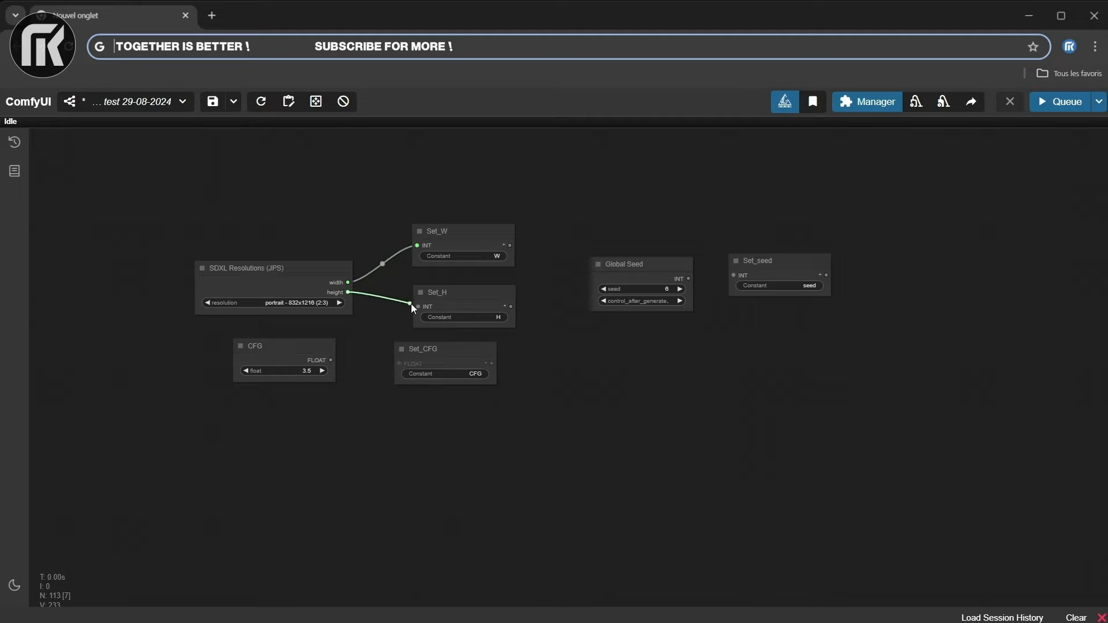
left_click_drag(329, 360, 400, 363)
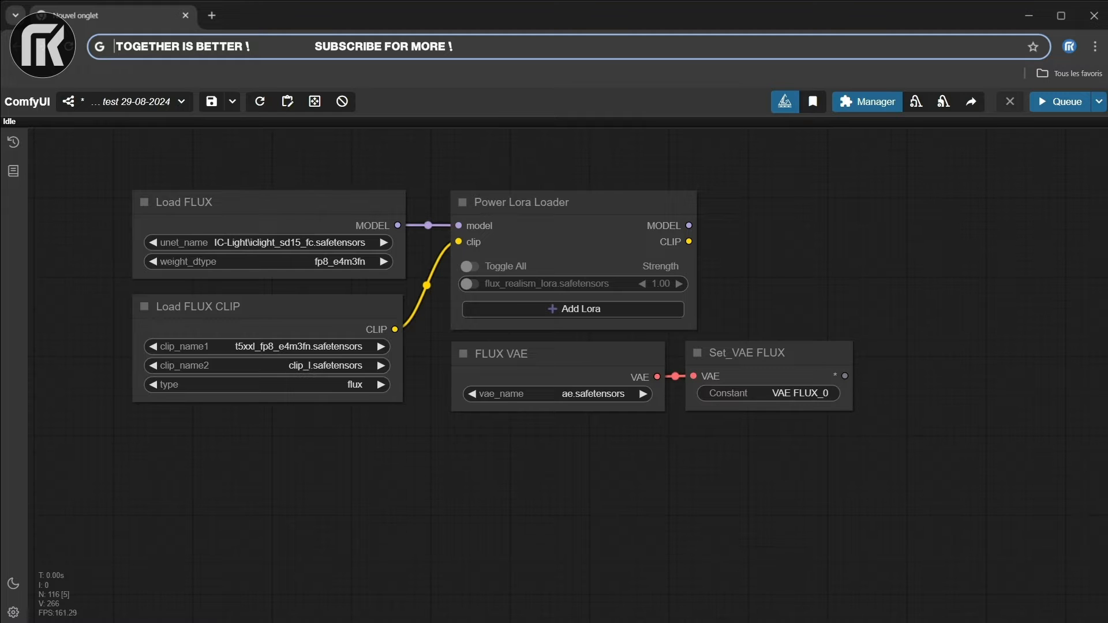
mouse_move(551, 517)
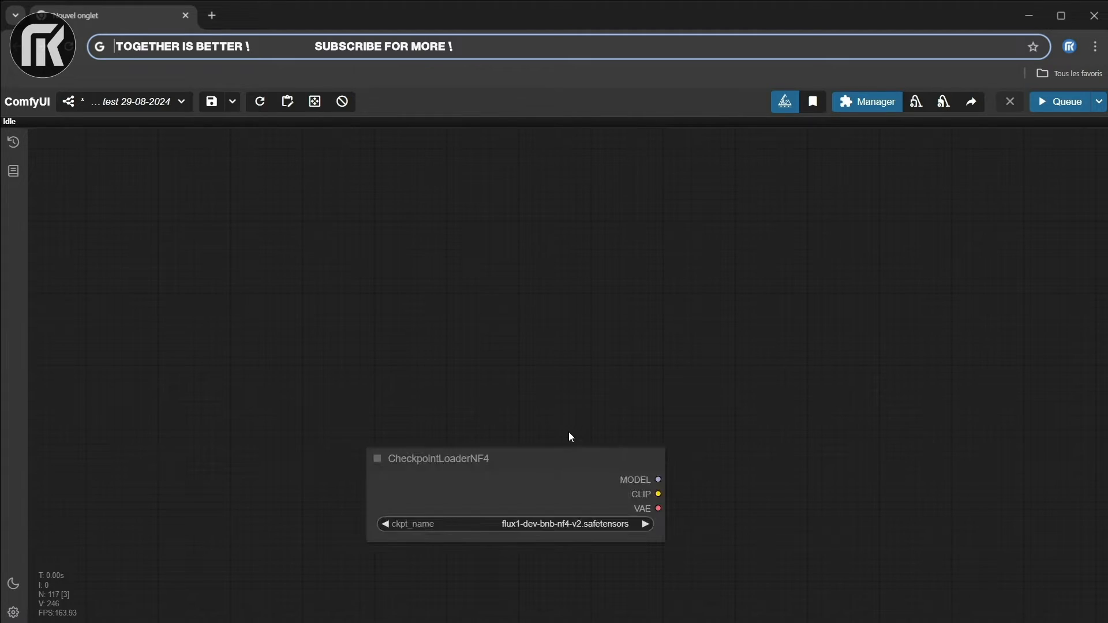
mouse_move(749, 484)
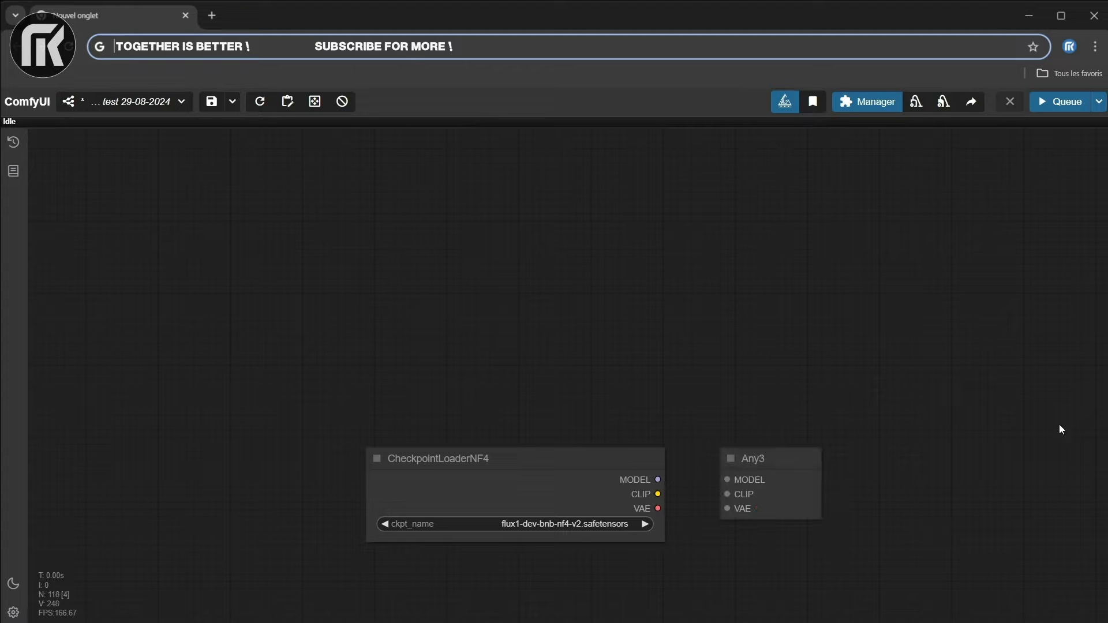
mouse_move(610, 440)
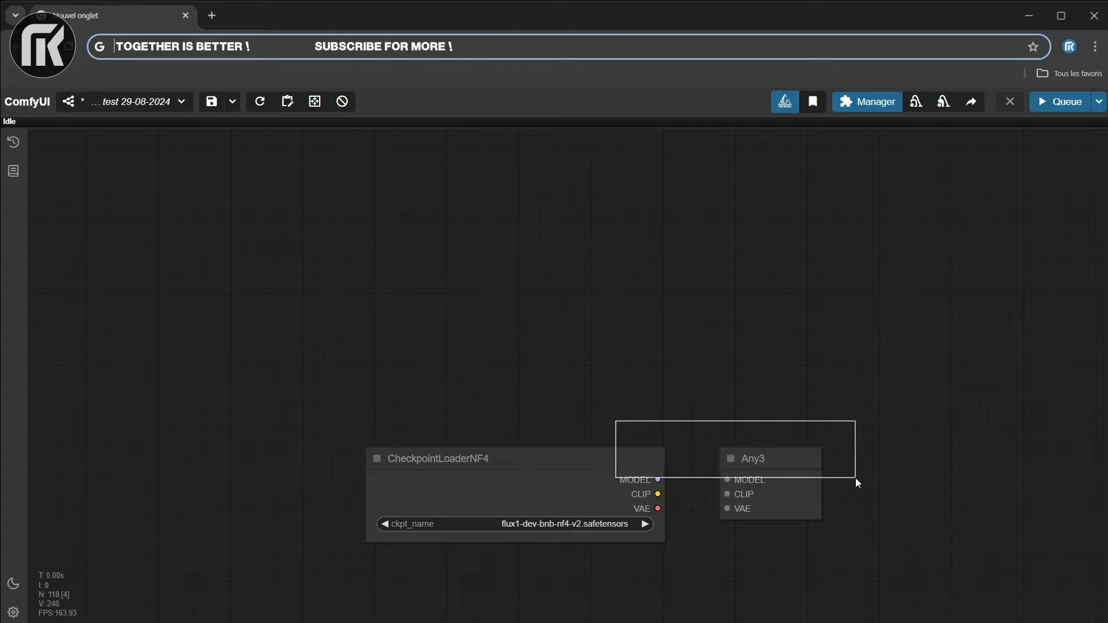
- Position Any3 and feed it CheckpointLoaderNF4's MODEL, CLIP and VAE outputs
left_click_drag(753, 459, 682, 188)
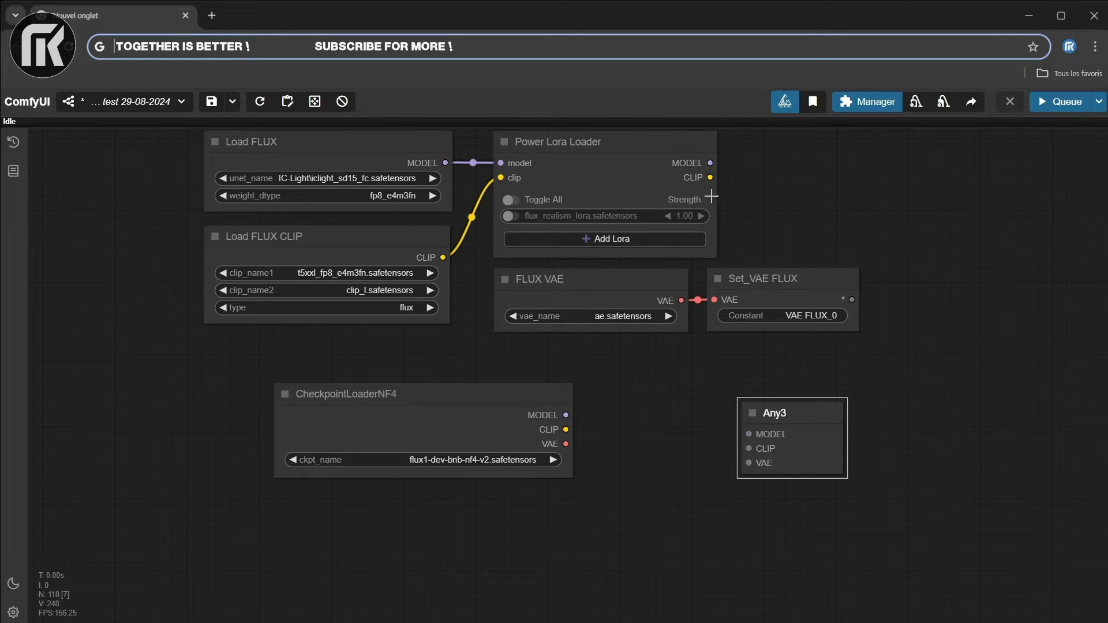
mouse_move(657, 419)
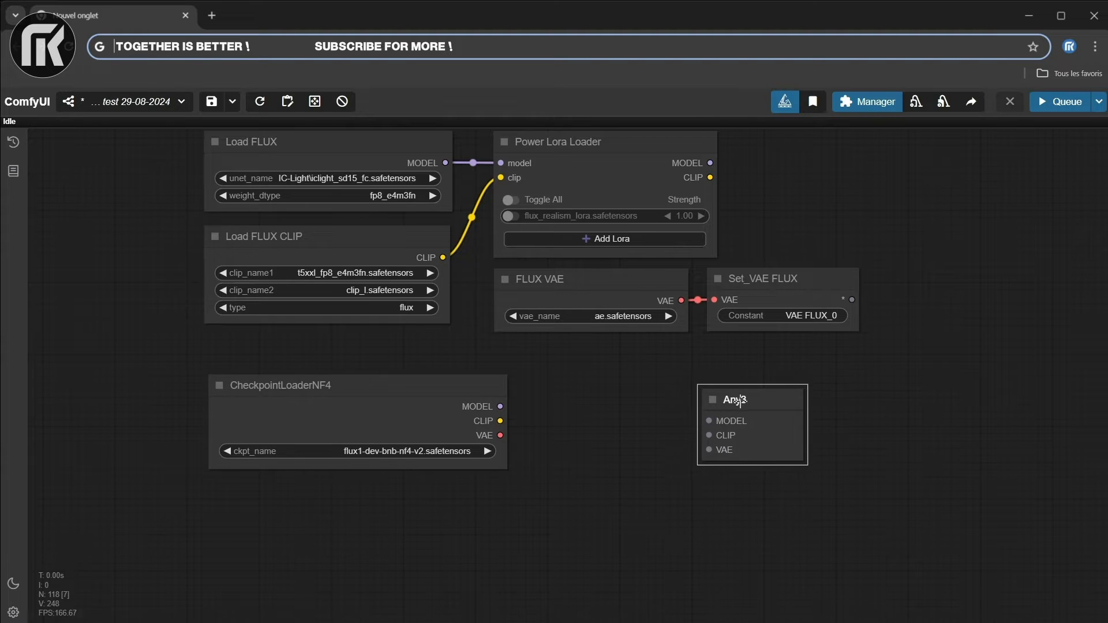
left_click_drag(500, 406, 712, 421)
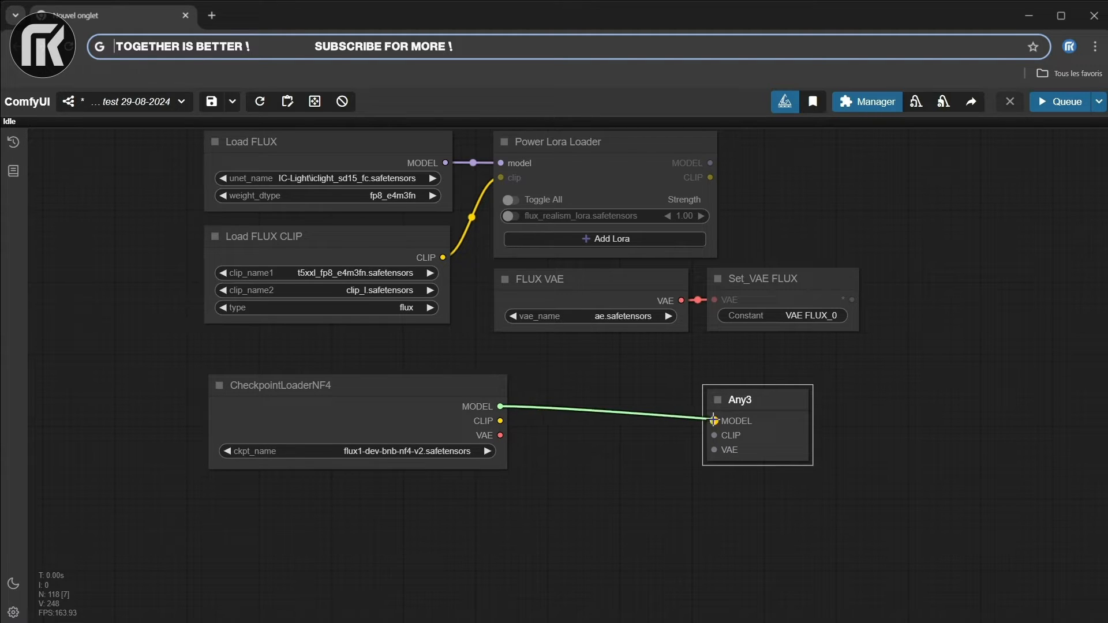
left_click_drag(500, 420, 714, 436)
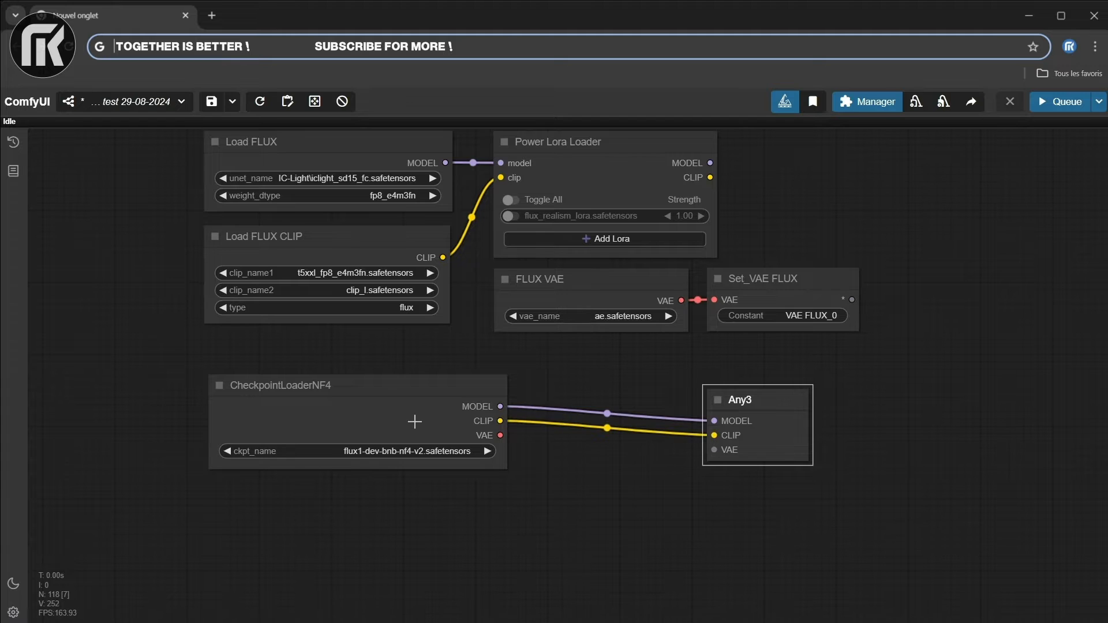
left_click_drag(499, 435, 713, 449)
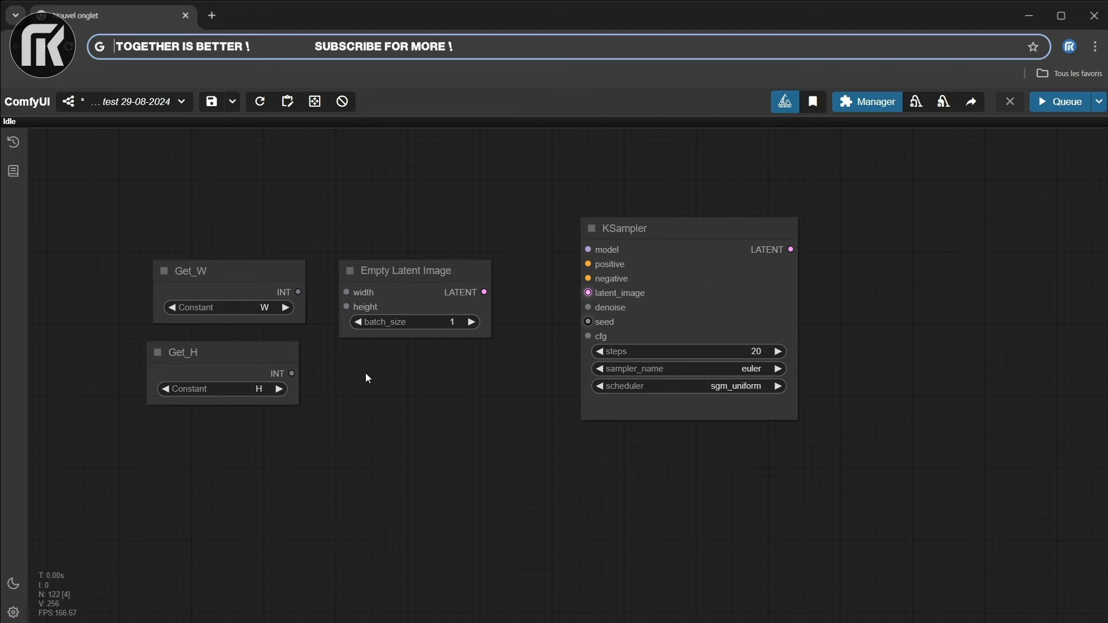
mouse_move(411, 421)
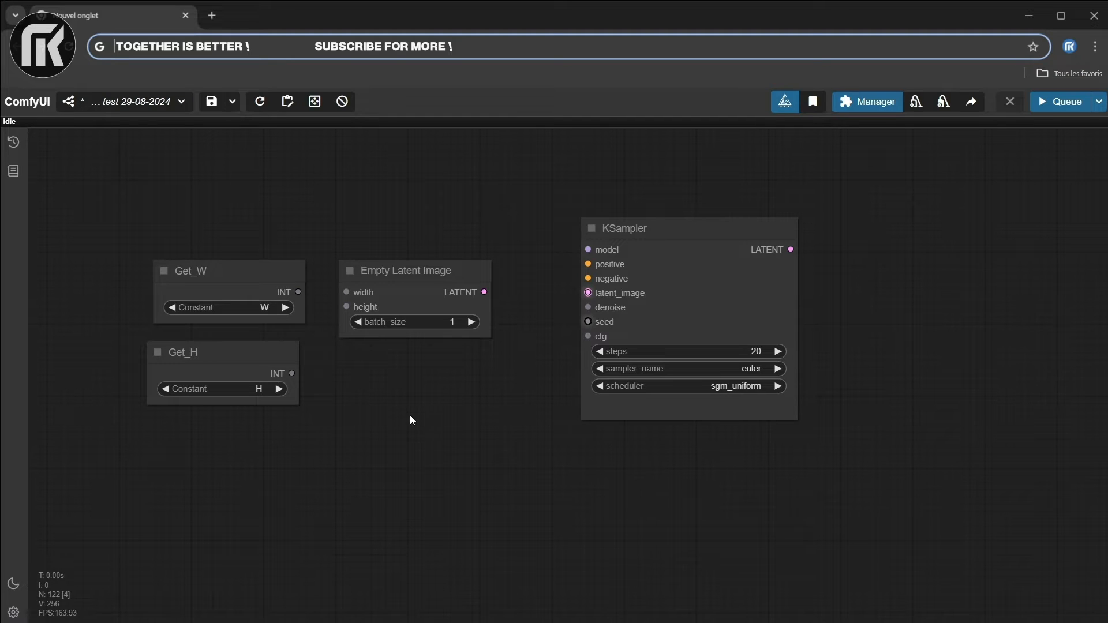
mouse_move(726, 493)
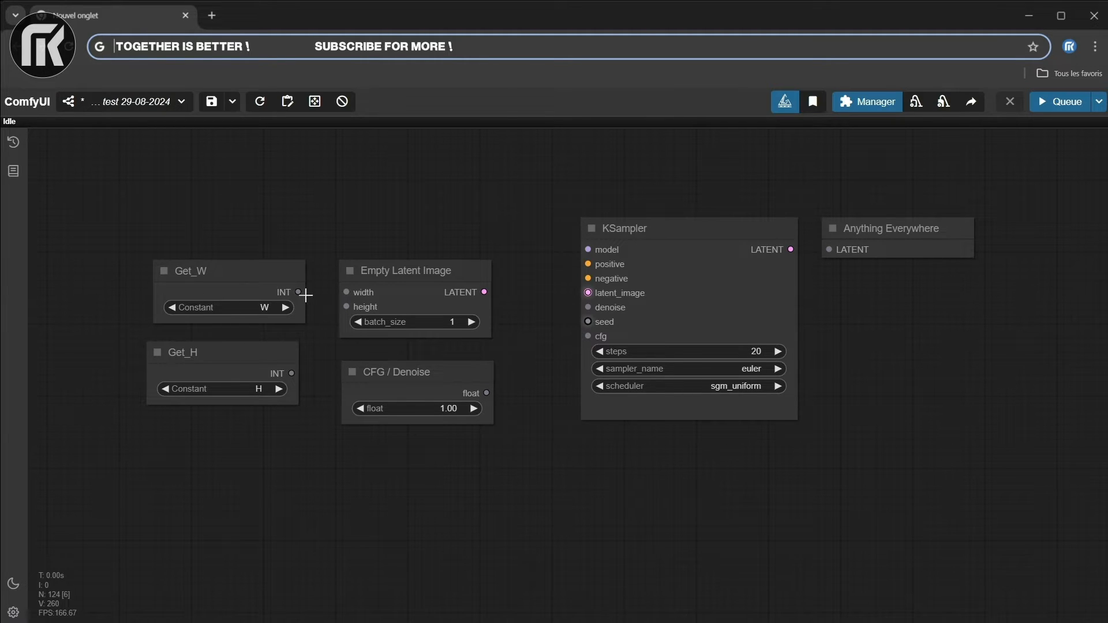
- Drive Empty Latent width/height from Get_W/Get_H and KSampler denoise and cfg from CFG/Denoise
left_click_drag(298, 292, 346, 292)
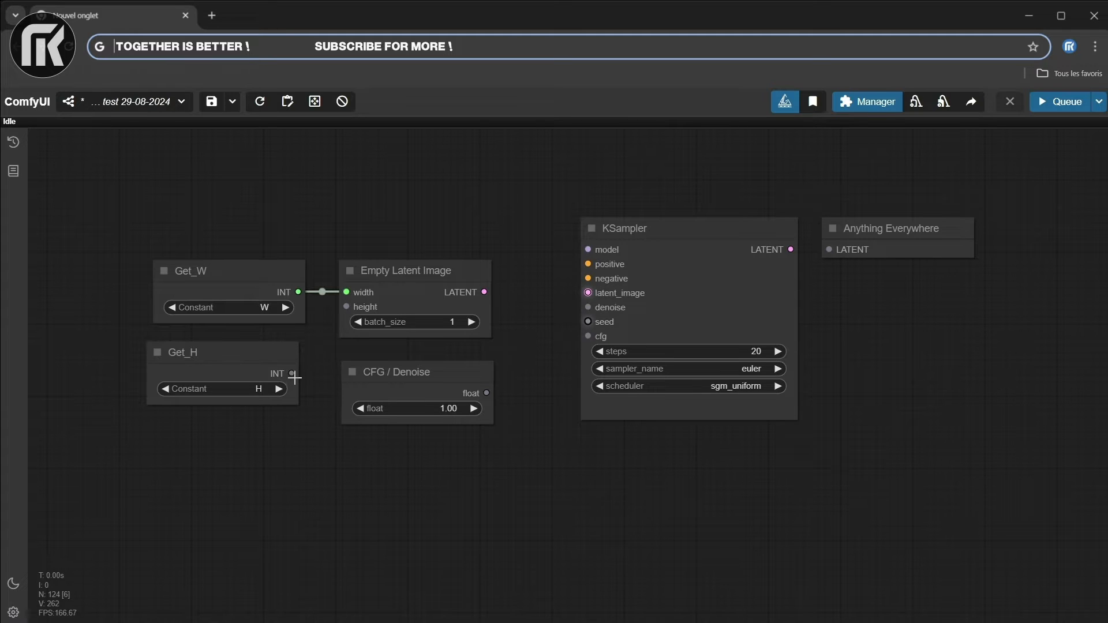
left_click_drag(291, 373, 346, 307)
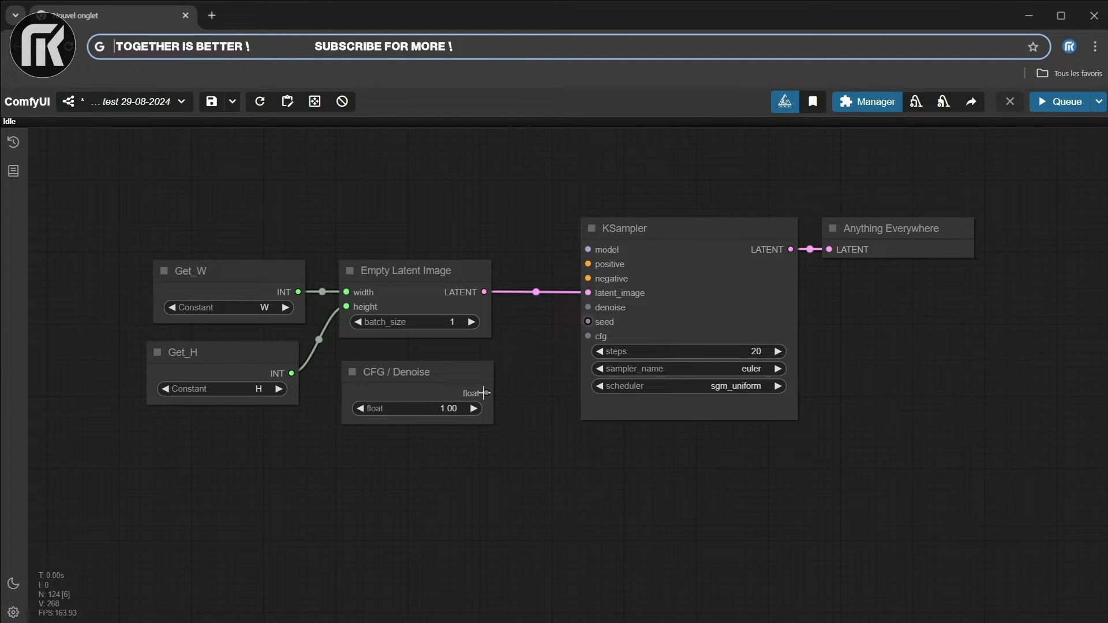
left_click_drag(486, 392, 587, 308)
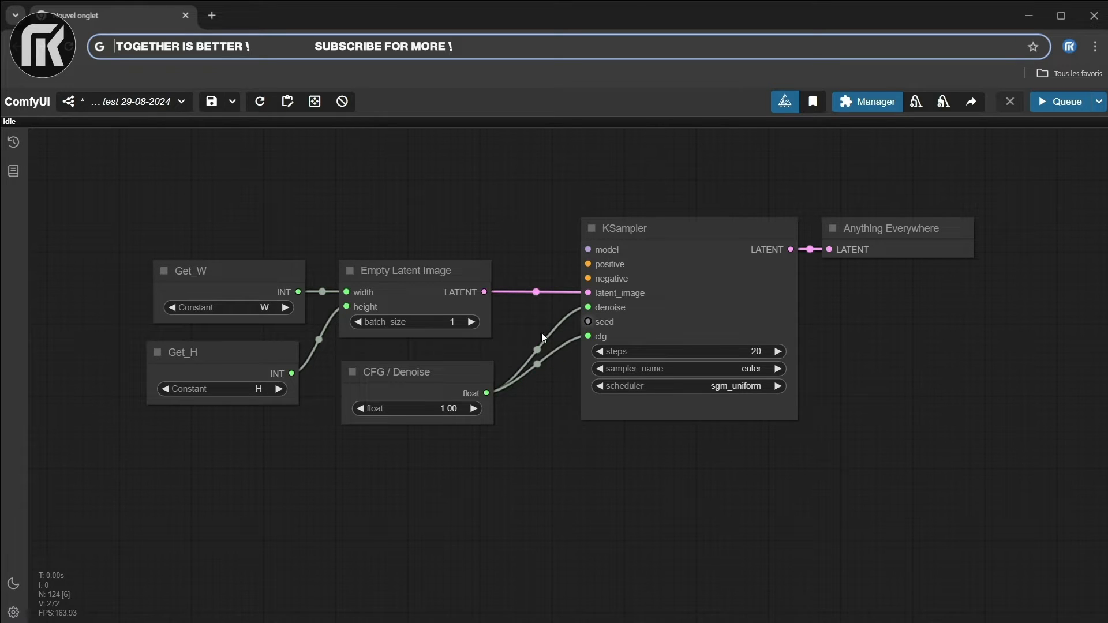
mouse_move(712, 370)
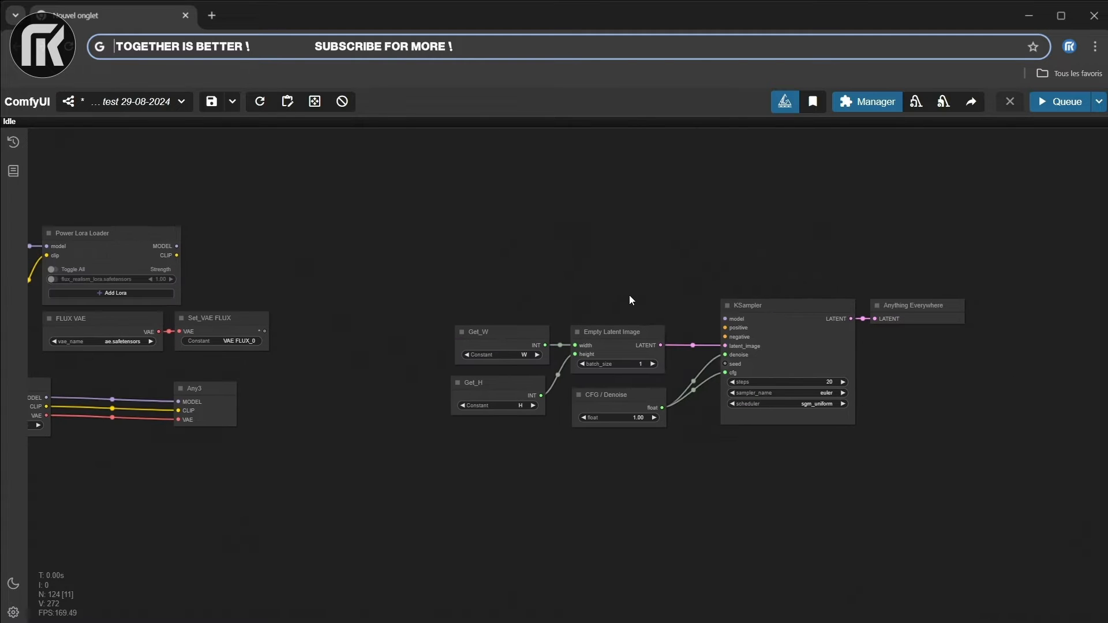
left_click_drag(629, 300, 732, 332)
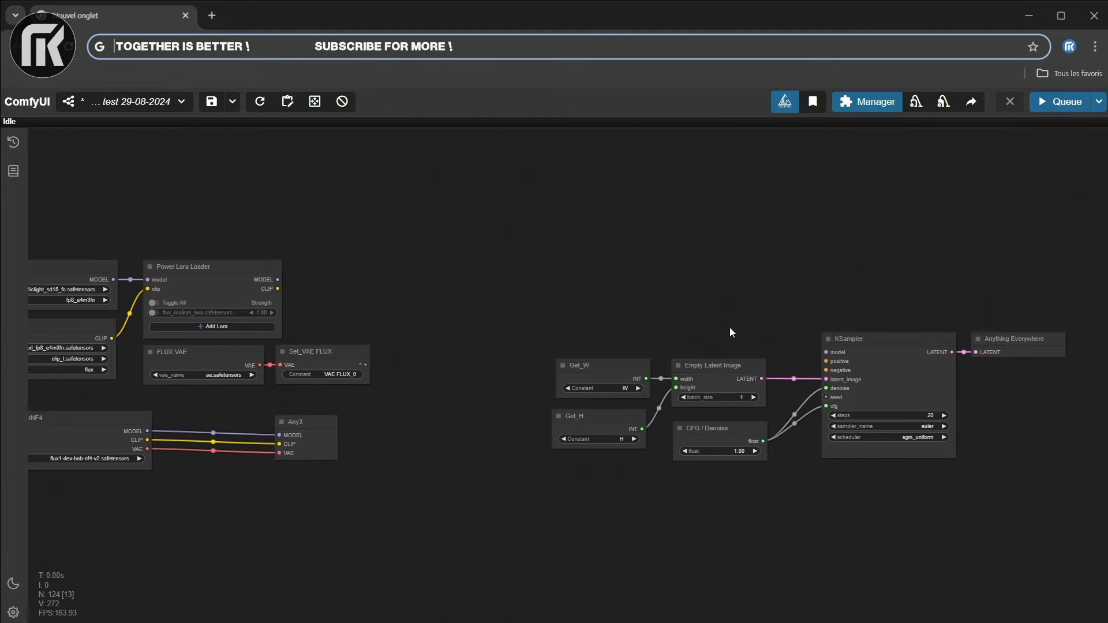
mouse_move(529, 307)
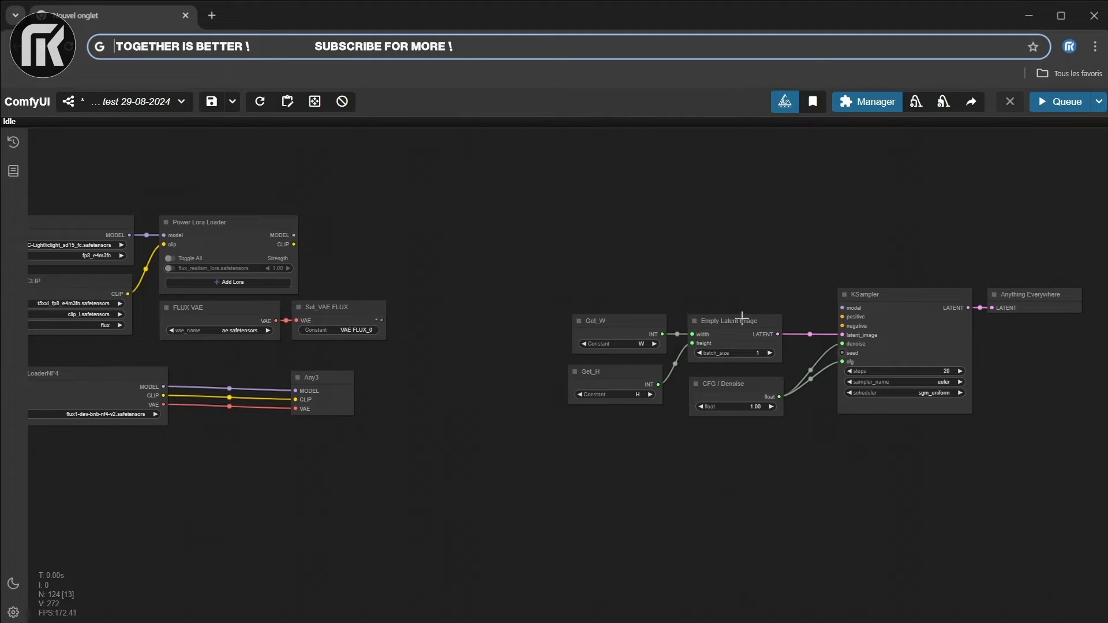
mouse_move(526, 286)
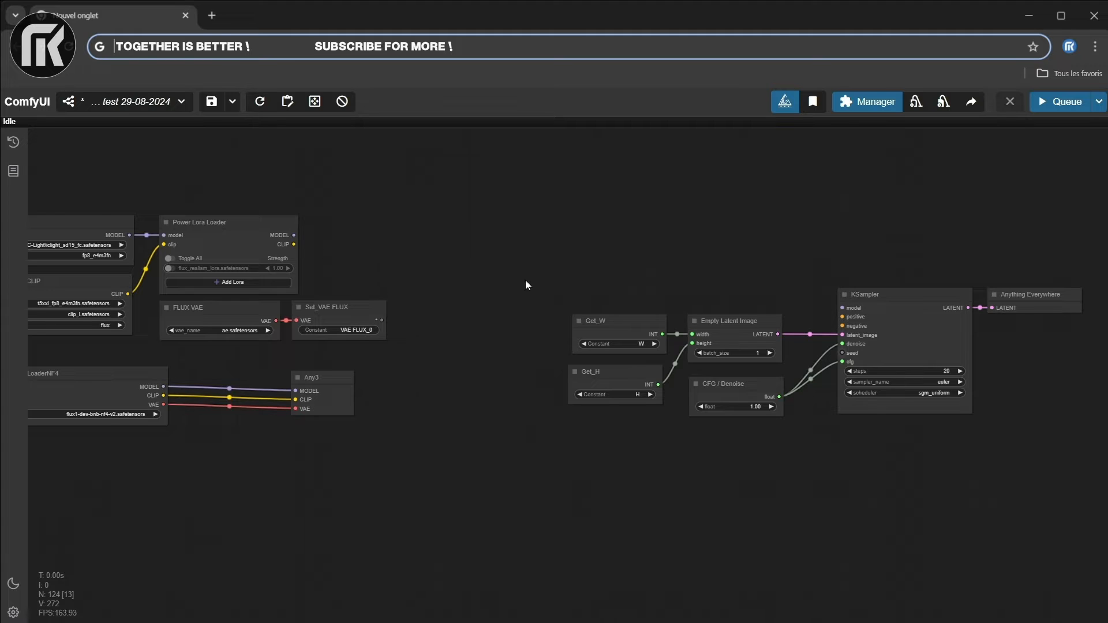
mouse_move(829, 327)
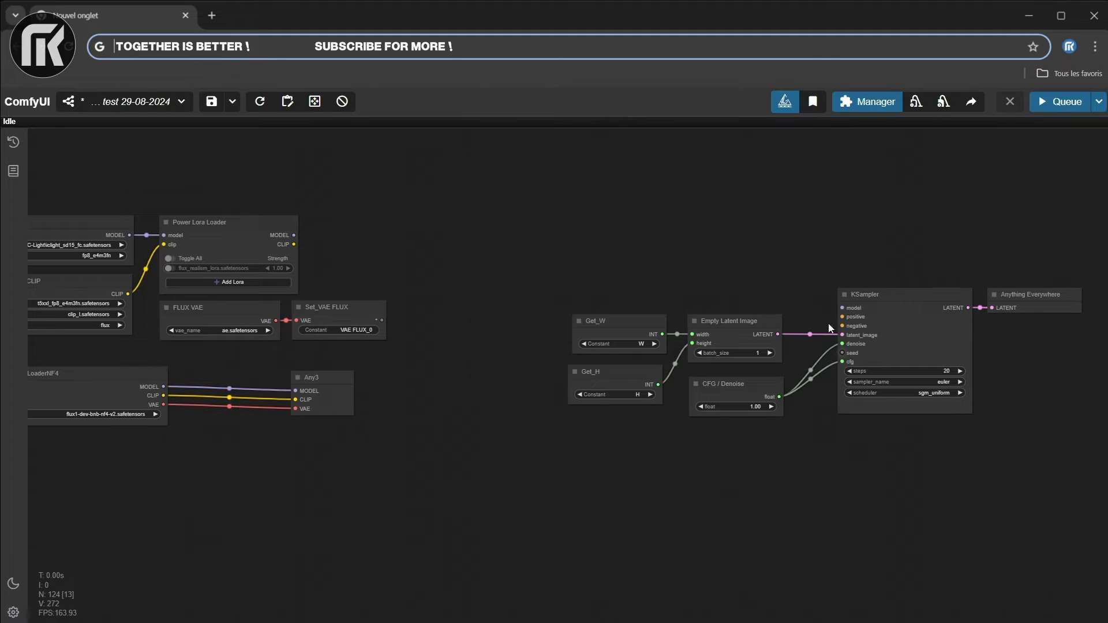
mouse_move(800, 341)
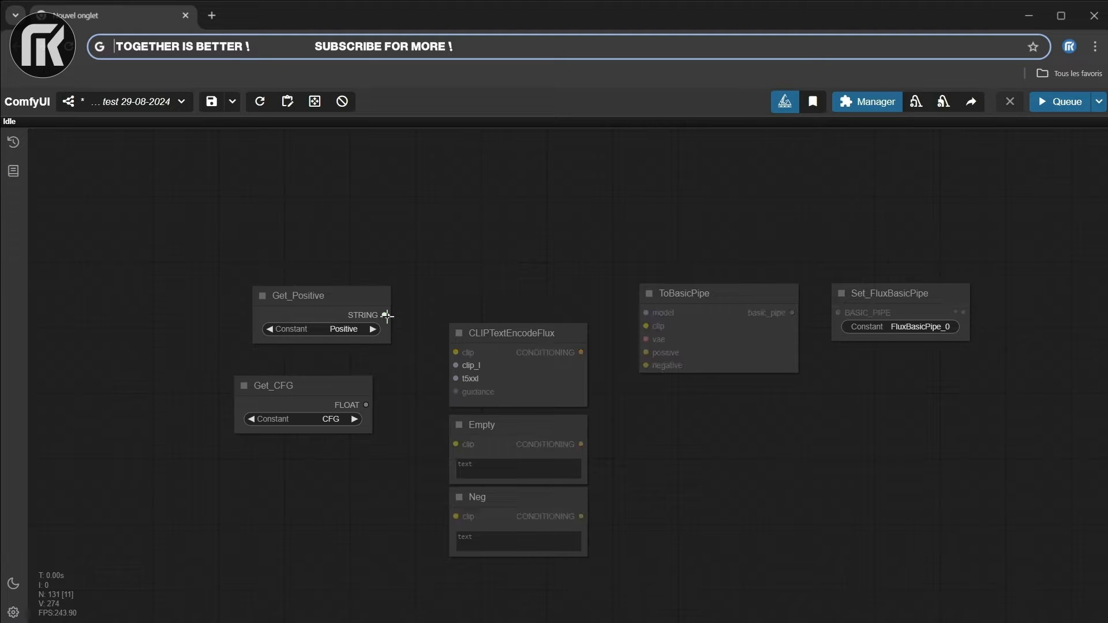
- Link Get_Positive to clip_l and t5xxl, Get_CFG to guidance, and Empty conditioning as KSampler negative
left_click_drag(386, 315, 456, 366)
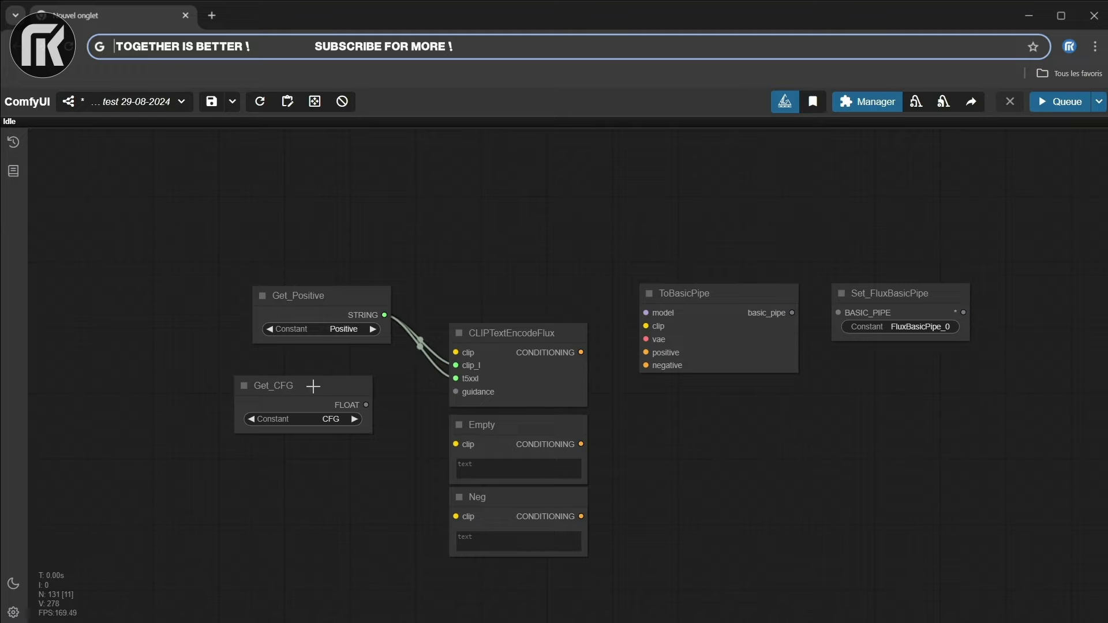
left_click_drag(366, 405, 454, 392)
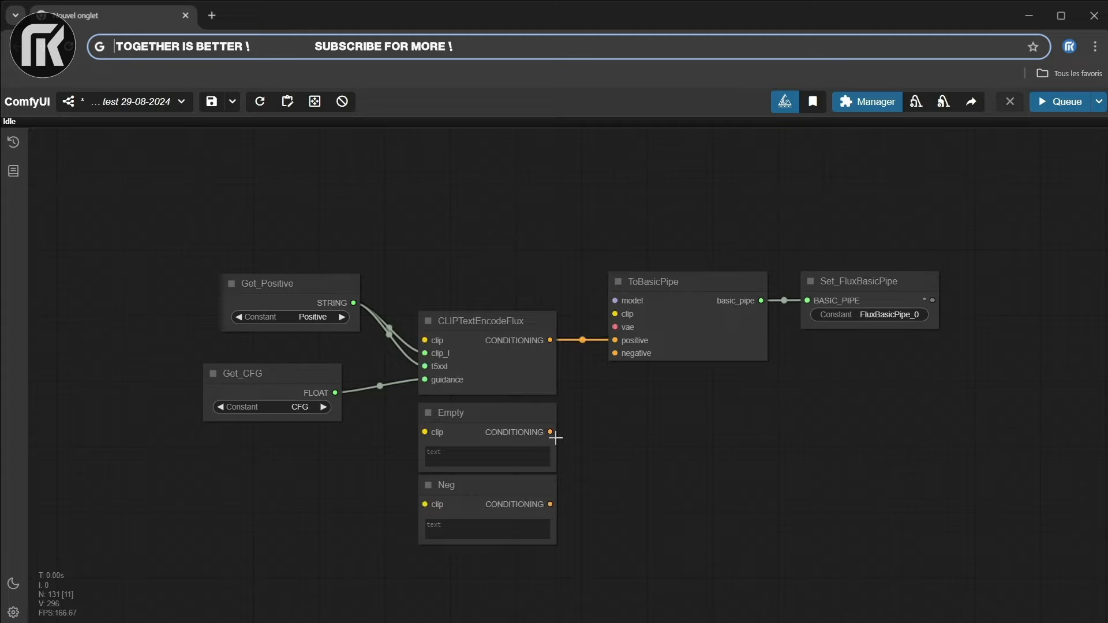
left_click_drag(550, 432, 613, 353)
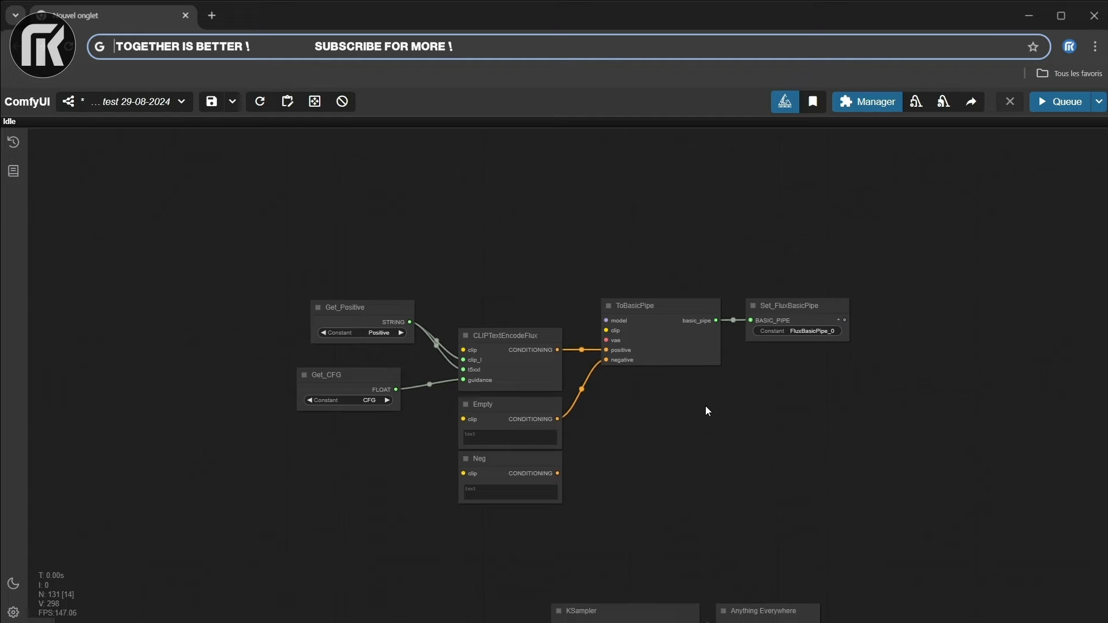
scroll("down", 3)
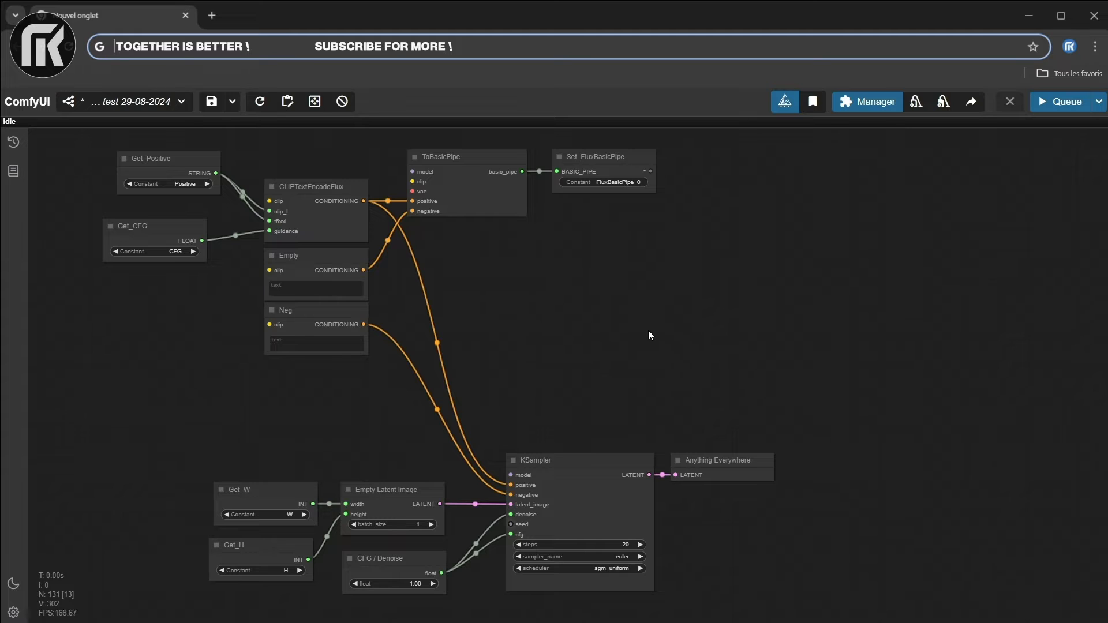
scroll("down", 3)
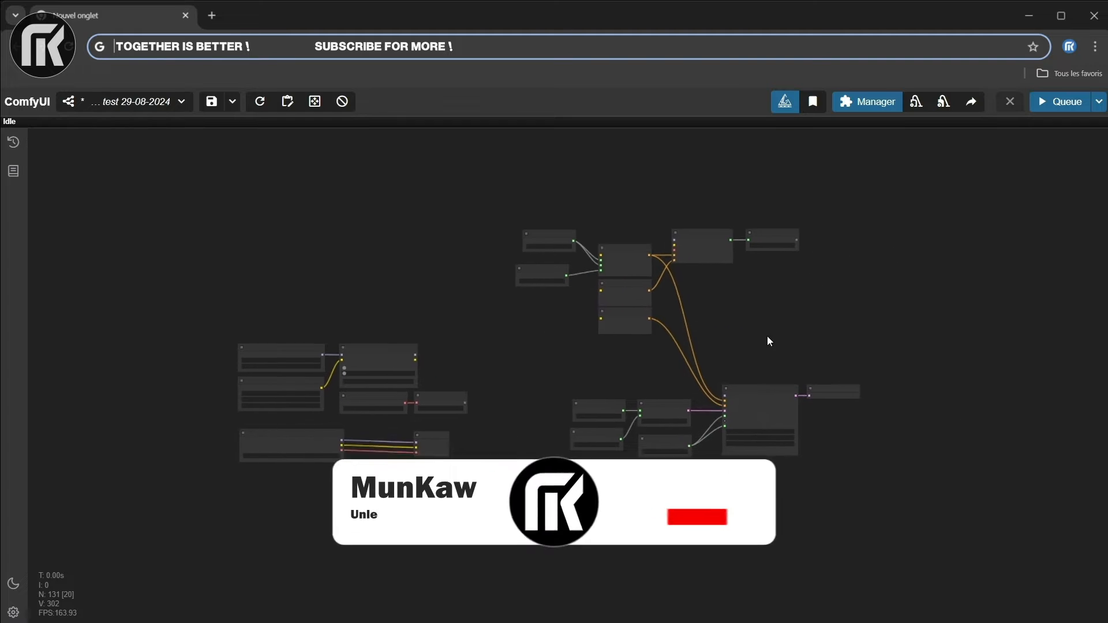
- Route VAE Decode's IMAGE into Save Image, Set_ImageInput1 and the Image Comparer's image_a
left_click(695, 518)
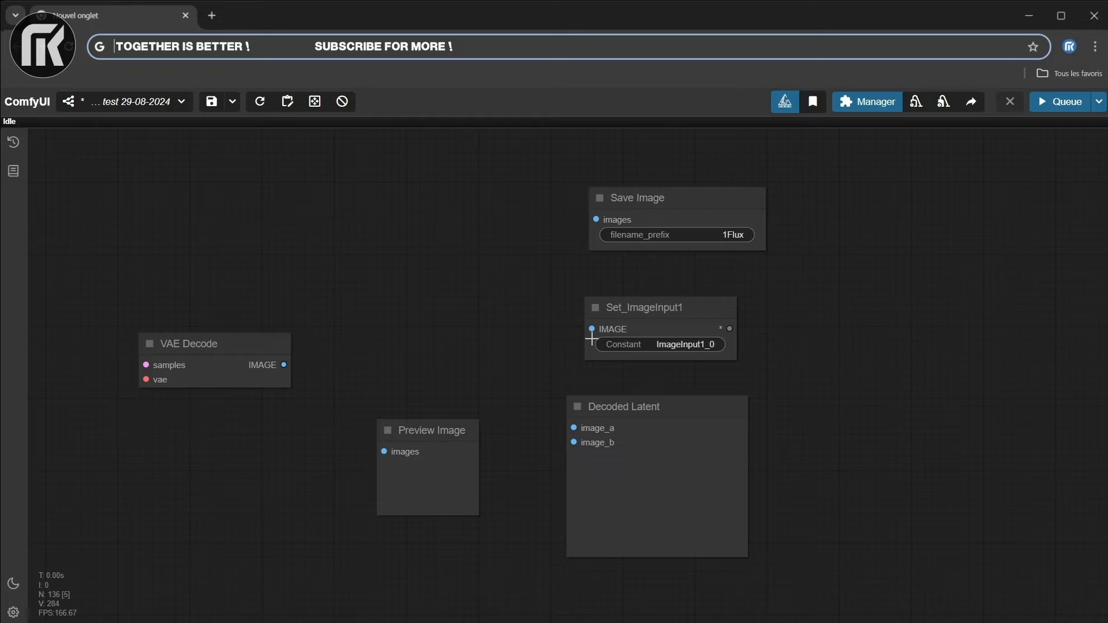
mouse_move(725, 236)
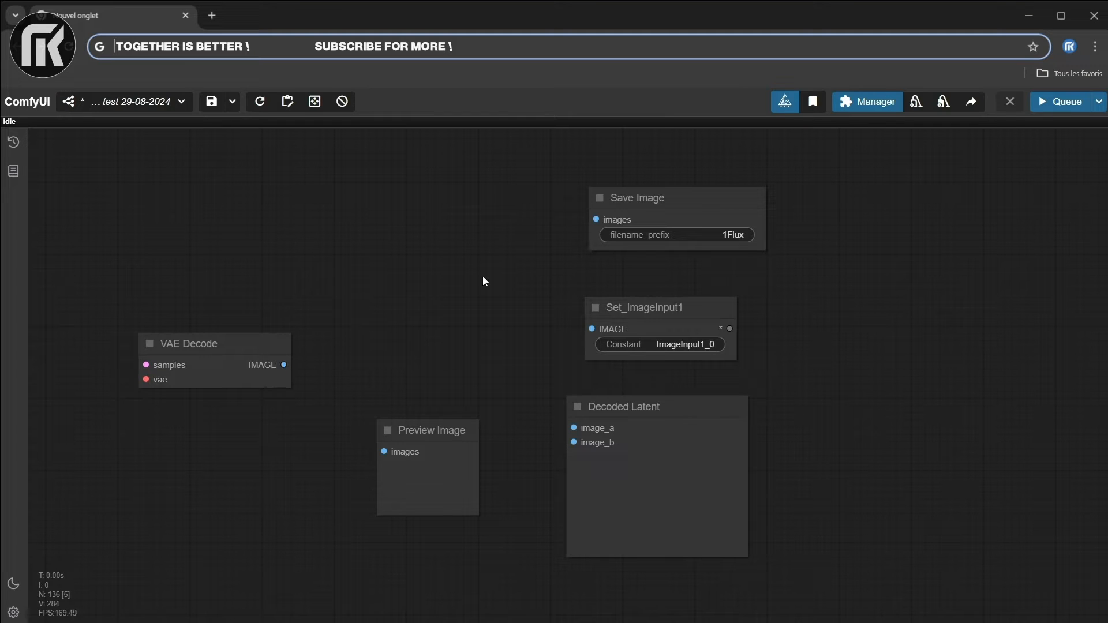
mouse_move(286, 366)
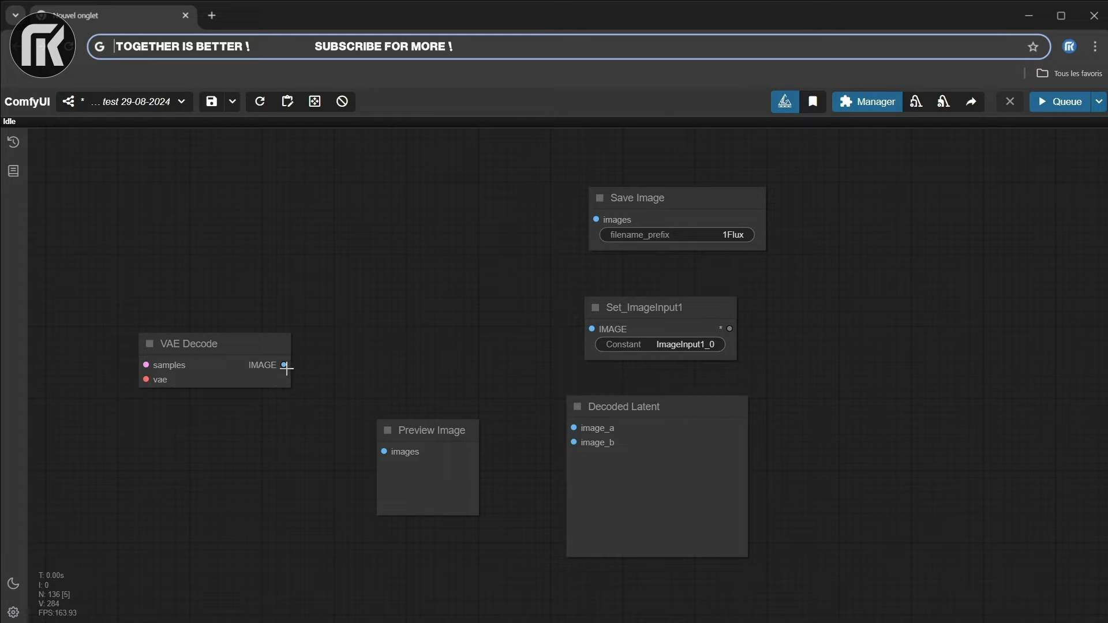
left_click_drag(285, 366, 595, 220)
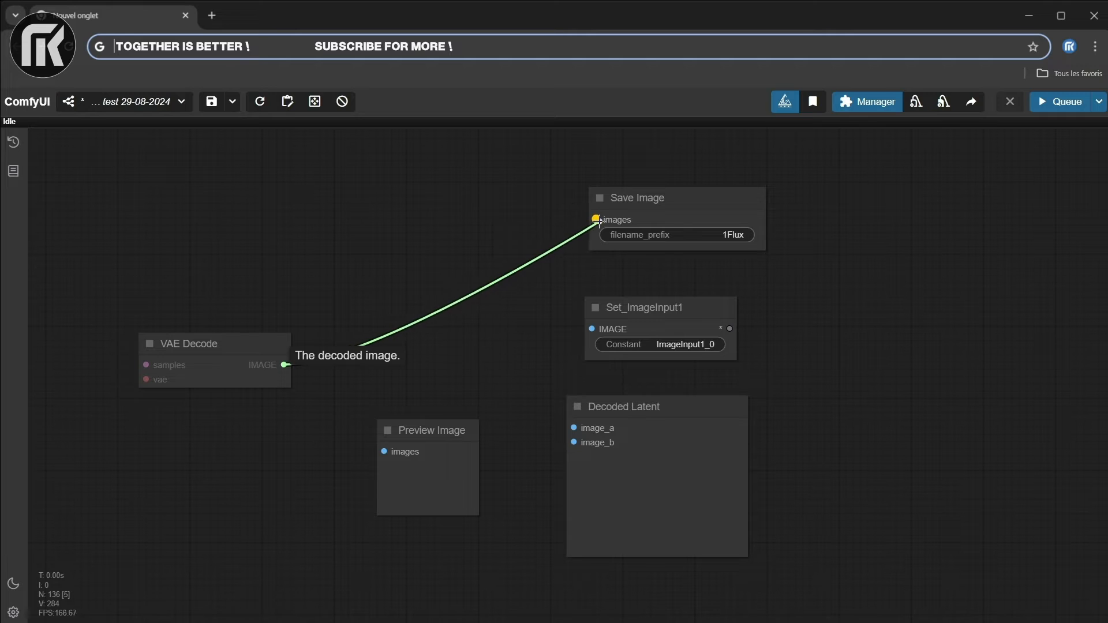
left_click_drag(284, 365, 592, 329)
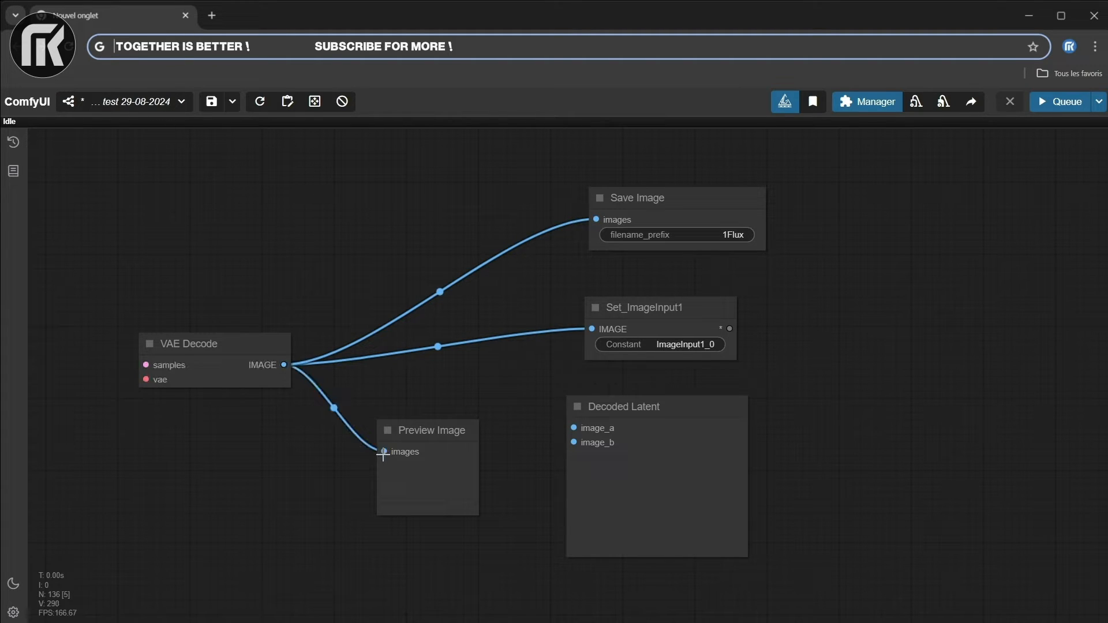
left_click_drag(285, 365, 574, 427)
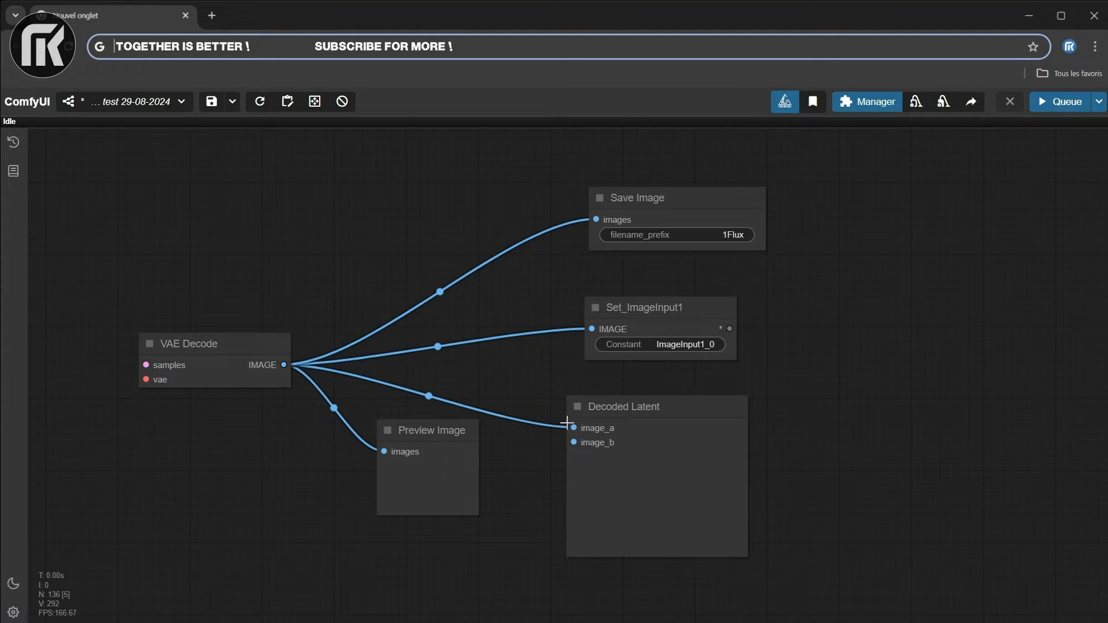
mouse_move(472, 443)
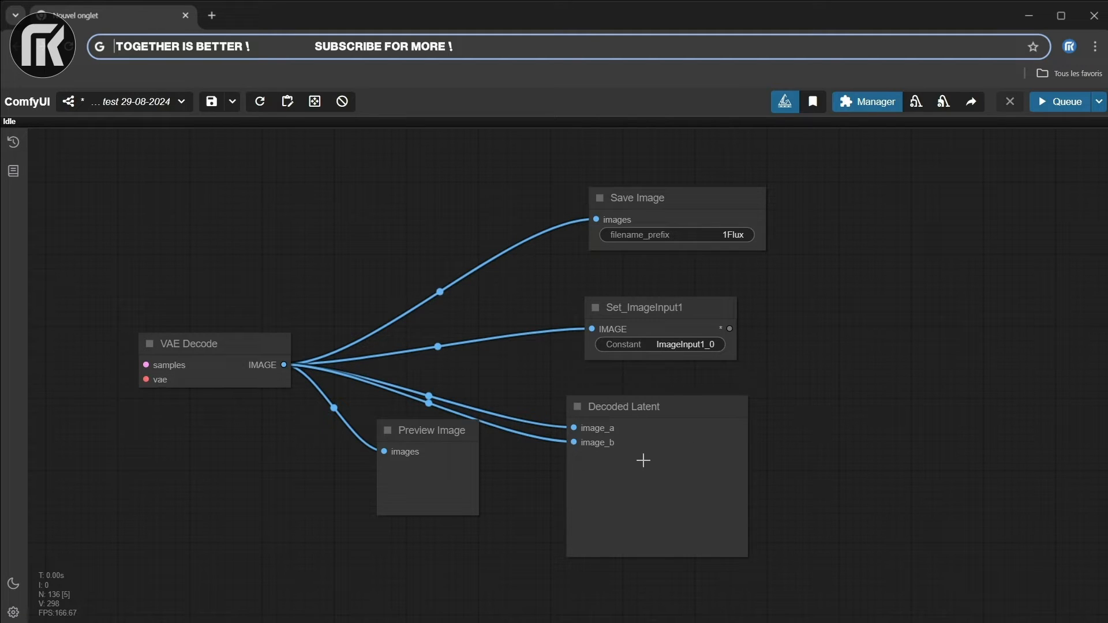
mouse_move(843, 425)
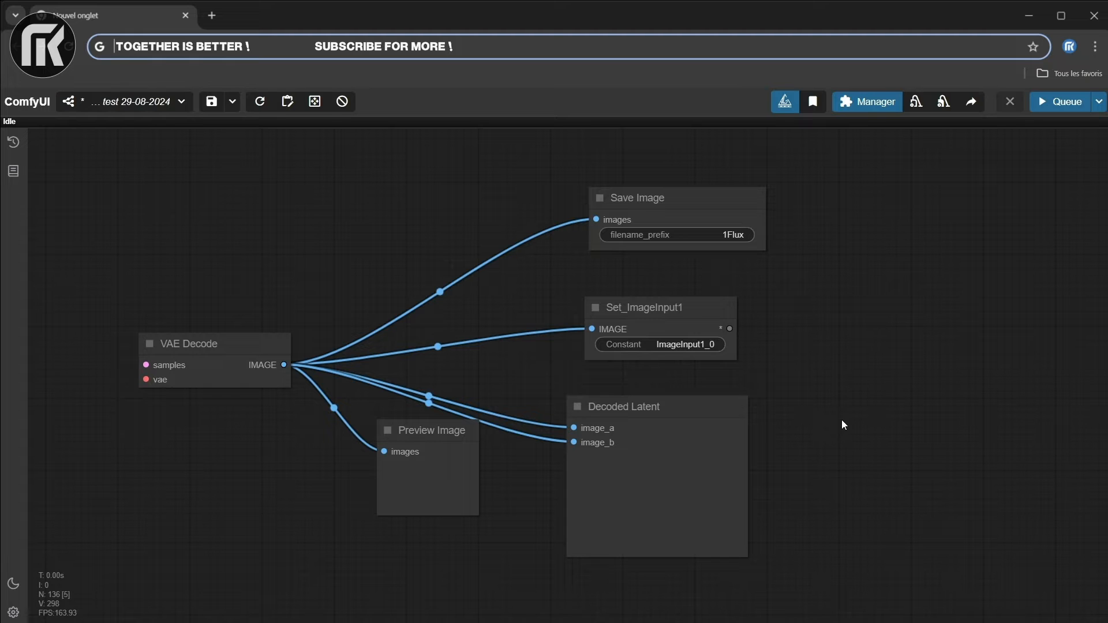
mouse_move(827, 434)
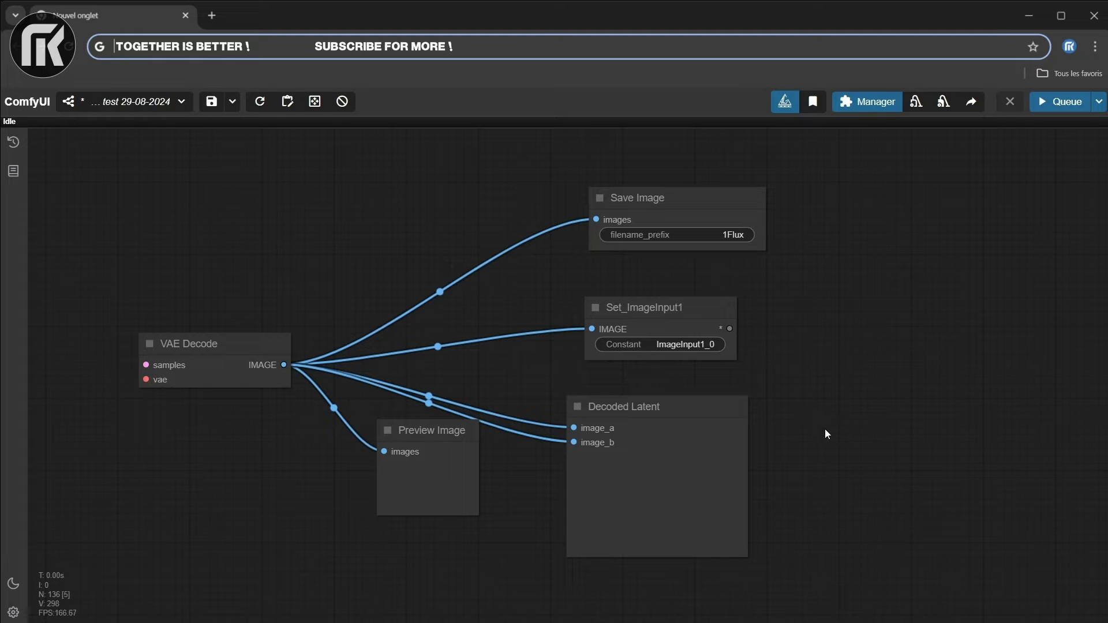
scroll("down", 3)
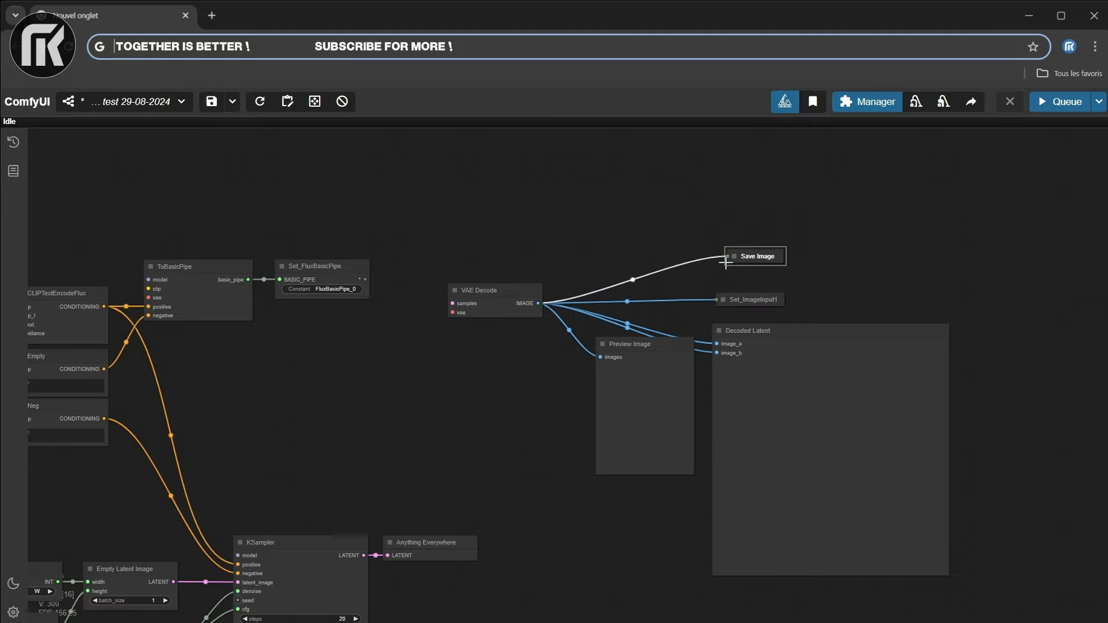
mouse_move(327, 335)
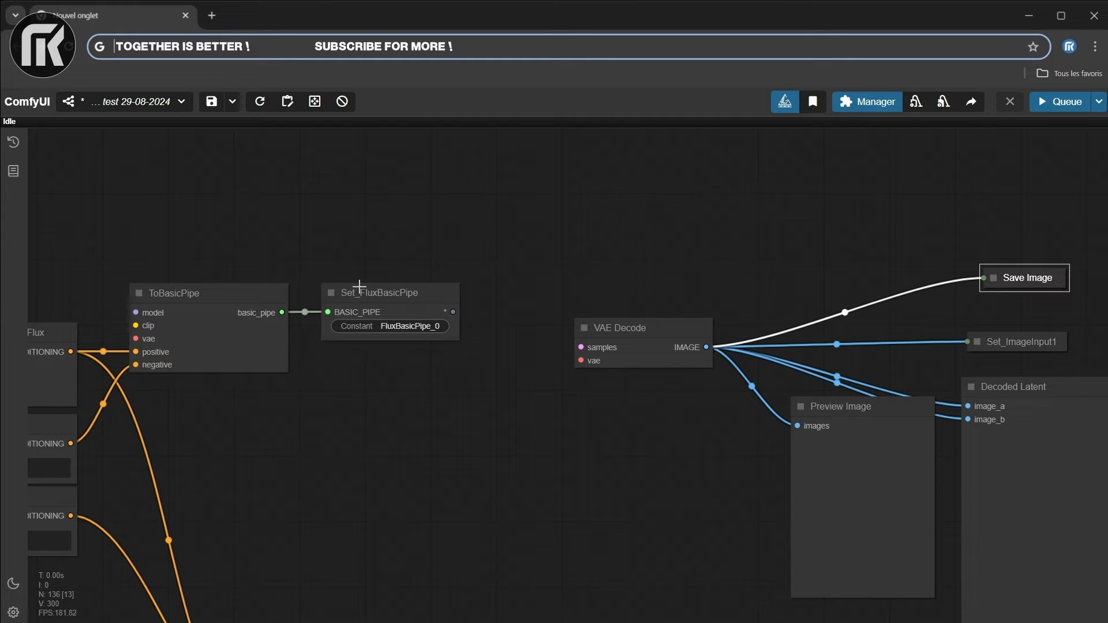
mouse_move(416, 299)
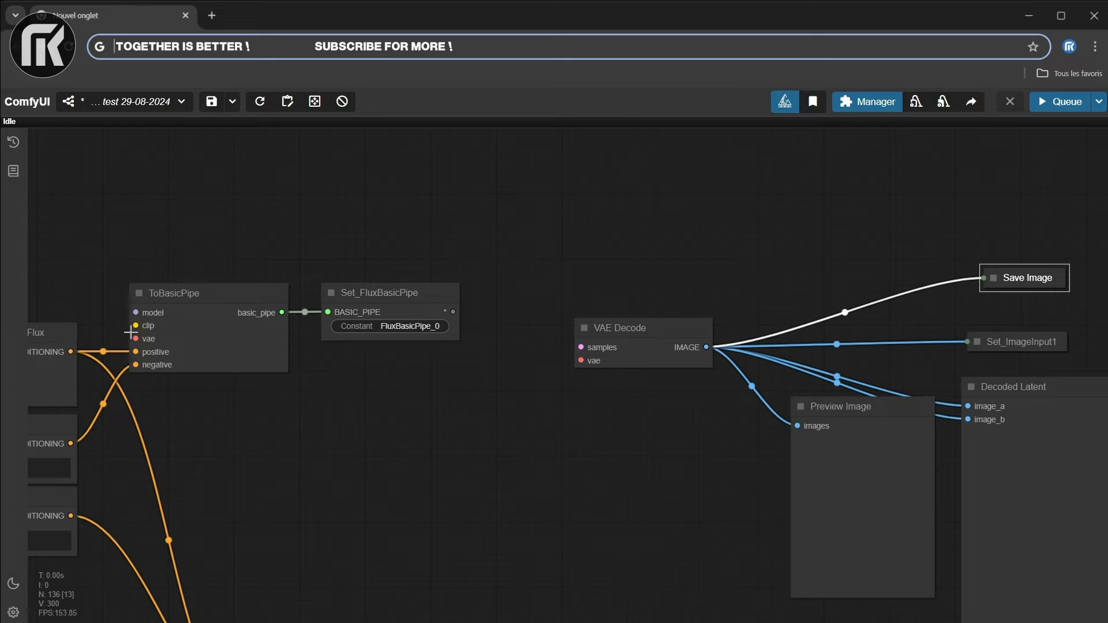
mouse_move(320, 427)
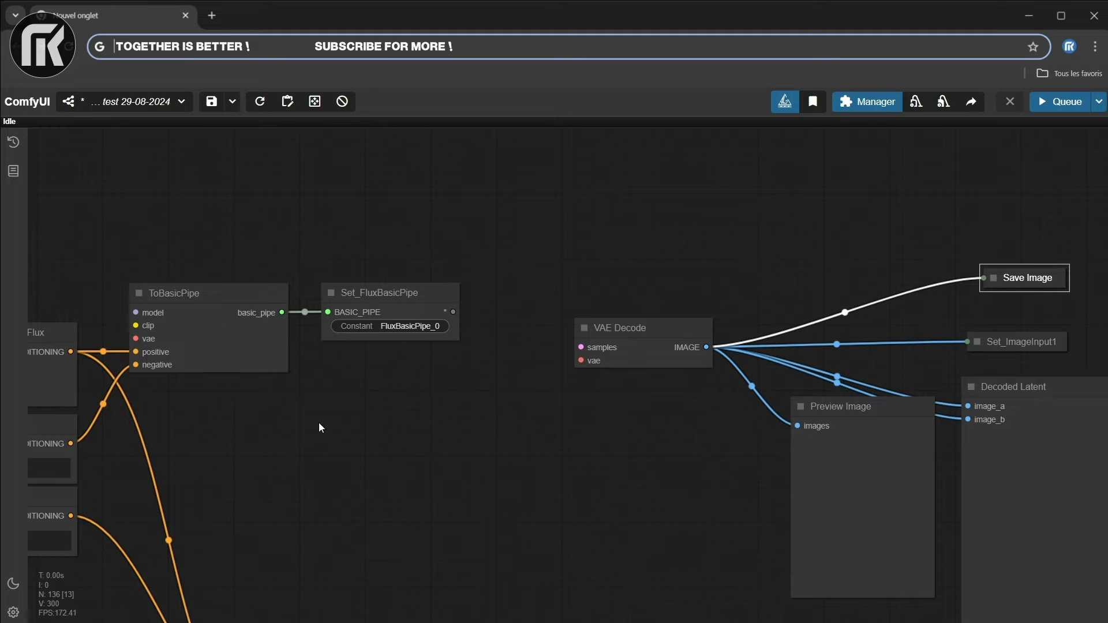
scroll("down", 3)
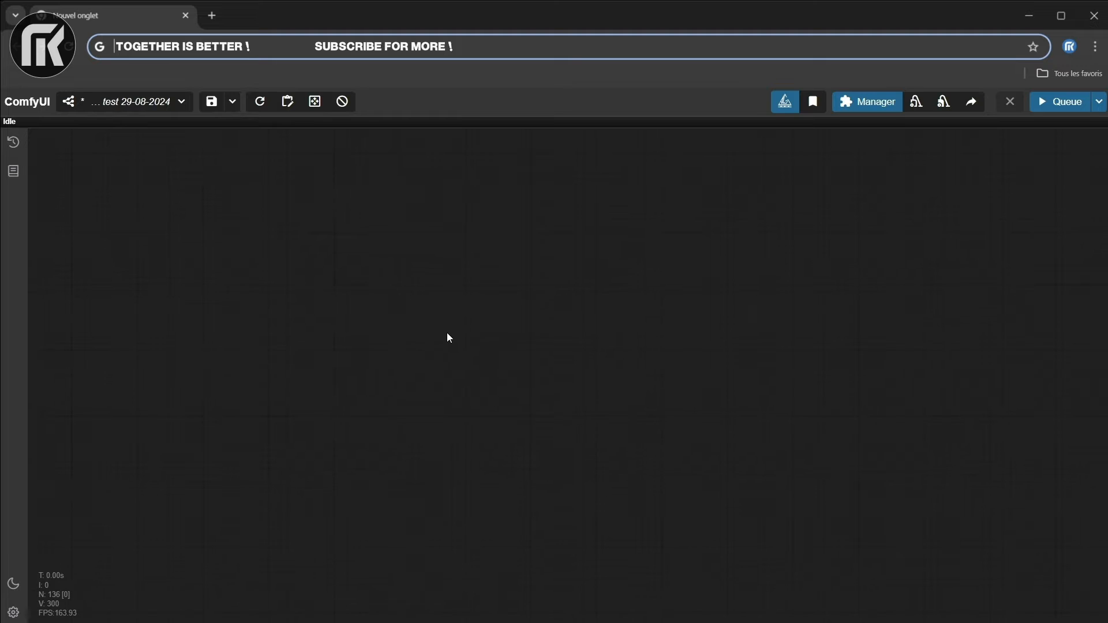
mouse_move(559, 523)
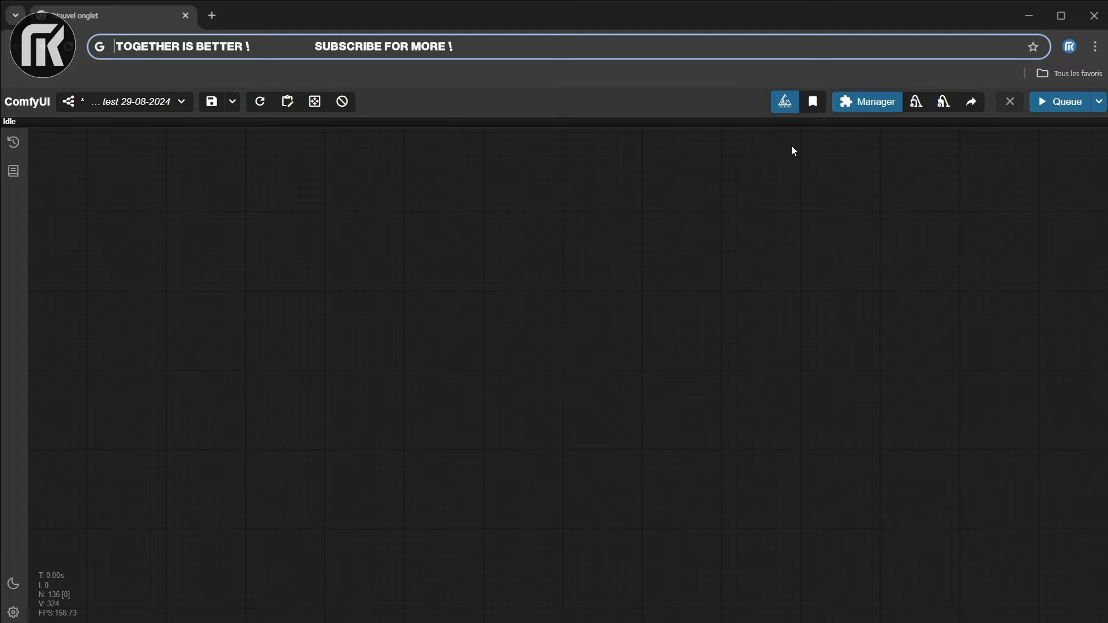
mouse_move(449, 381)
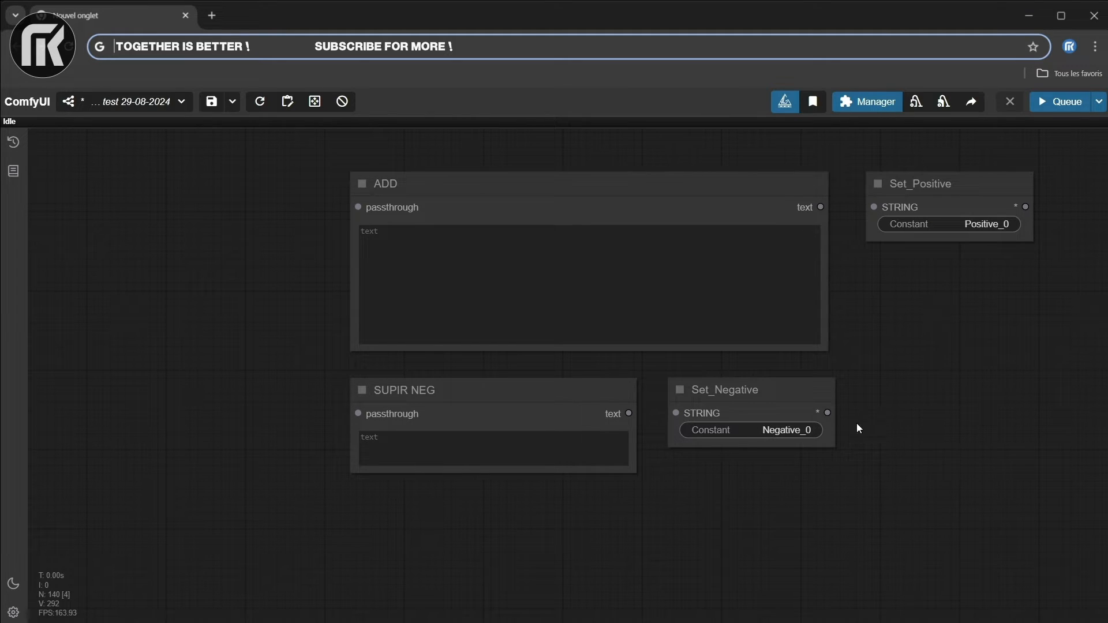
- Add the SUPIR ADD to AutoTag prompt text node beside the ADD and SUPIR NEG nodes
left_click(724, 390)
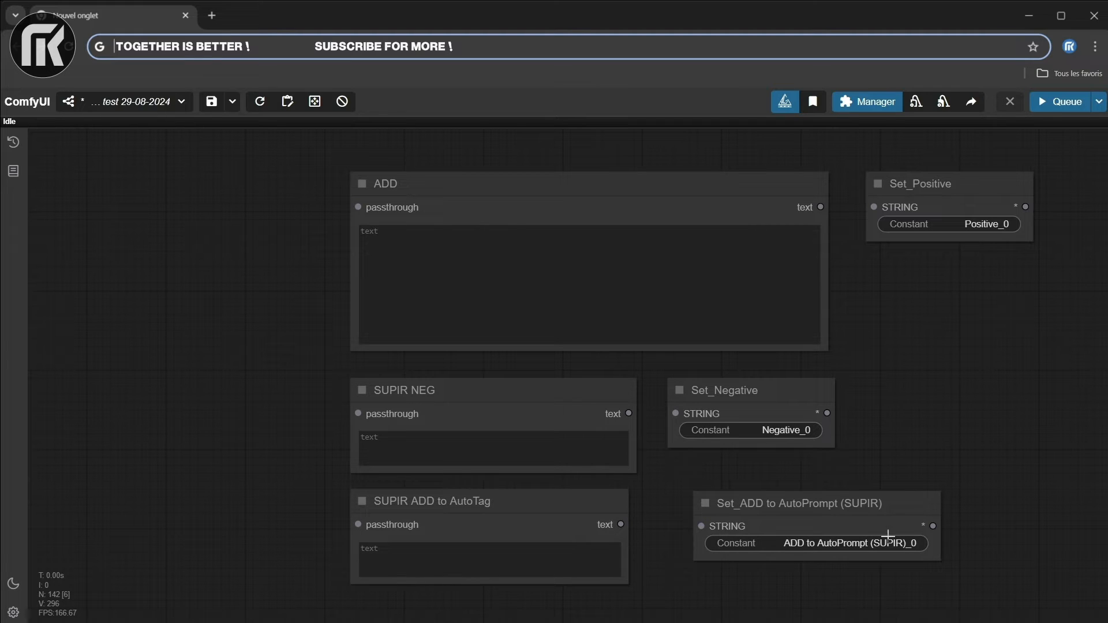
mouse_move(825, 209)
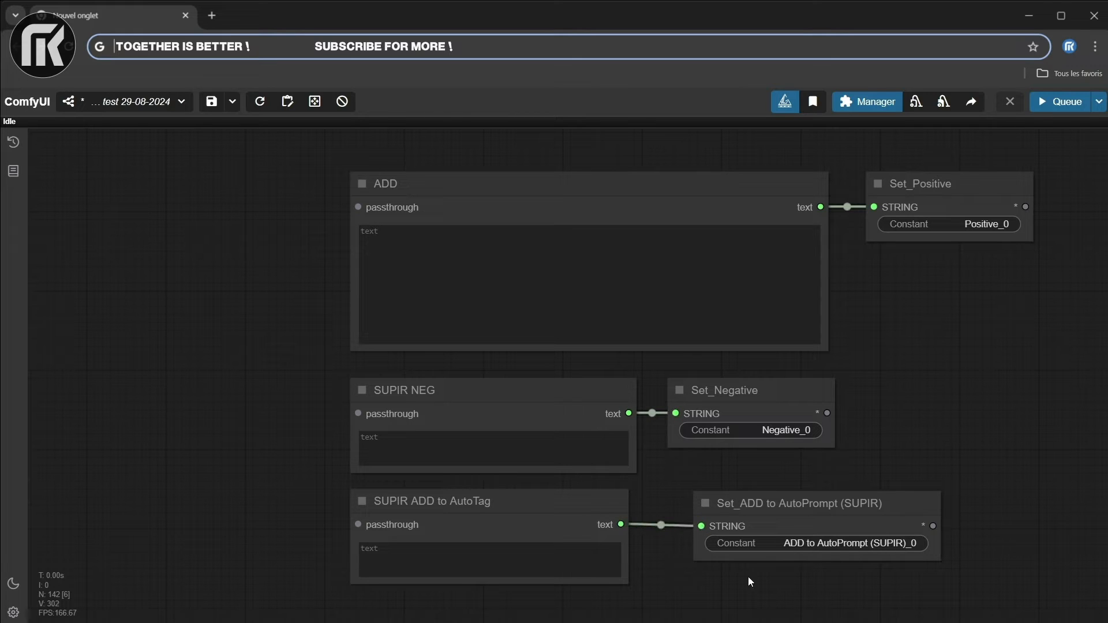
mouse_move(942, 326)
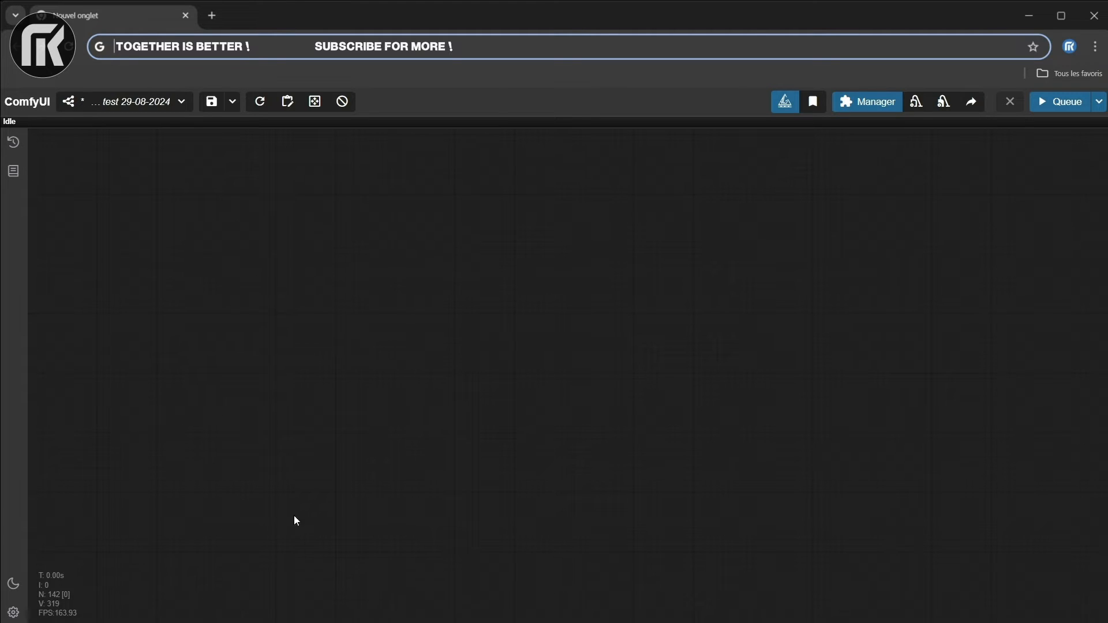
mouse_move(877, 426)
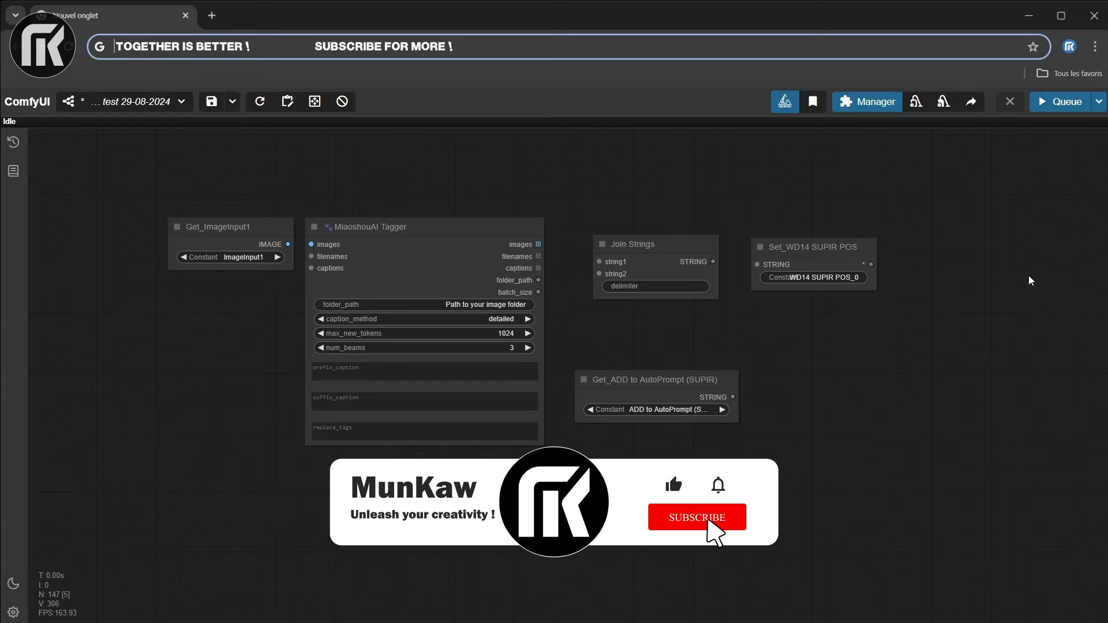
- Feed ImageInput1 to MiaoshouAI Tagger and join its captions with Get_ADD to AutoPrompt in Join Strings
left_click(696, 517)
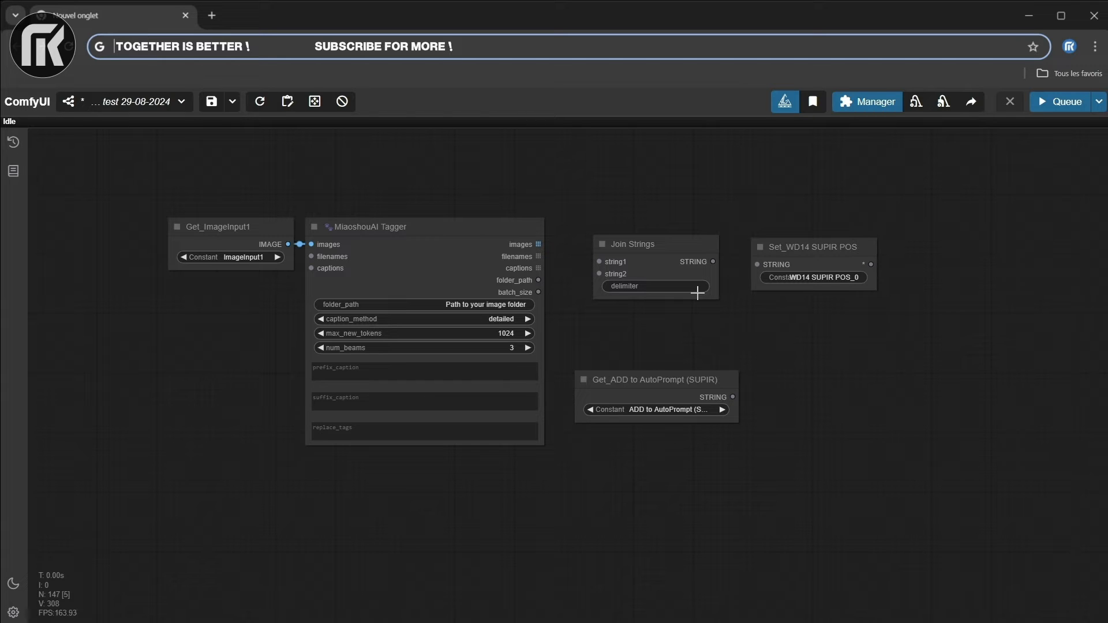
left_click_drag(540, 268, 571, 266)
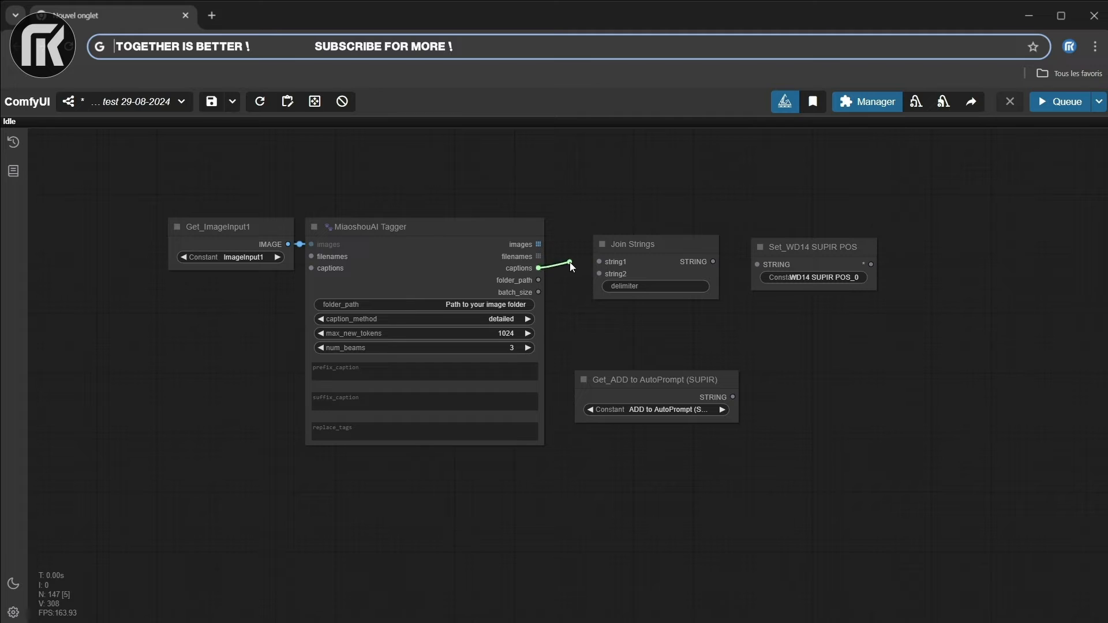
left_click_drag(537, 267, 599, 263)
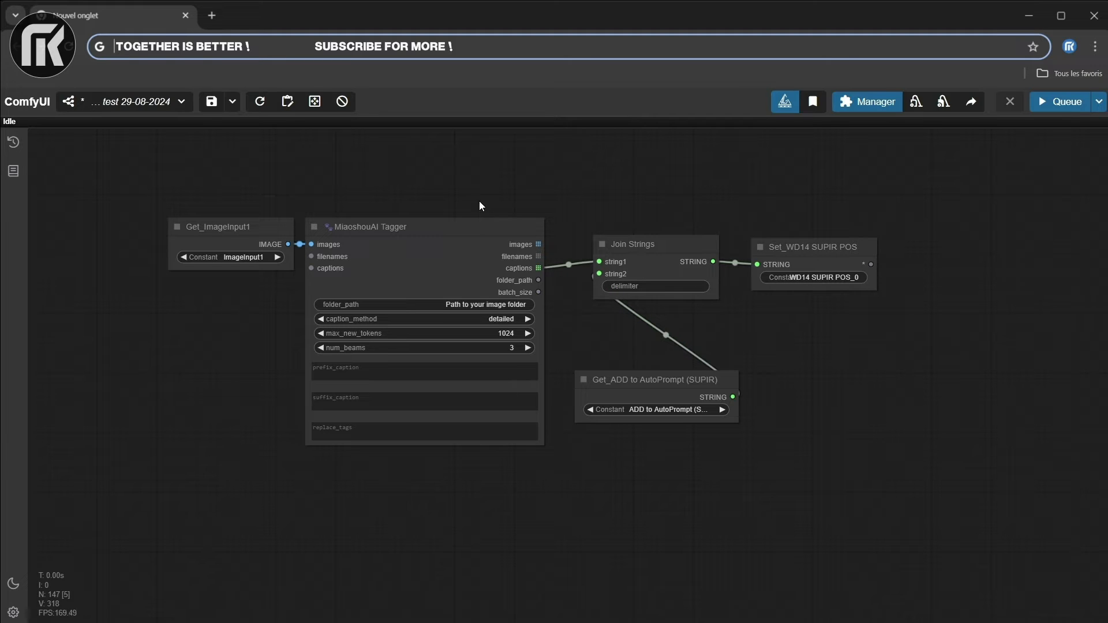
mouse_move(591, 356)
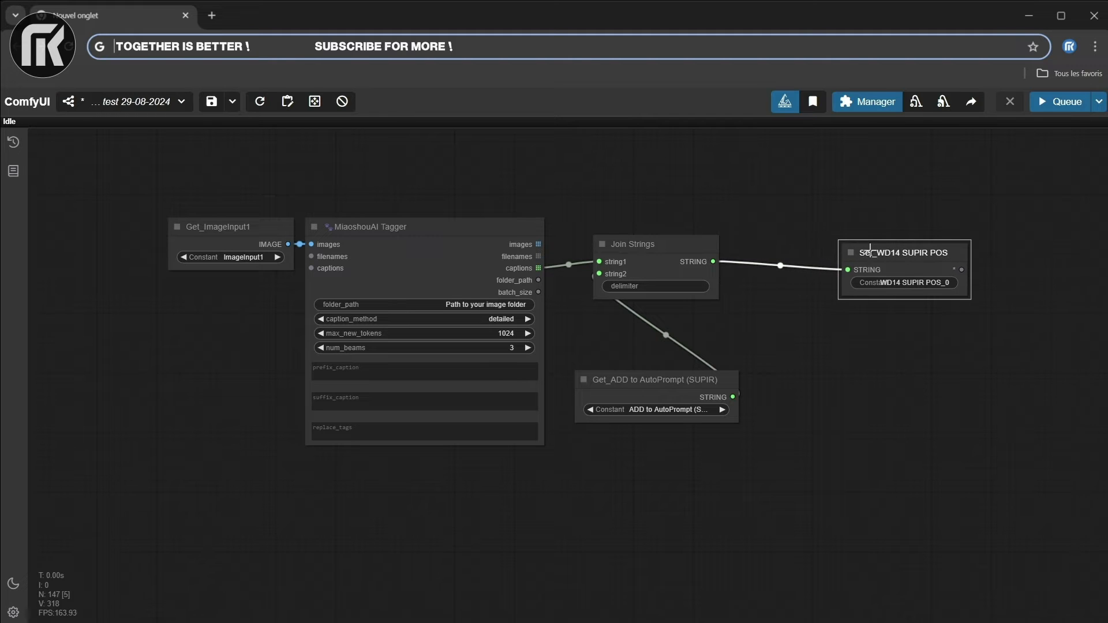
- Rearrange the Set_WD14 SUPIR POS node and its neighbours so the links read clearly
left_click_drag(650, 380, 509, 491)
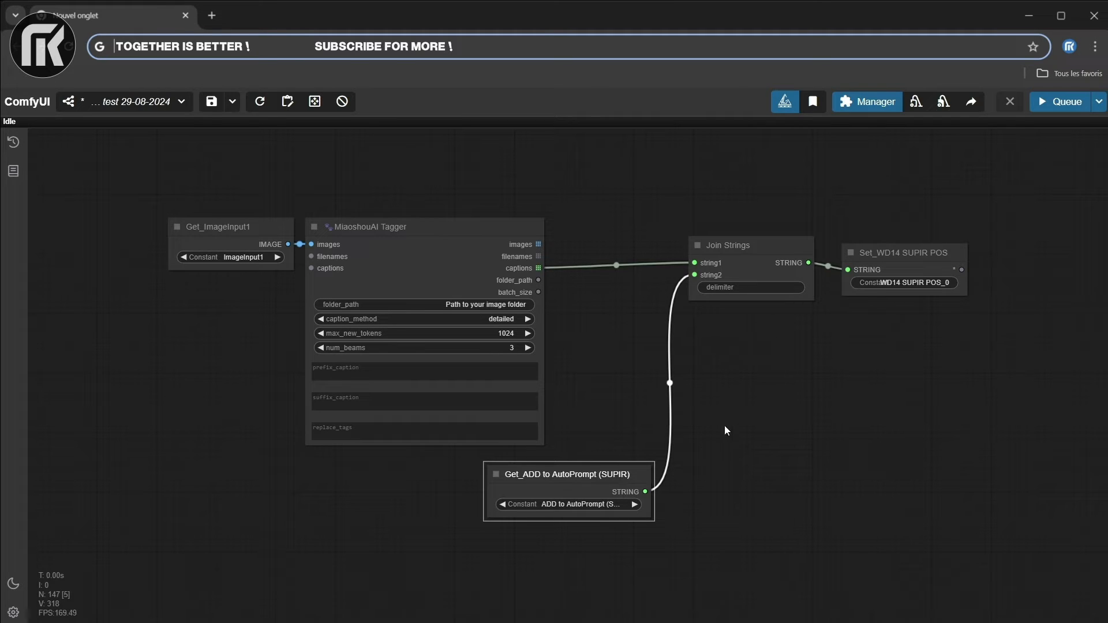
left_click_drag(568, 473, 638, 396)
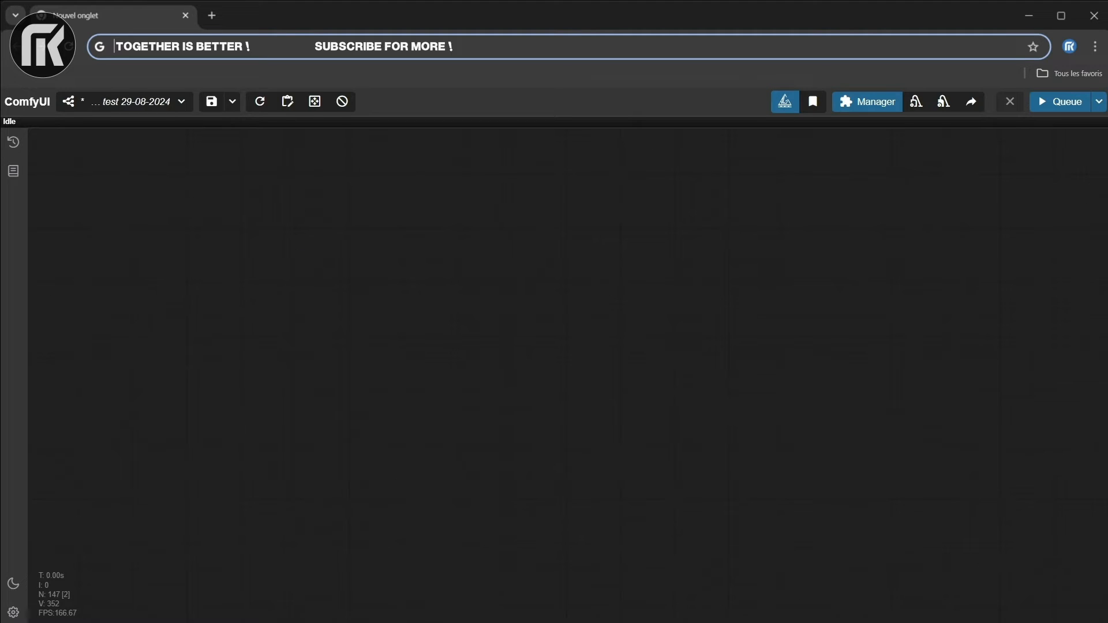
mouse_move(518, 323)
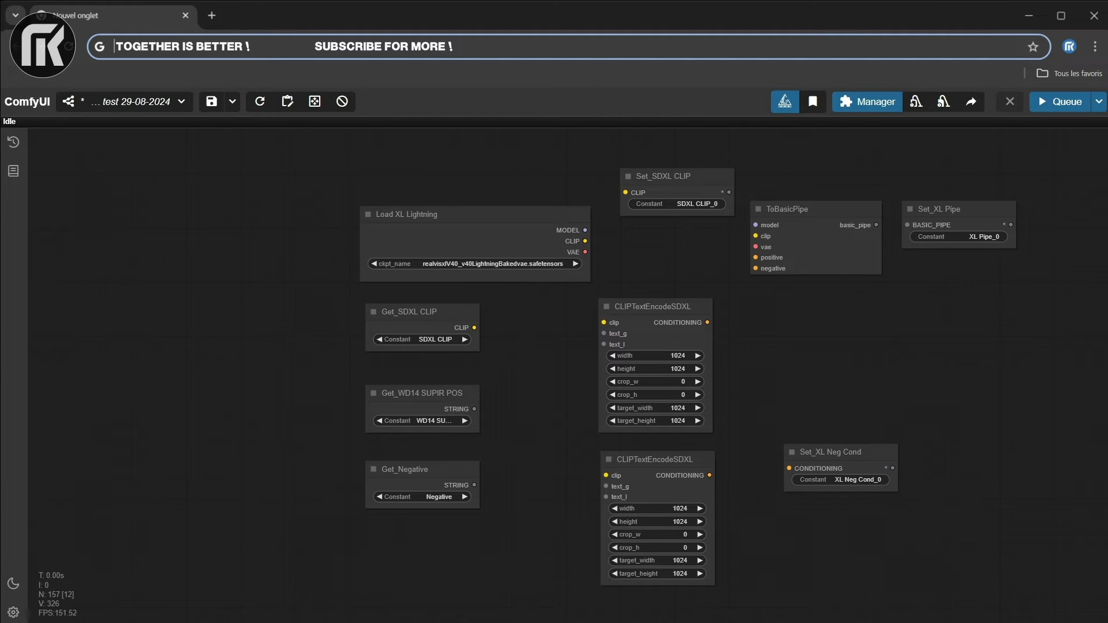
- Store the XL Lightning CLIP as SDXL CLIP and feed it with the WD14 SUPIR POS and Negative prompts into both encoders and the pipe
left_click_drag(475, 327, 604, 475)
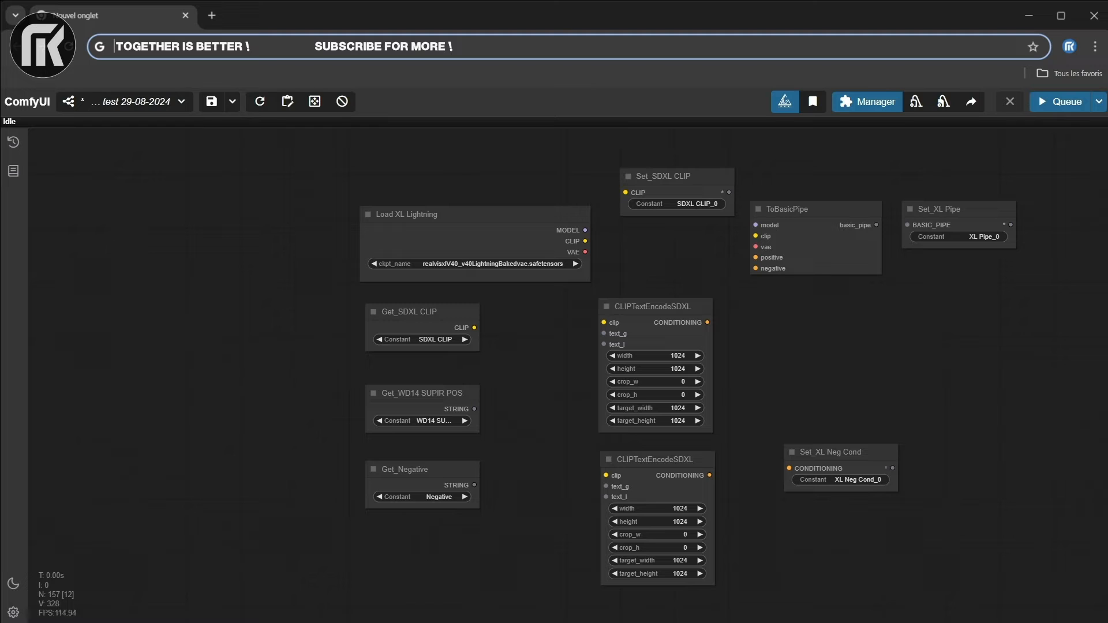
mouse_move(919, 297)
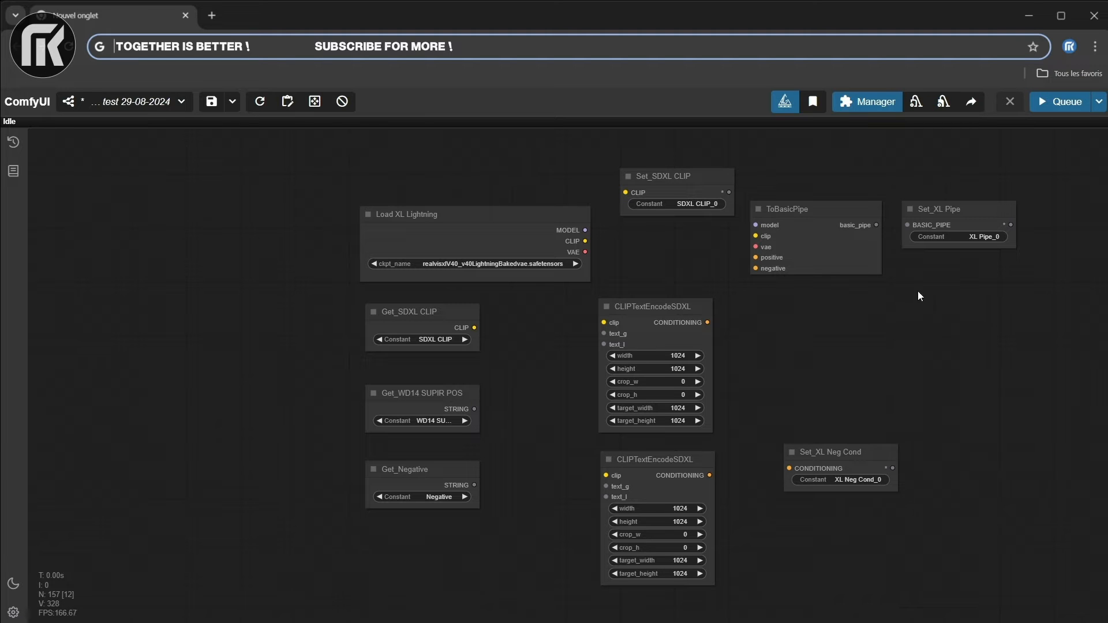
mouse_move(590, 280)
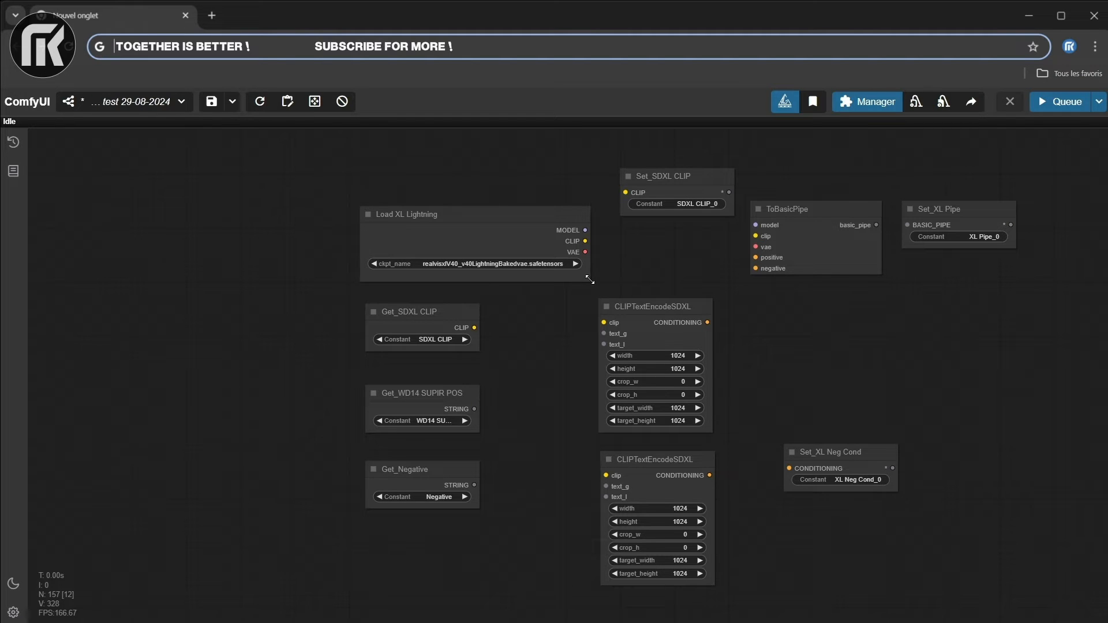
mouse_move(584, 241)
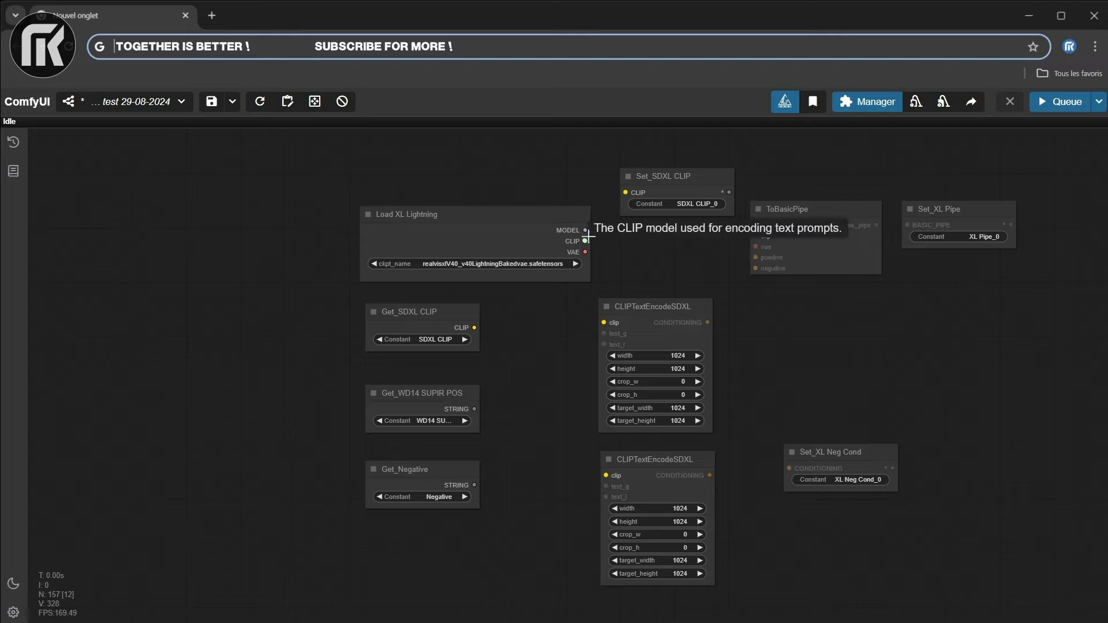
left_click_drag(586, 241, 625, 193)
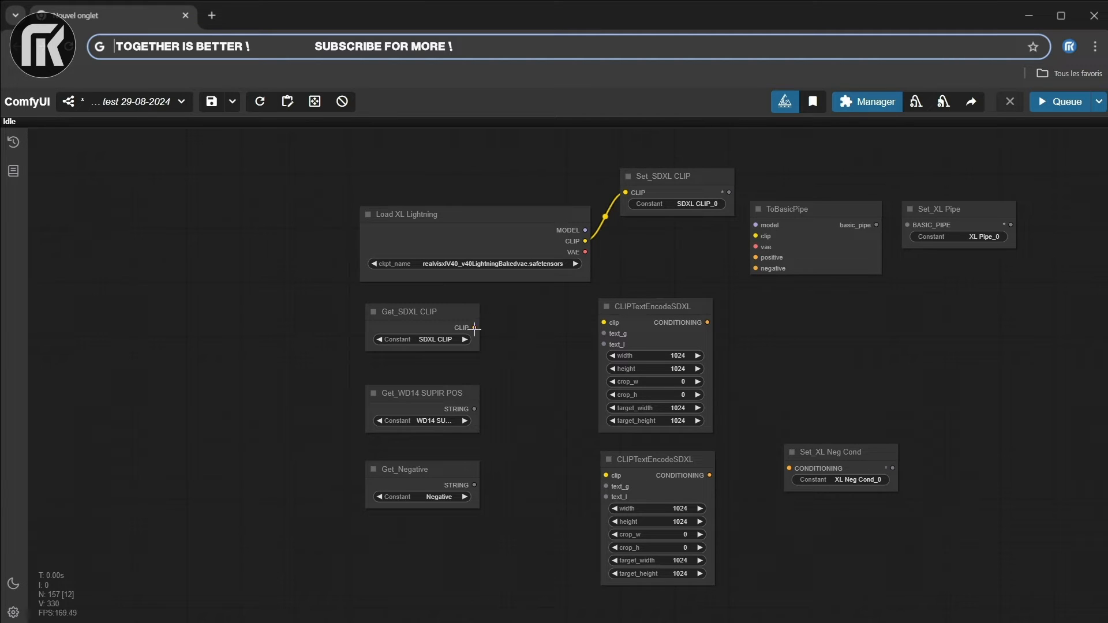
left_click_drag(473, 327, 605, 322)
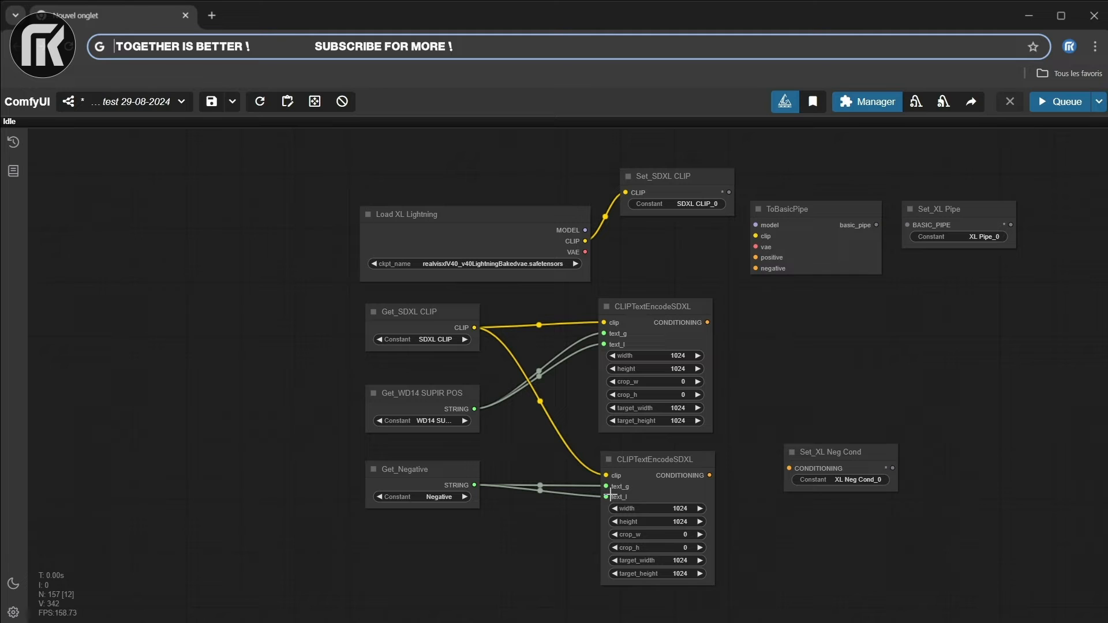
left_click_drag(707, 475, 792, 468)
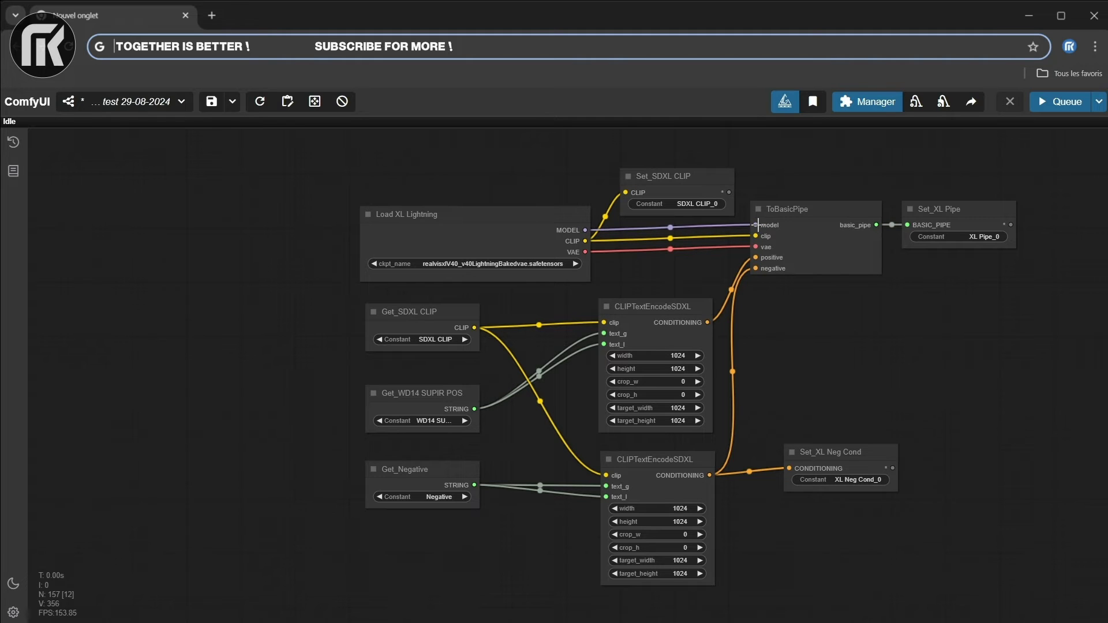
mouse_move(1006, 377)
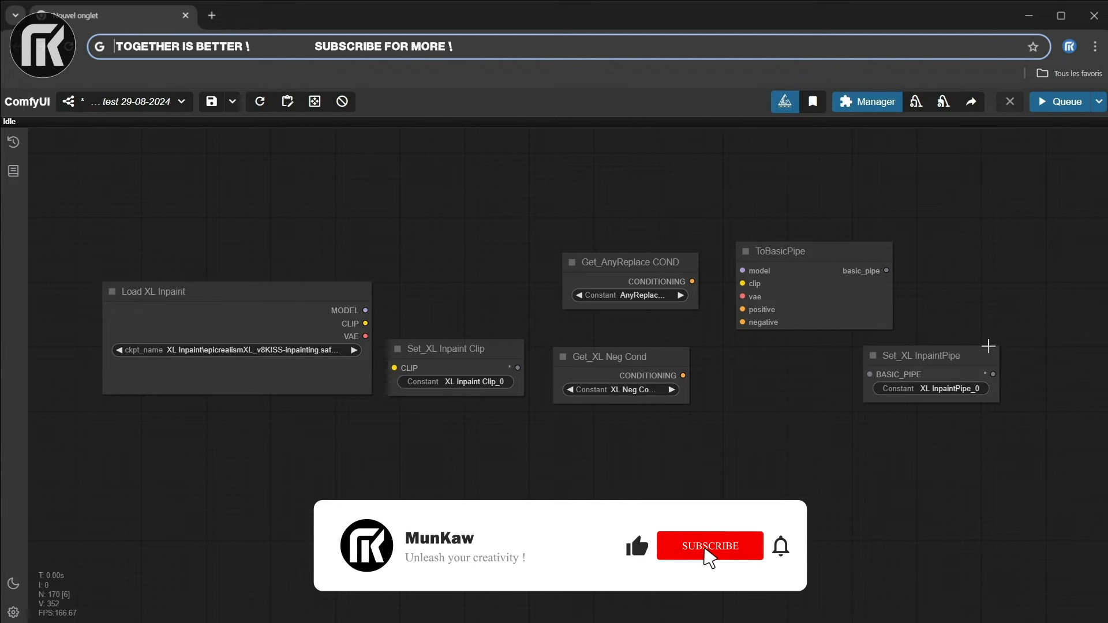
- Store the XL Inpaint CLIP as XL Inpaint Clip and feed its MODEL, CLIP and VAE into ToBasicPipe
left_click(710, 546)
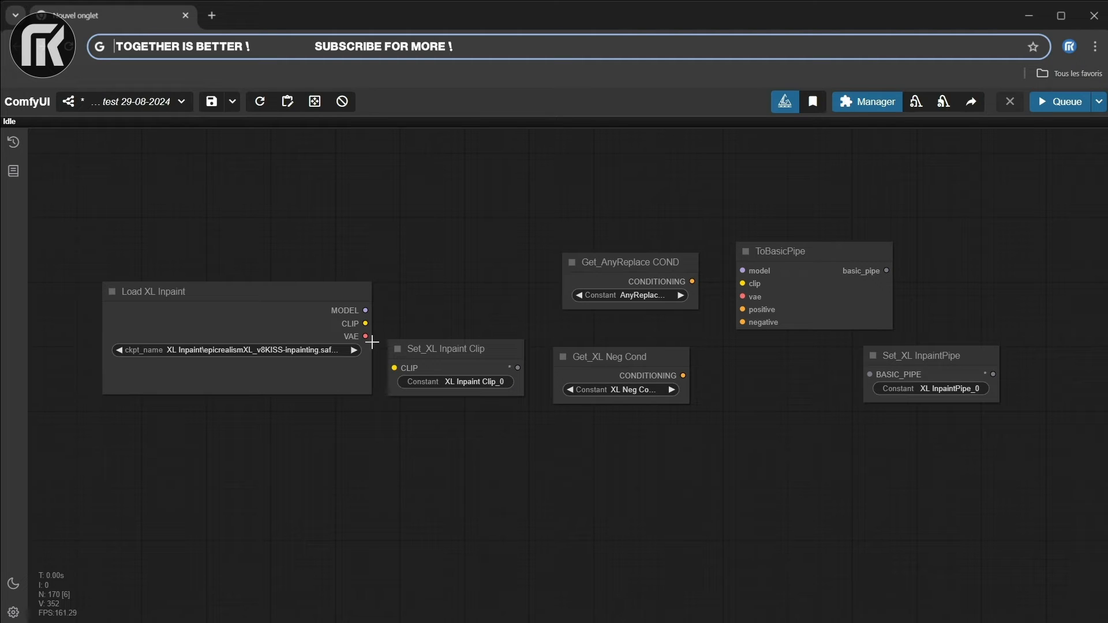
left_click_drag(366, 324, 395, 367)
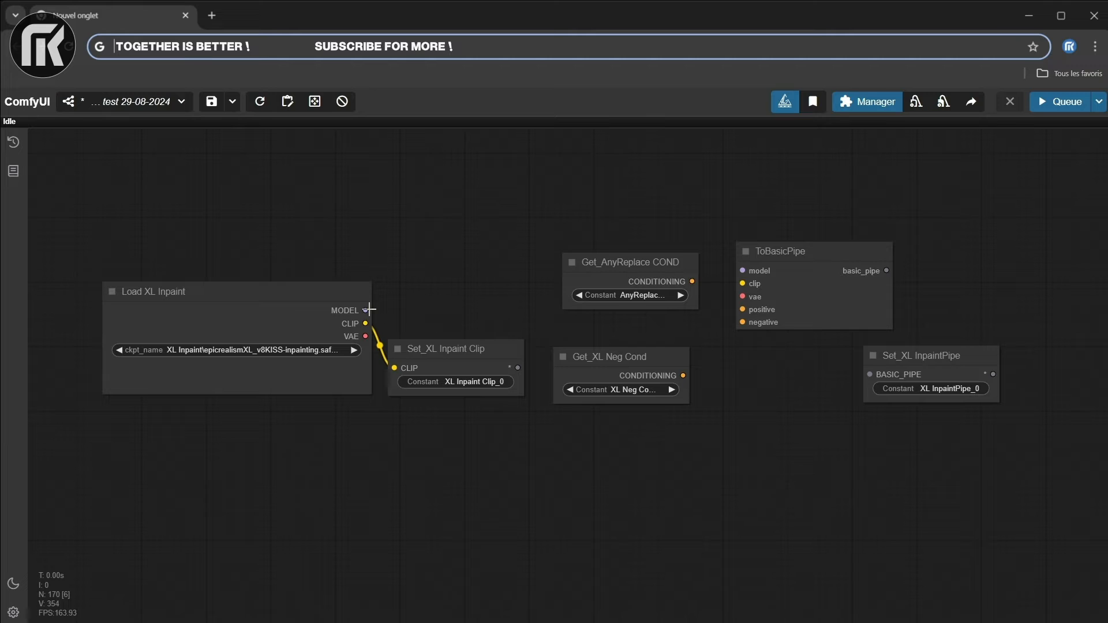
left_click_drag(367, 311, 741, 270)
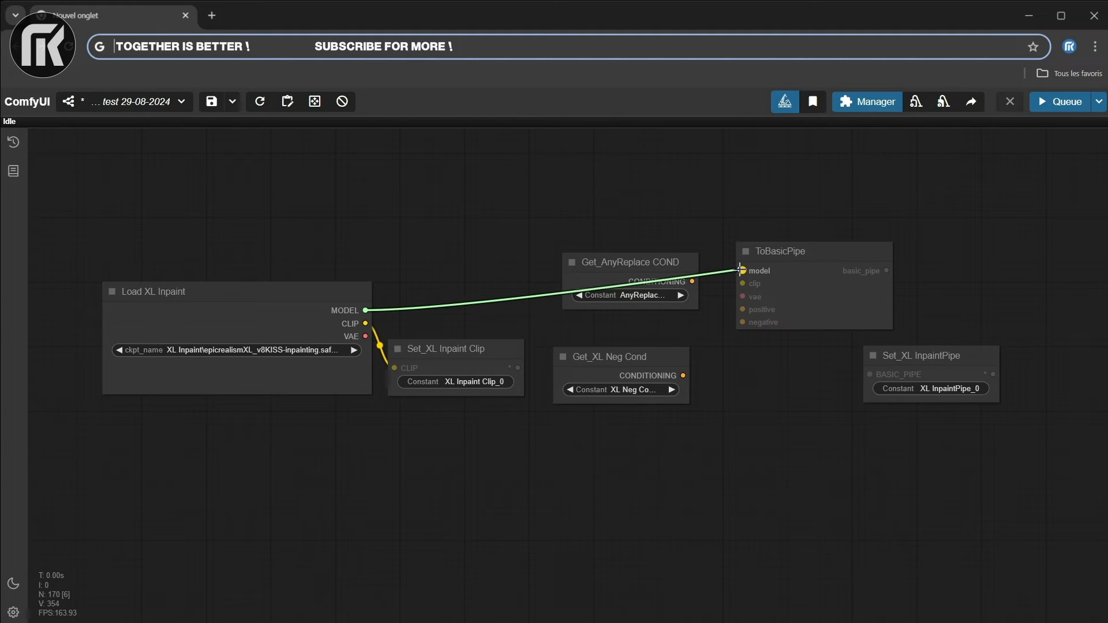
left_click_drag(366, 323, 735, 284)
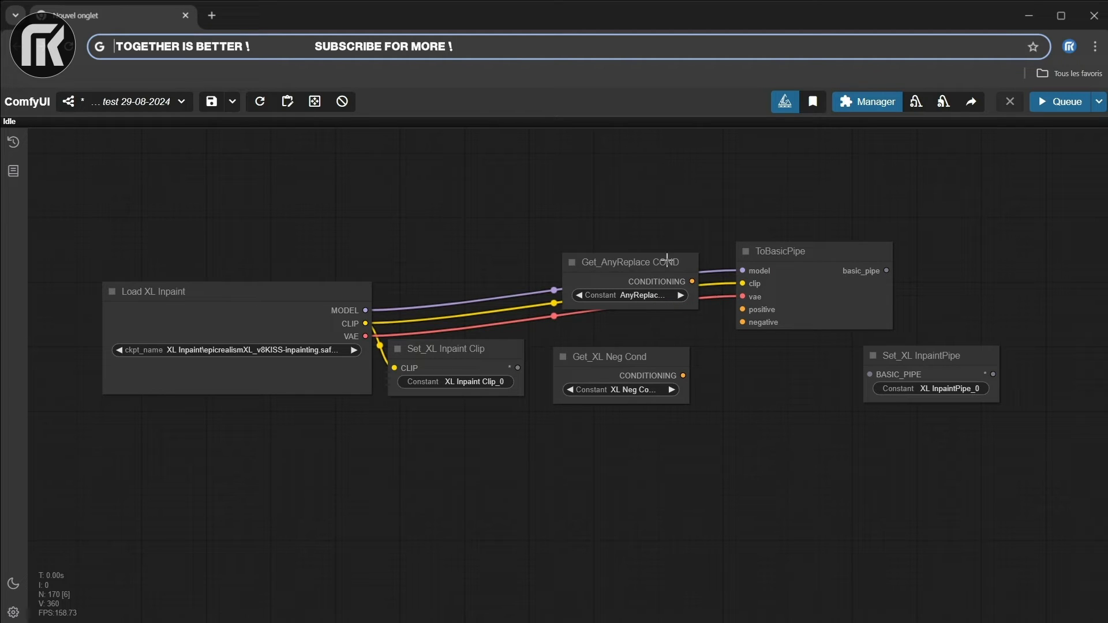
- Attach the AnyReplace and XL Neg conditionings to ToBasicPipe and store its pipe as XL InpaintPipe
left_click_drag(626, 262, 626, 356)
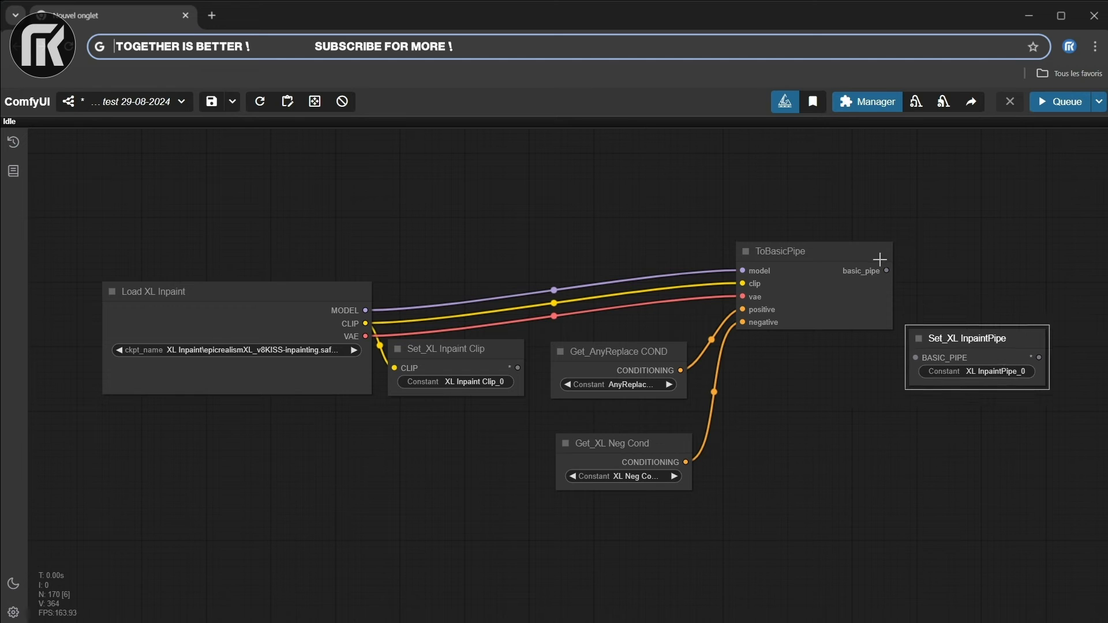
left_click_drag(887, 270, 912, 356)
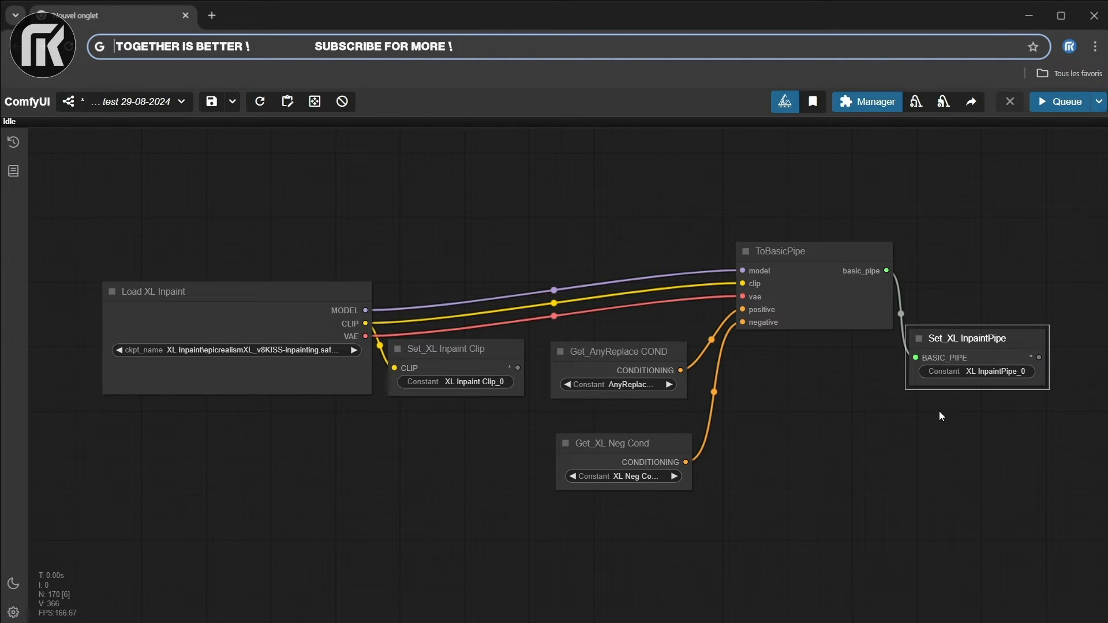
scroll("down", 3)
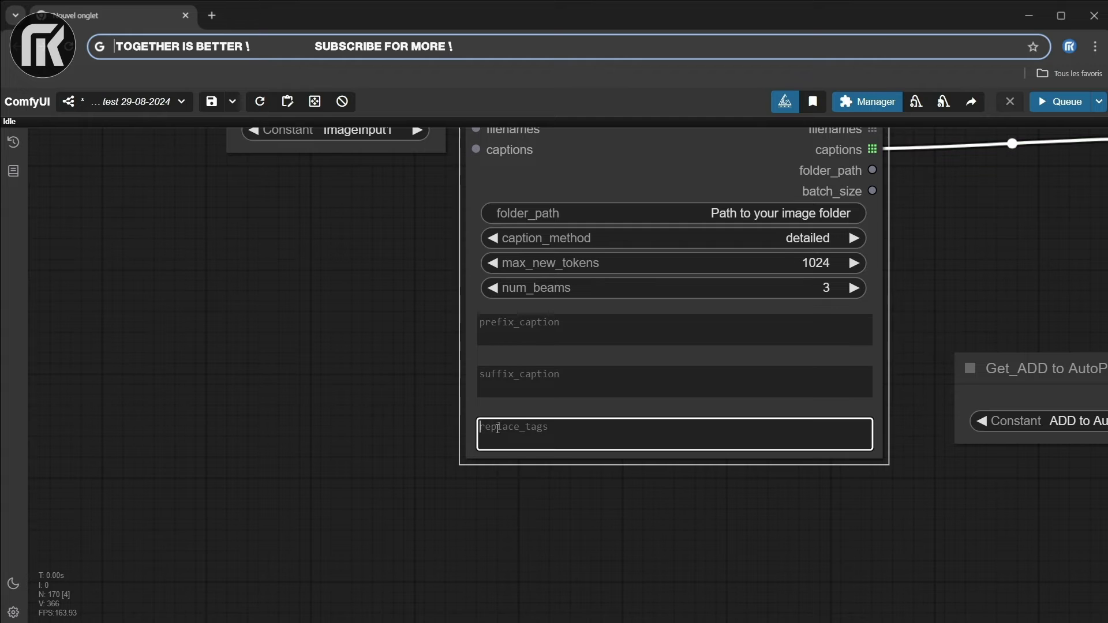
scroll("down", 3)
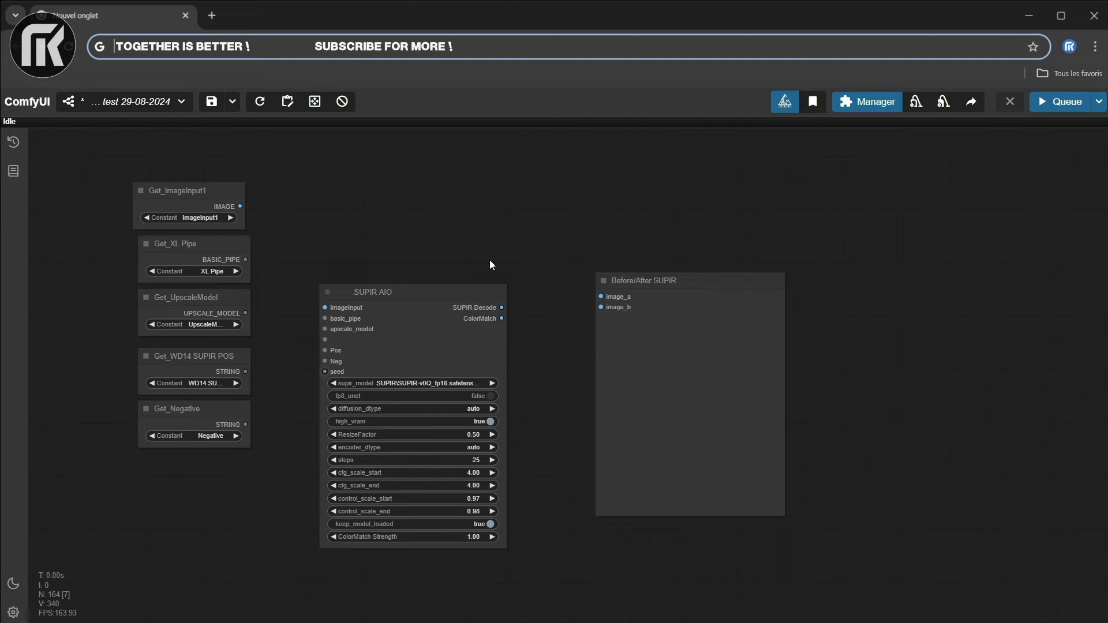
mouse_move(512, 327)
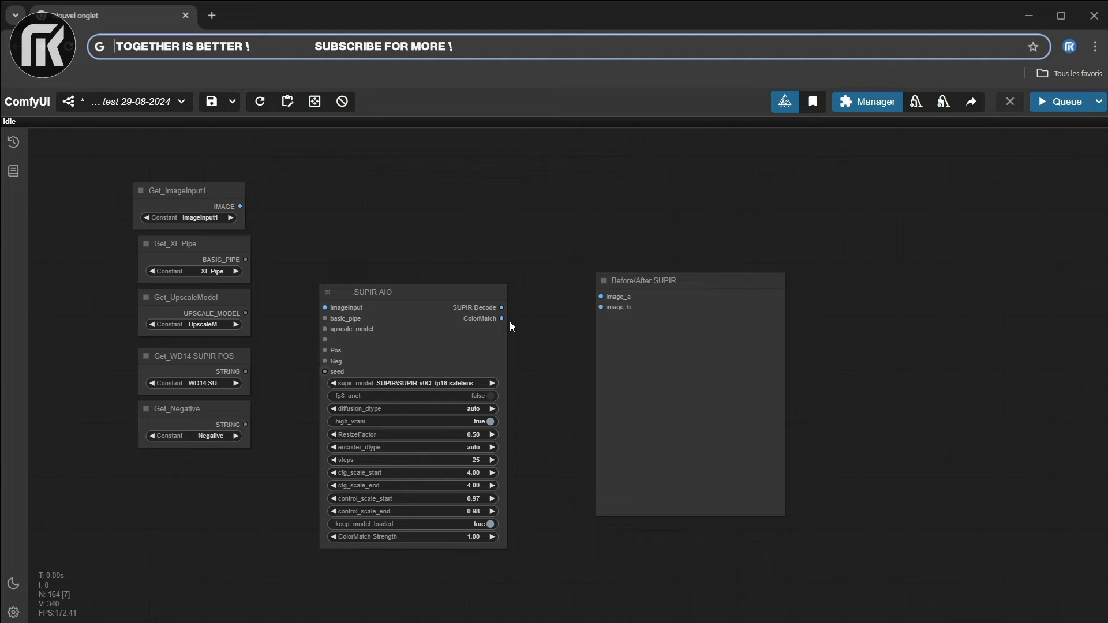
- Feed ImageInput1 and the upscale model into SUPIR AIO, and ColorMatch plus ImageInput1 into Before/After SUPIR
left_click_drag(500, 307, 601, 297)
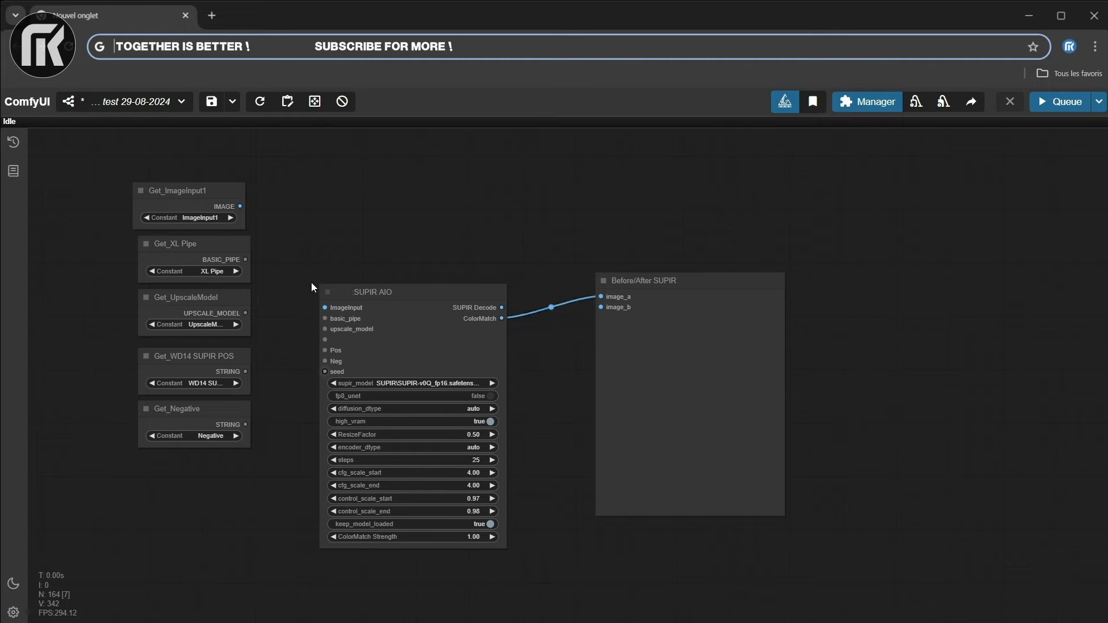
left_click_drag(240, 206, 324, 307)
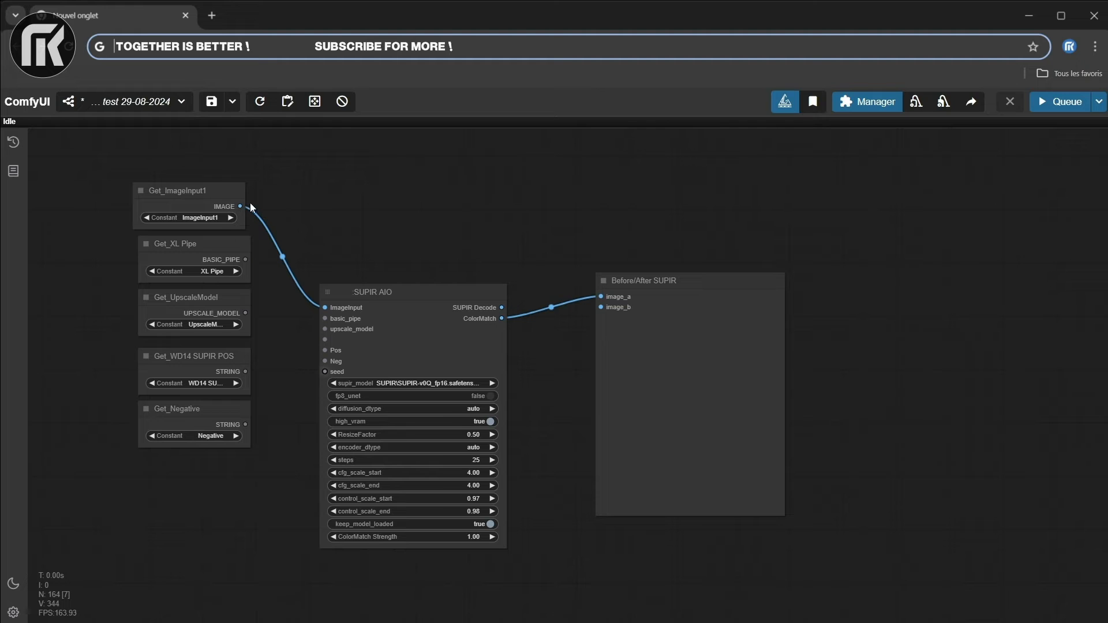
left_click_drag(240, 206, 599, 297)
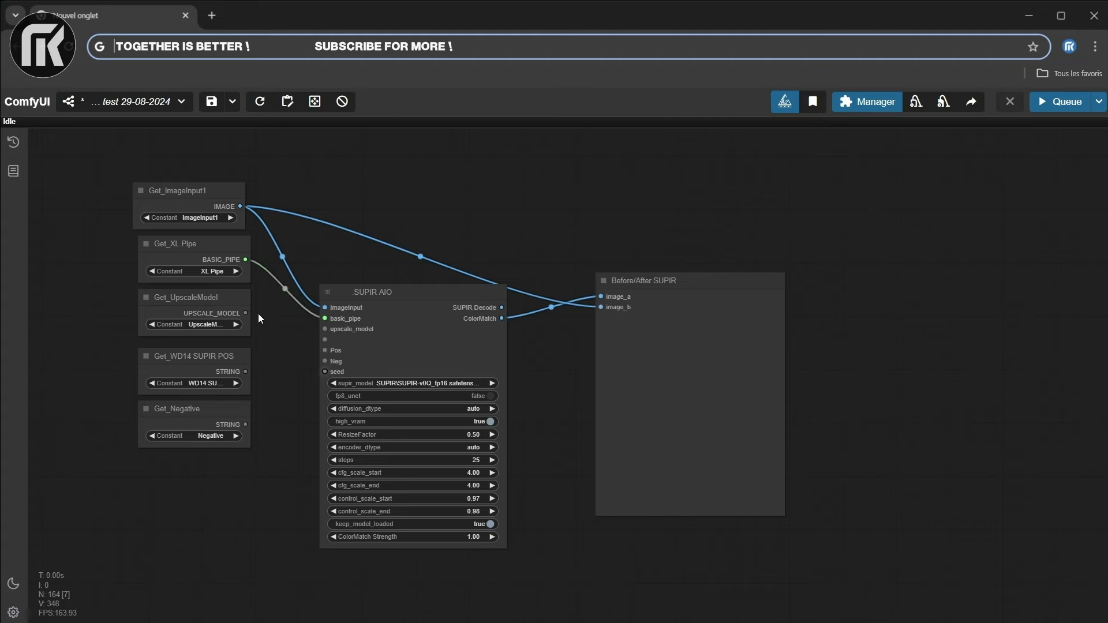
left_click(191, 298)
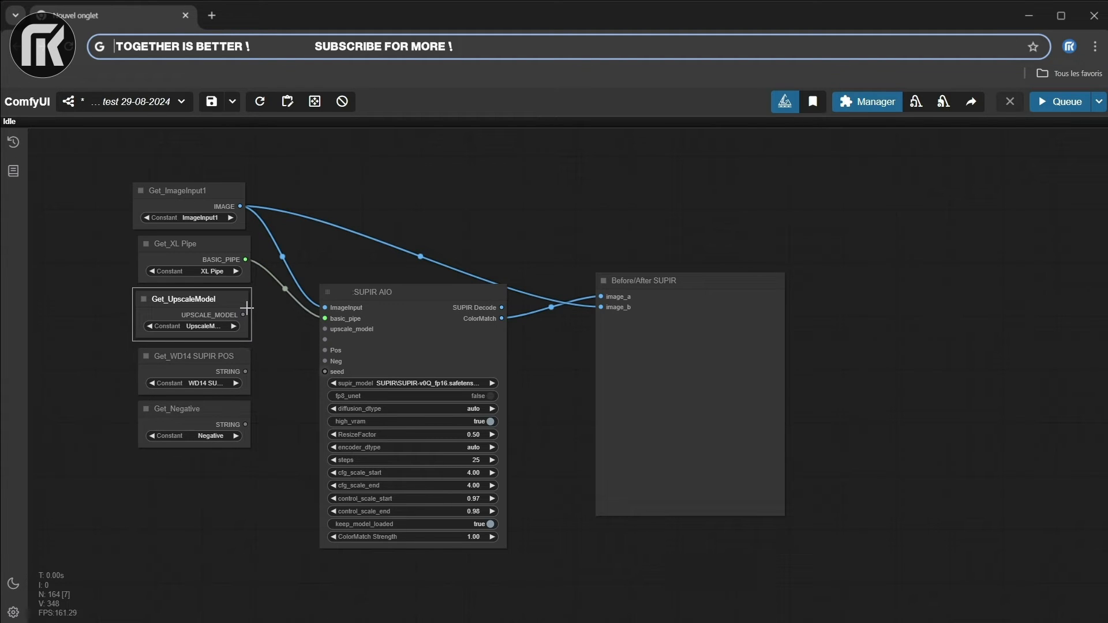
left_click_drag(243, 314, 326, 329)
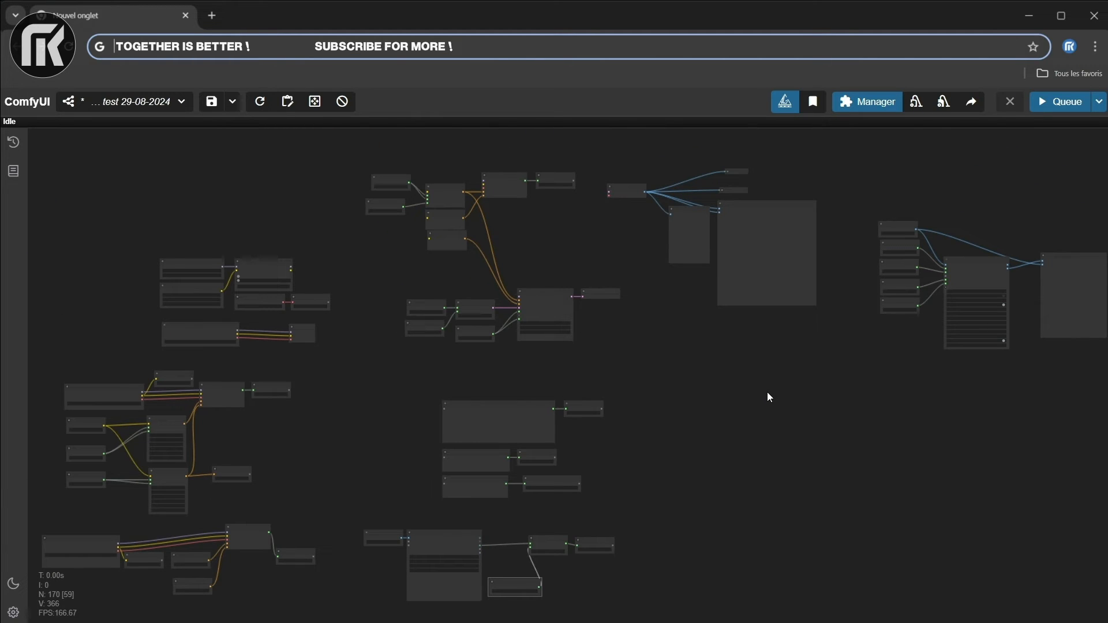
mouse_move(765, 397)
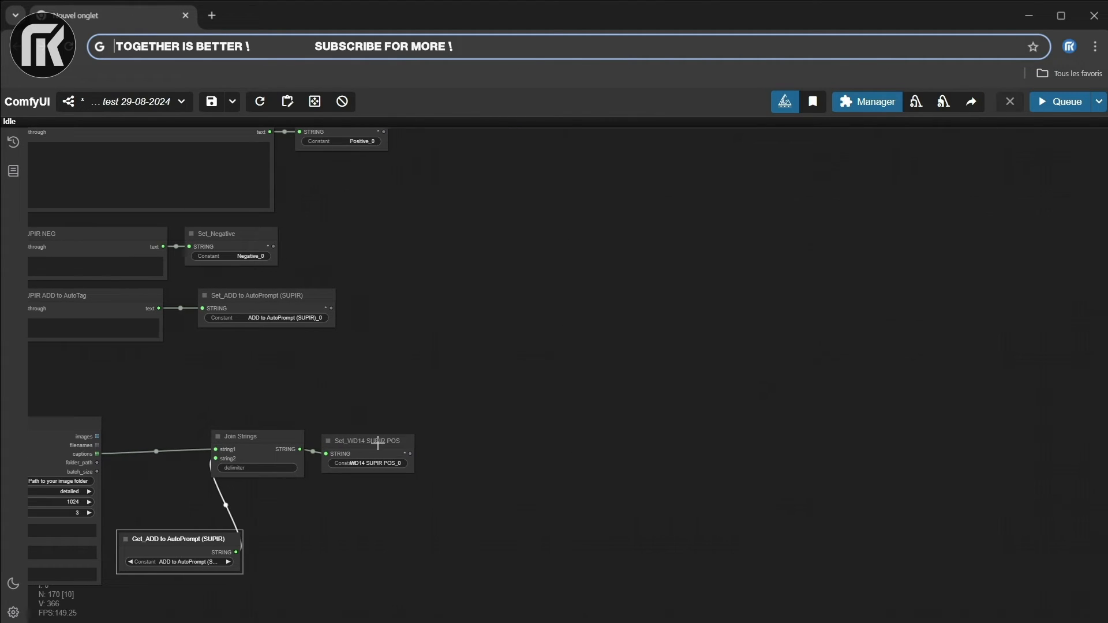
left_click_drag(240, 436, 336, 447)
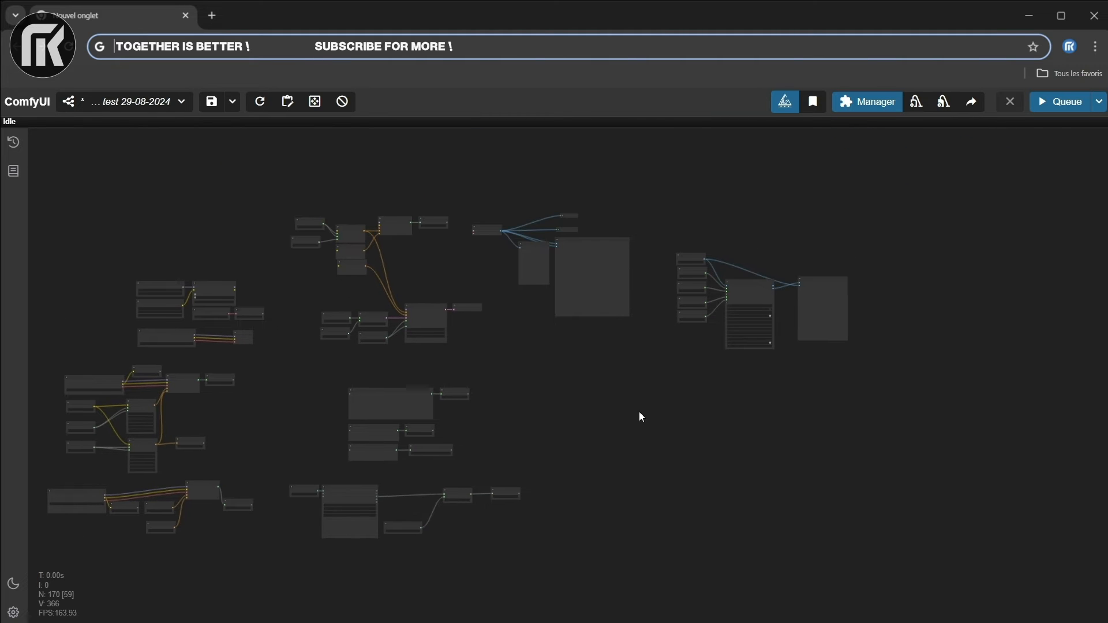
left_click_drag(639, 417, 580, 386)
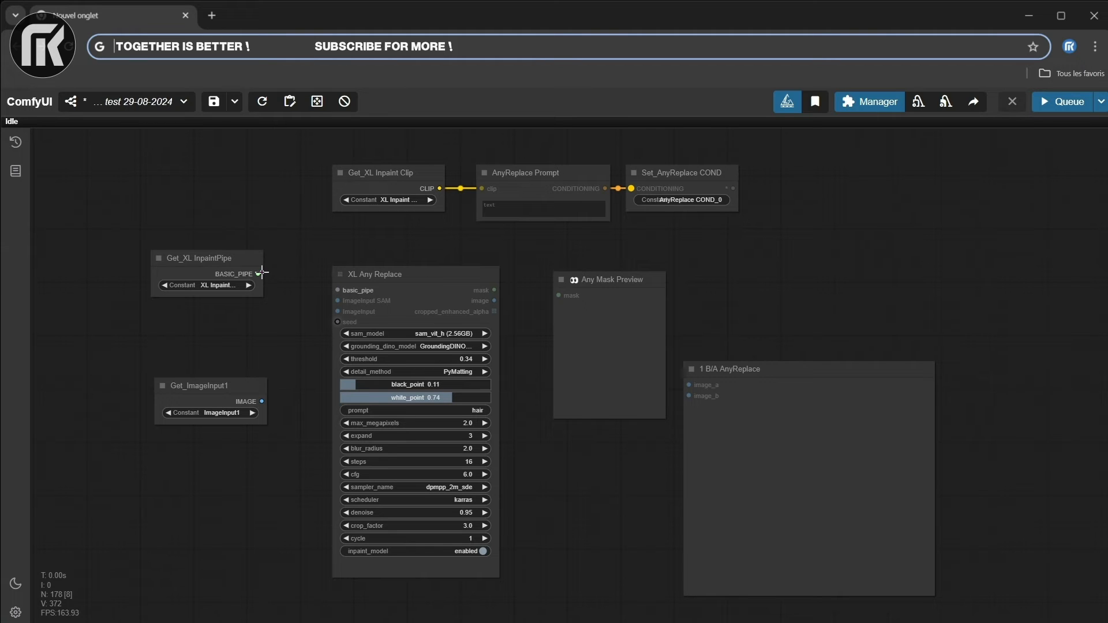
- Connect XL InpaintPipe and ImageInput1 to XL Any Replace's basic_pipe and image inputs
left_click_drag(258, 273, 338, 291)
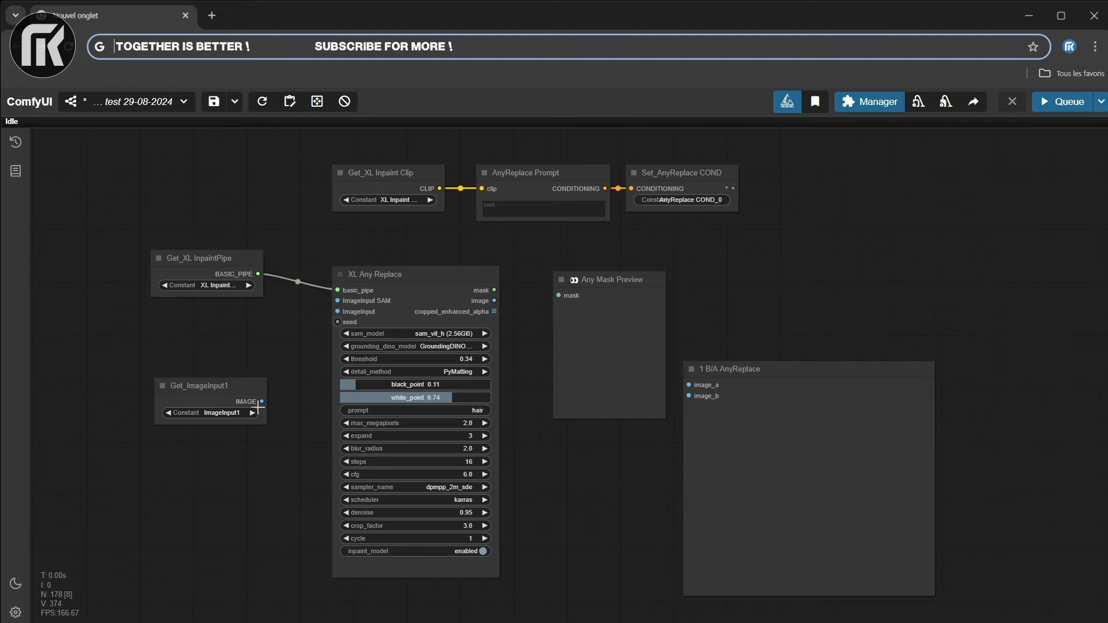
left_click_drag(261, 402, 337, 300)
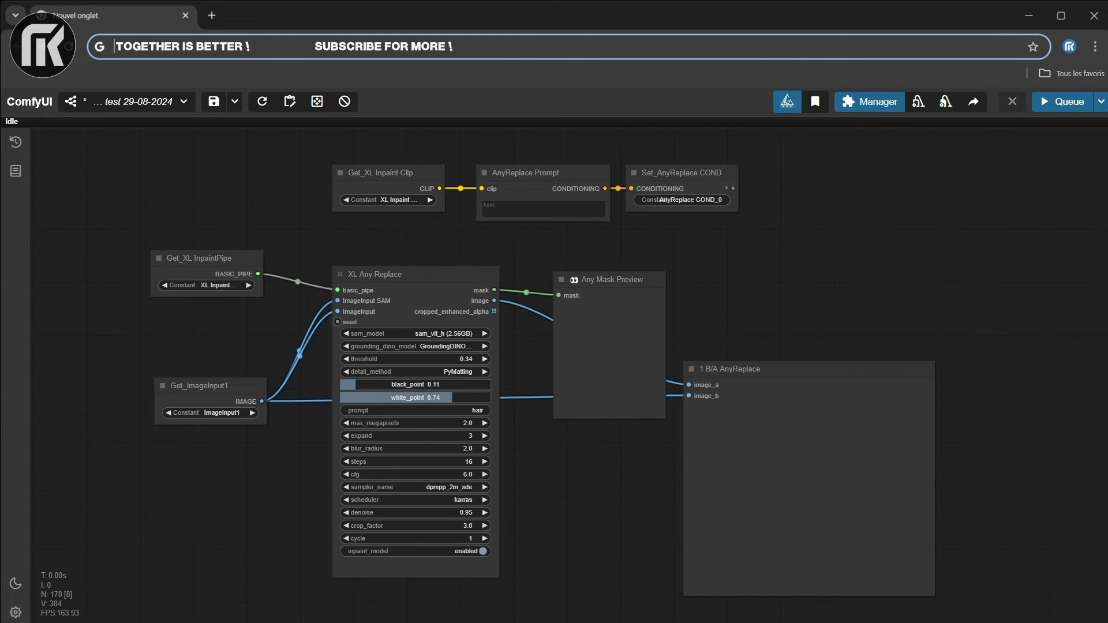
mouse_move(647, 288)
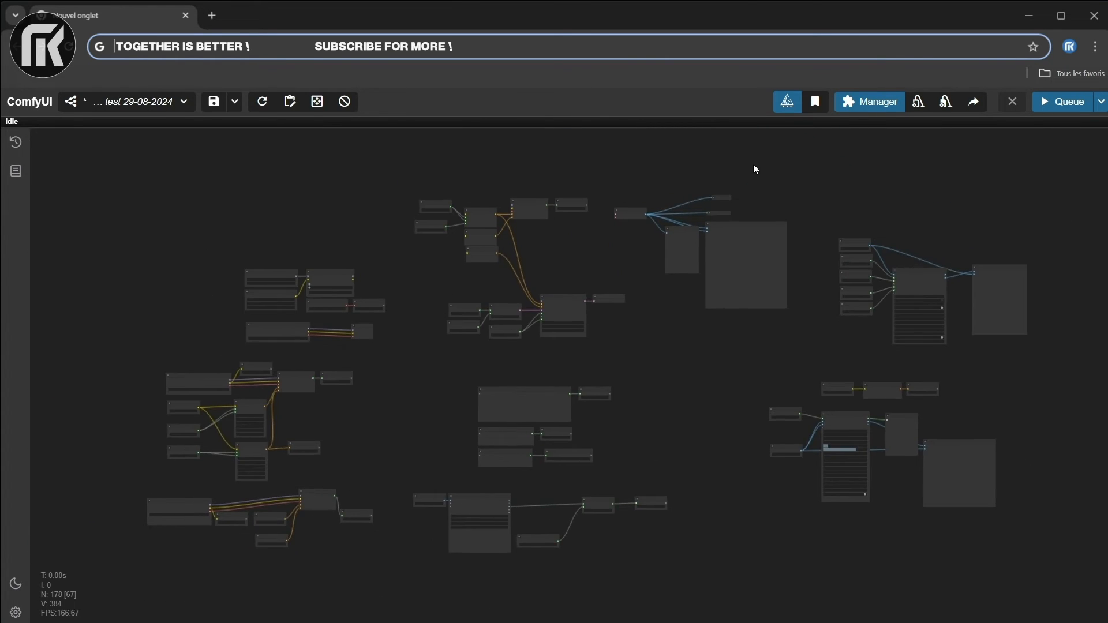
mouse_move(606, 383)
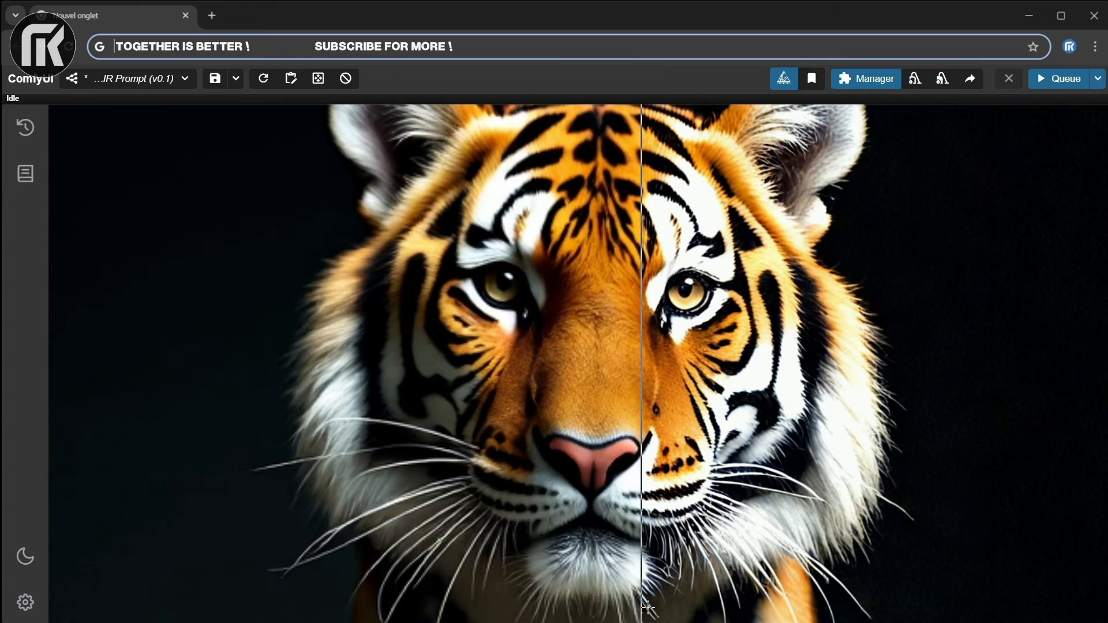
left_click_drag(647, 604, 646, 336)
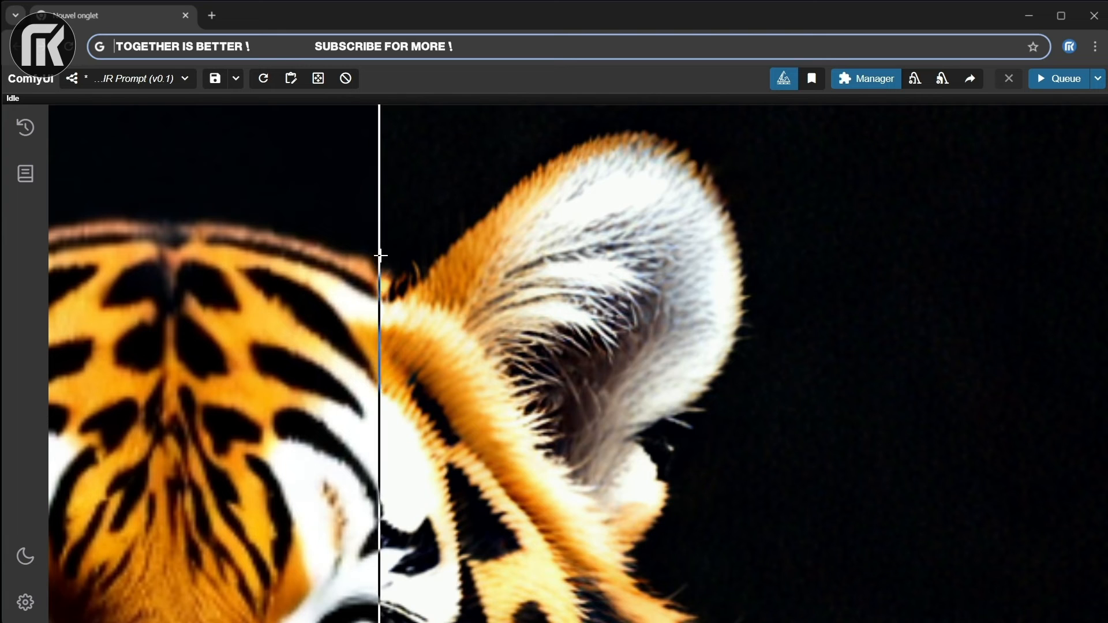
left_click_drag(380, 256, 397, 275)
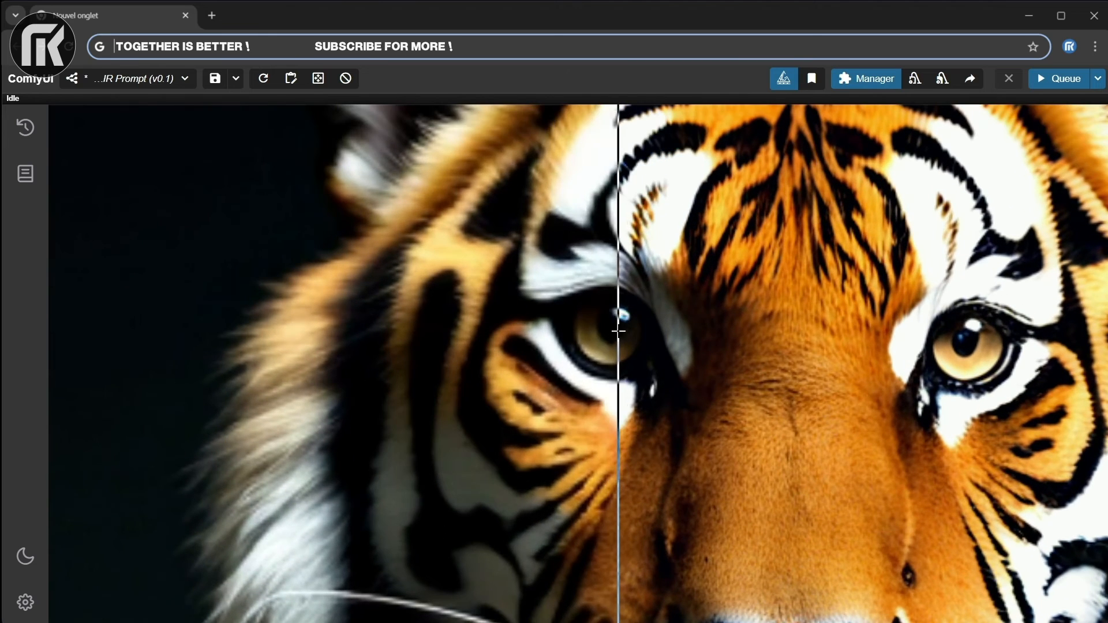
left_click_drag(619, 332, 428, 322)
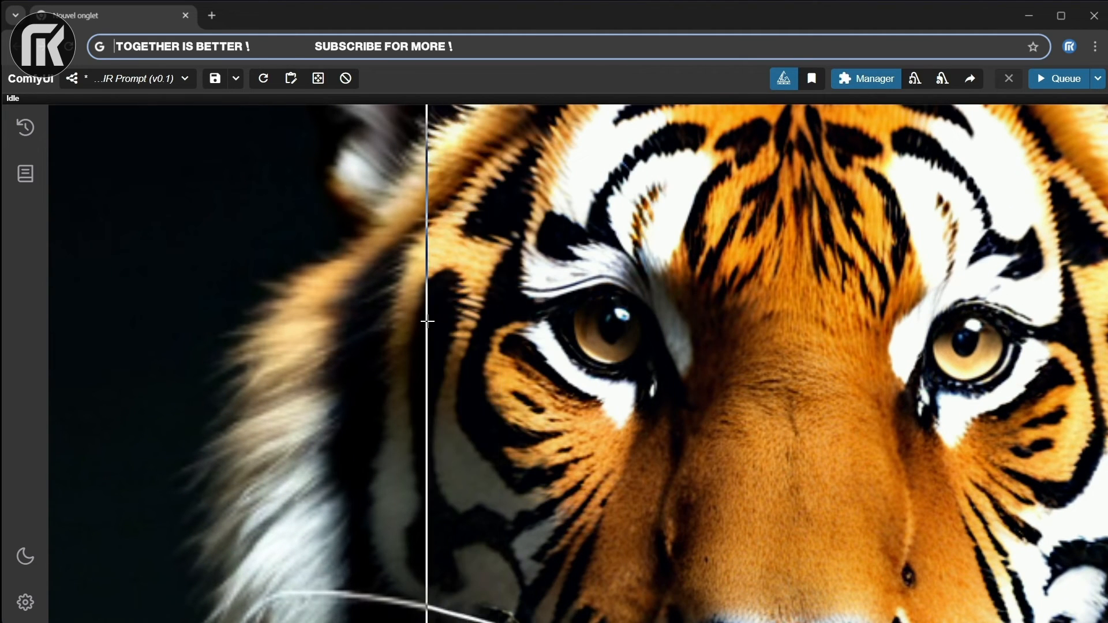
left_click_drag(426, 322, 477, 367)
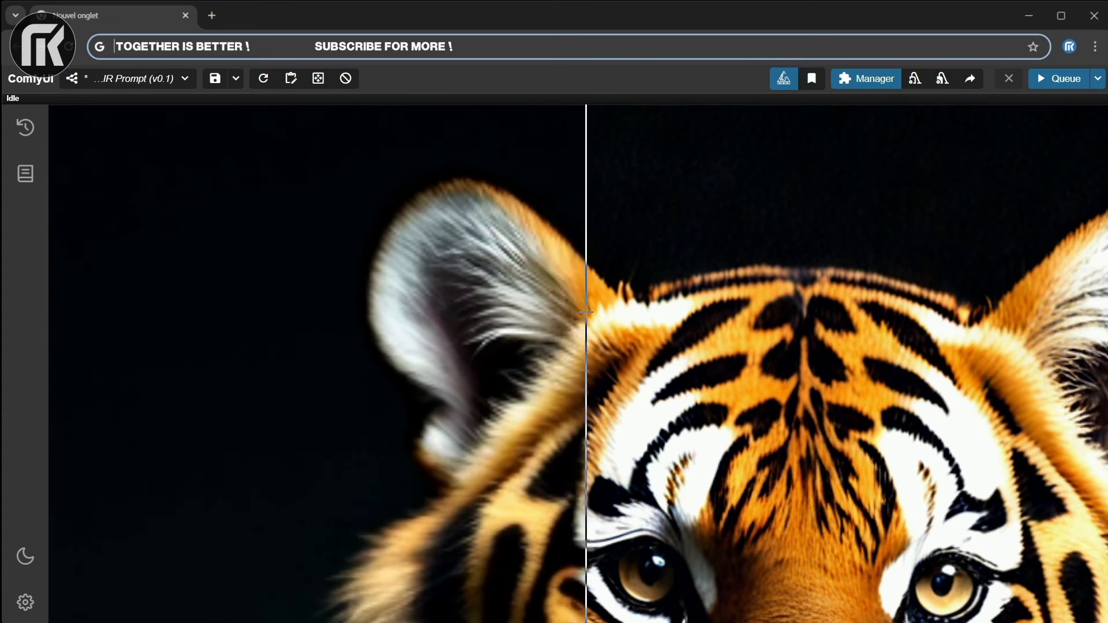
left_click_drag(587, 314, 362, 298)
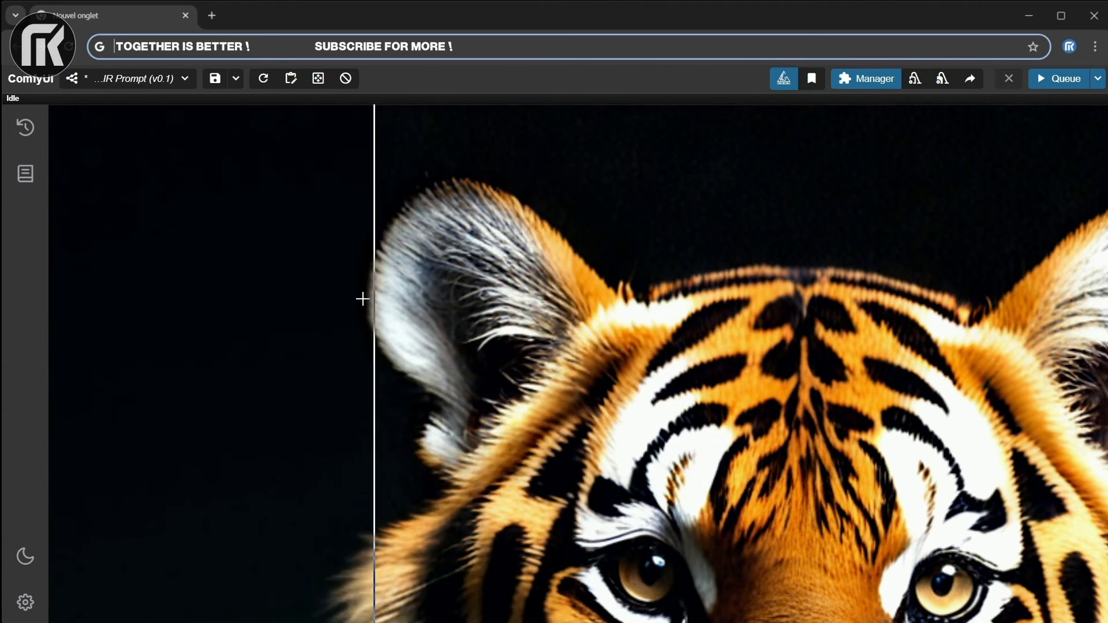
scroll("down", 3)
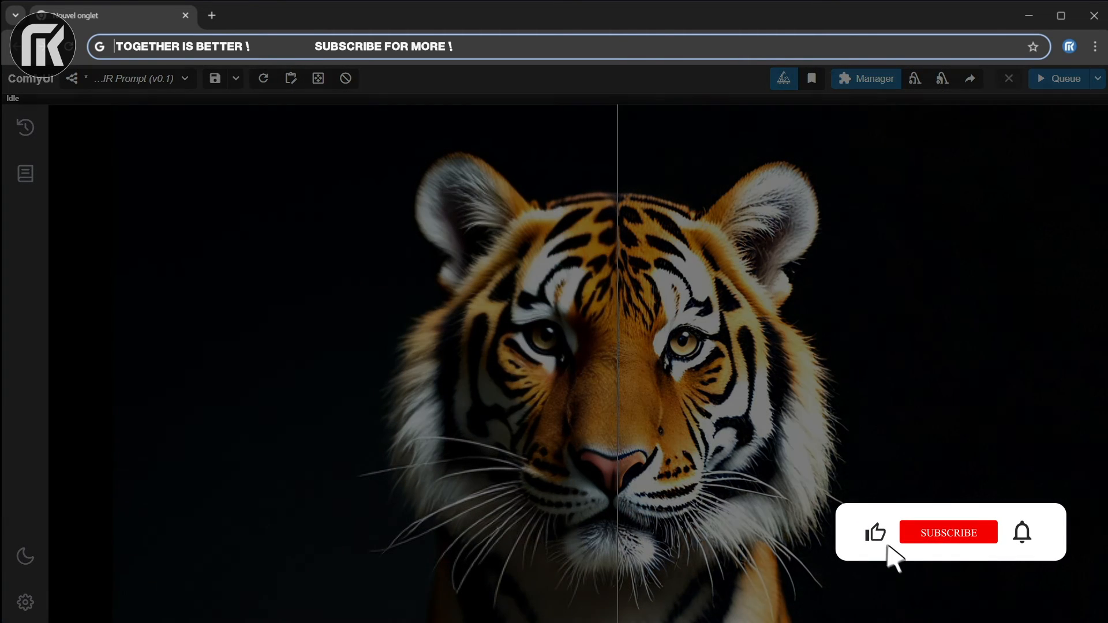
left_click(949, 531)
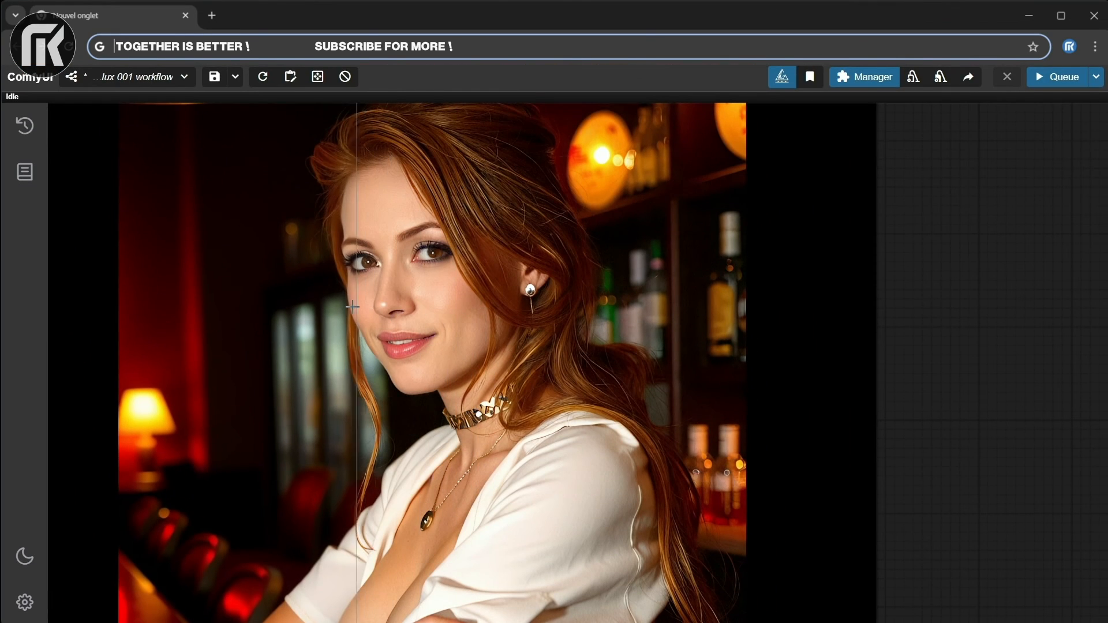
left_click_drag(358, 307, 399, 307)
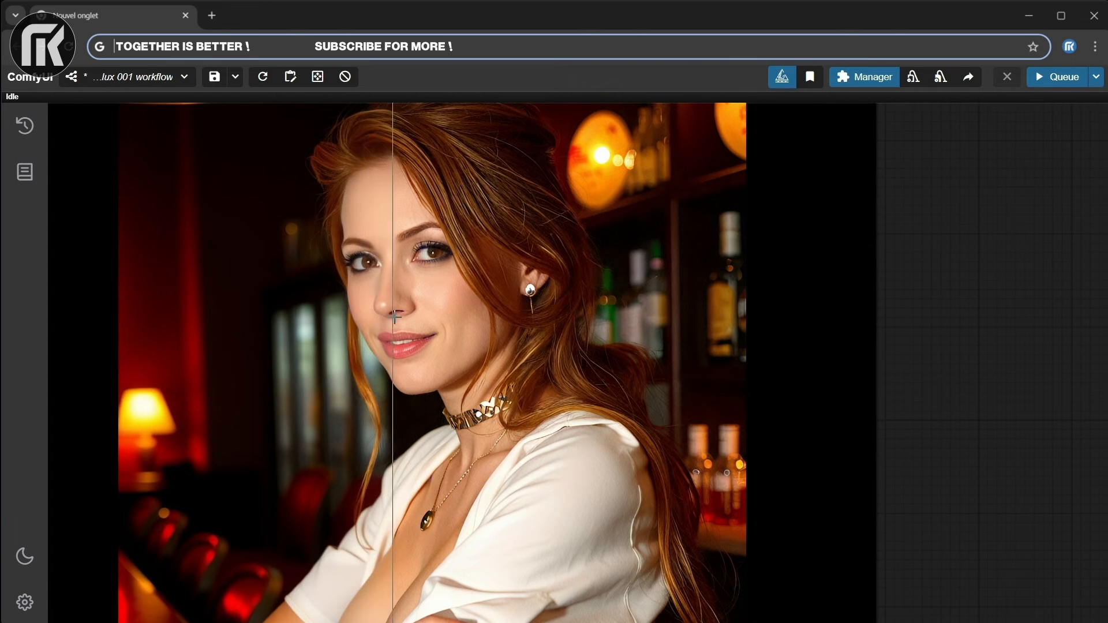
left_click_drag(391, 332, 405, 332)
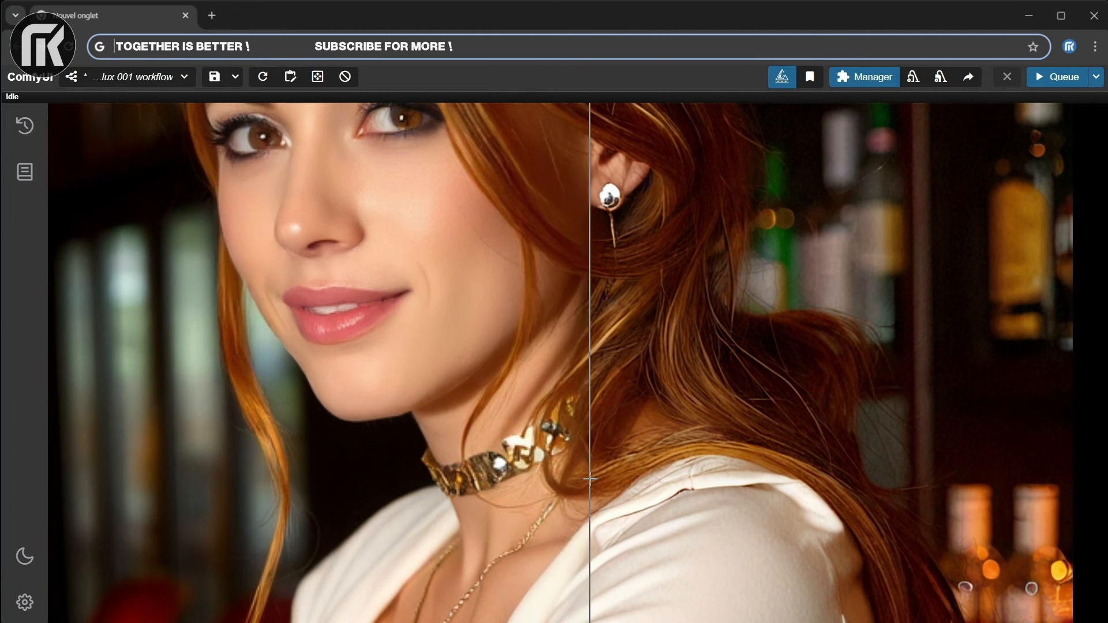
left_click_drag(589, 481, 622, 493)
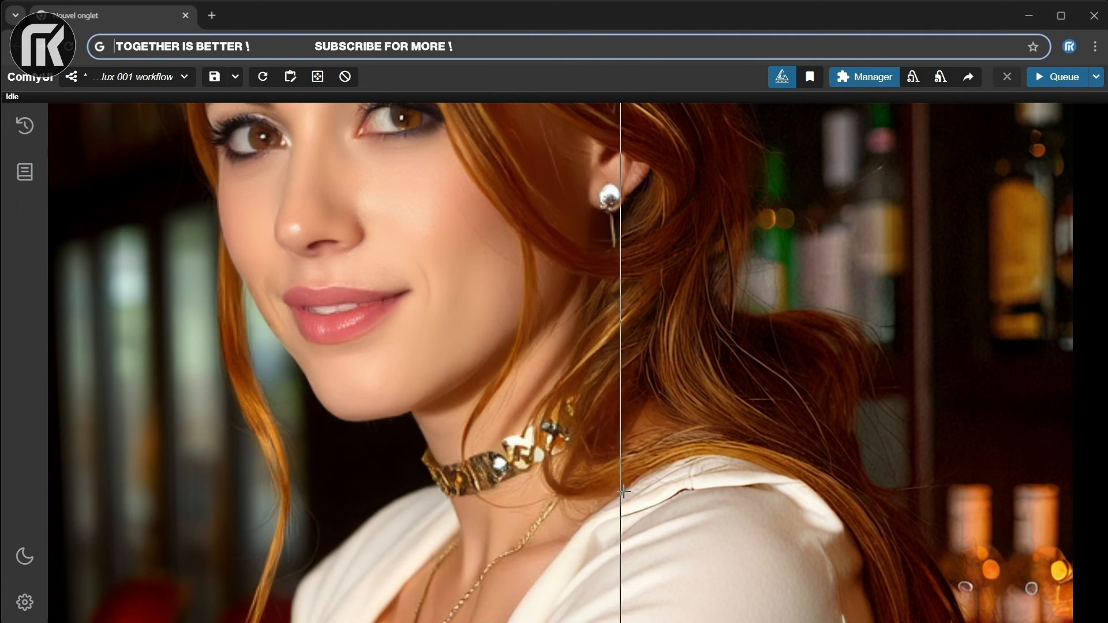
left_click_drag(622, 492, 269, 293)
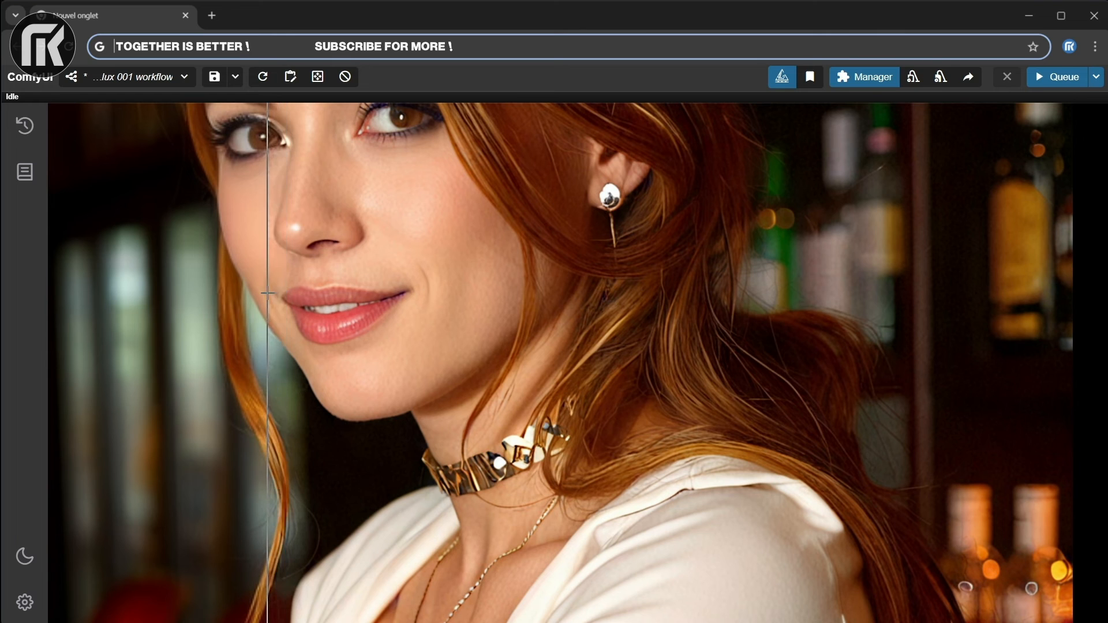
left_click_drag(267, 293, 529, 446)
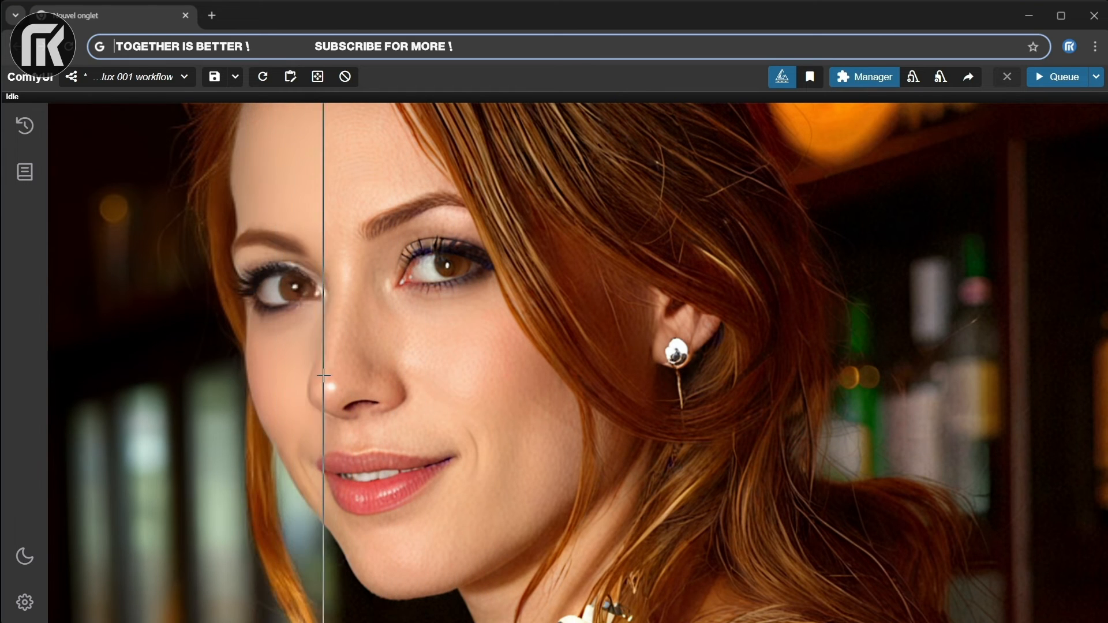
left_click_drag(323, 374, 493, 484)
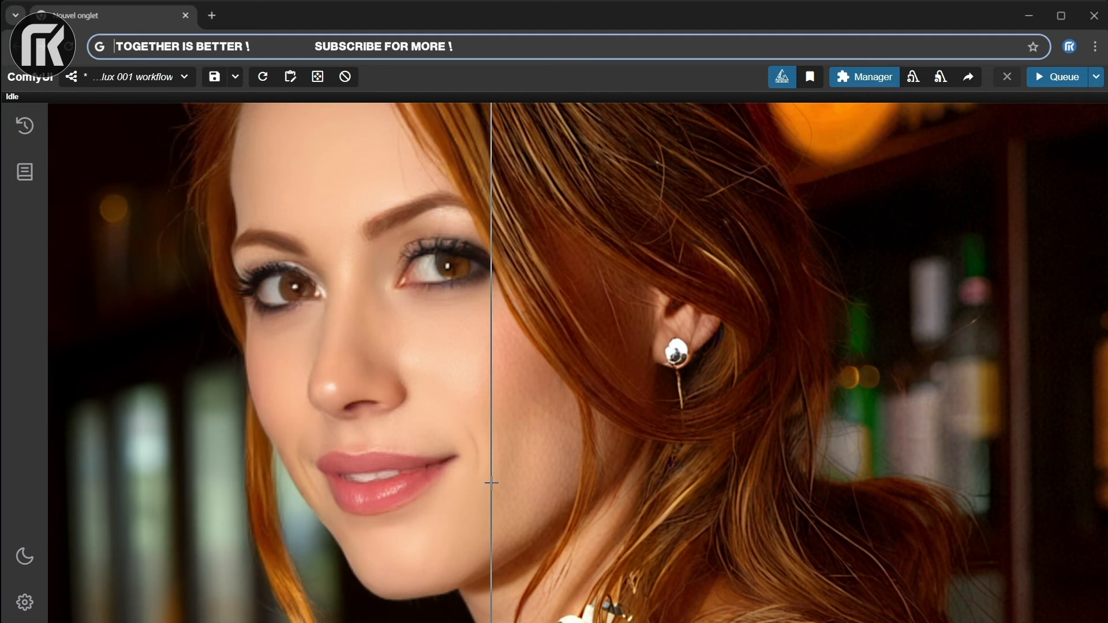
left_click_drag(493, 484, 566, 361)
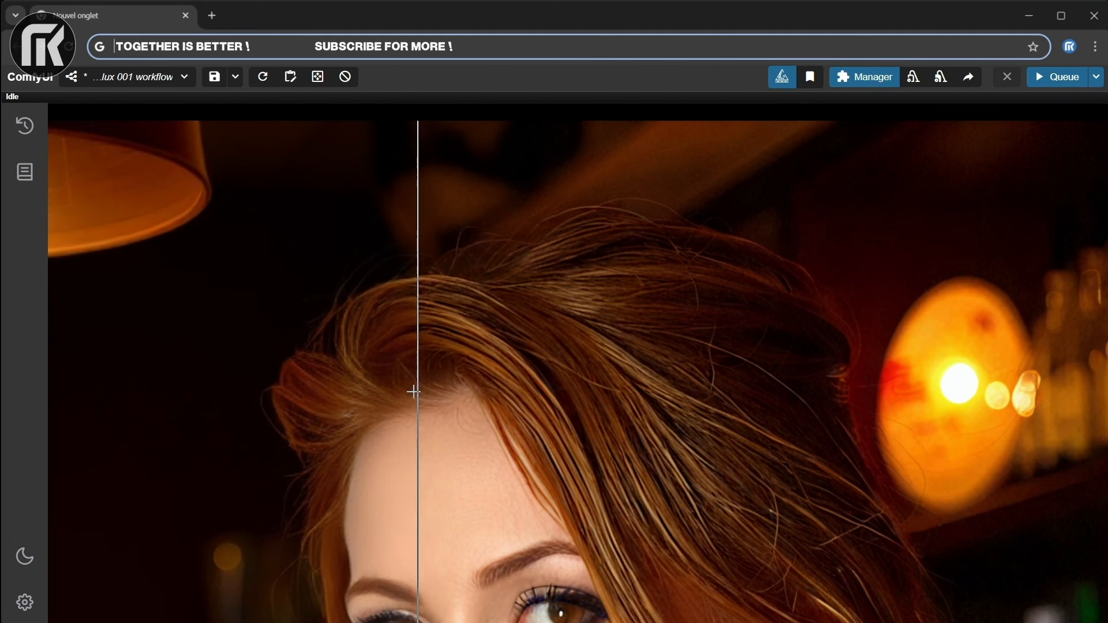
left_click_drag(413, 392, 682, 415)
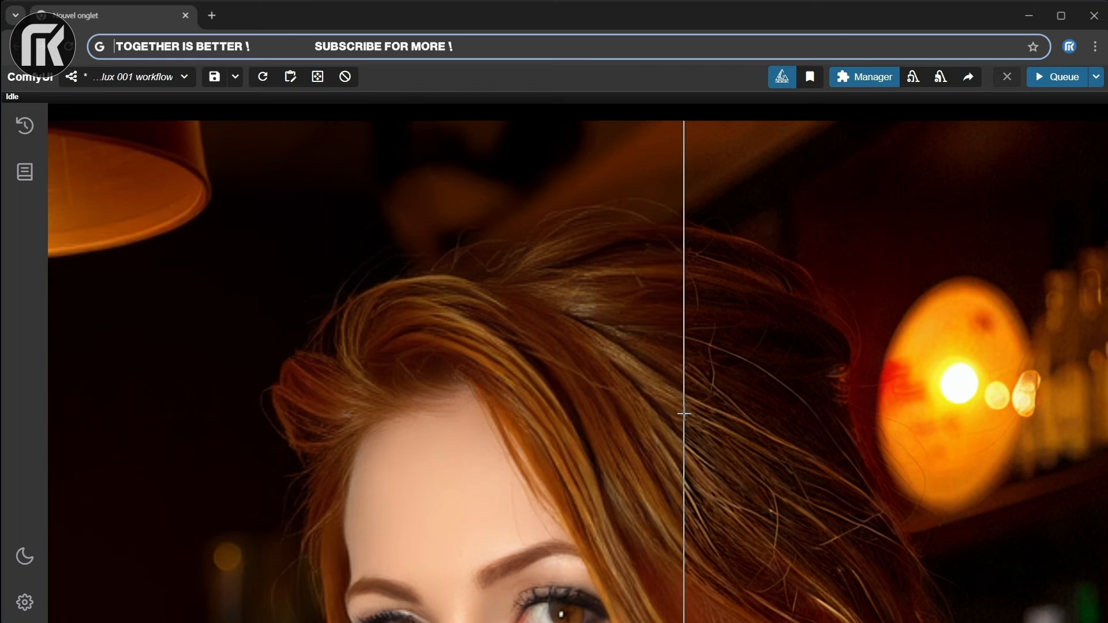
left_click_drag(683, 414, 559, 406)
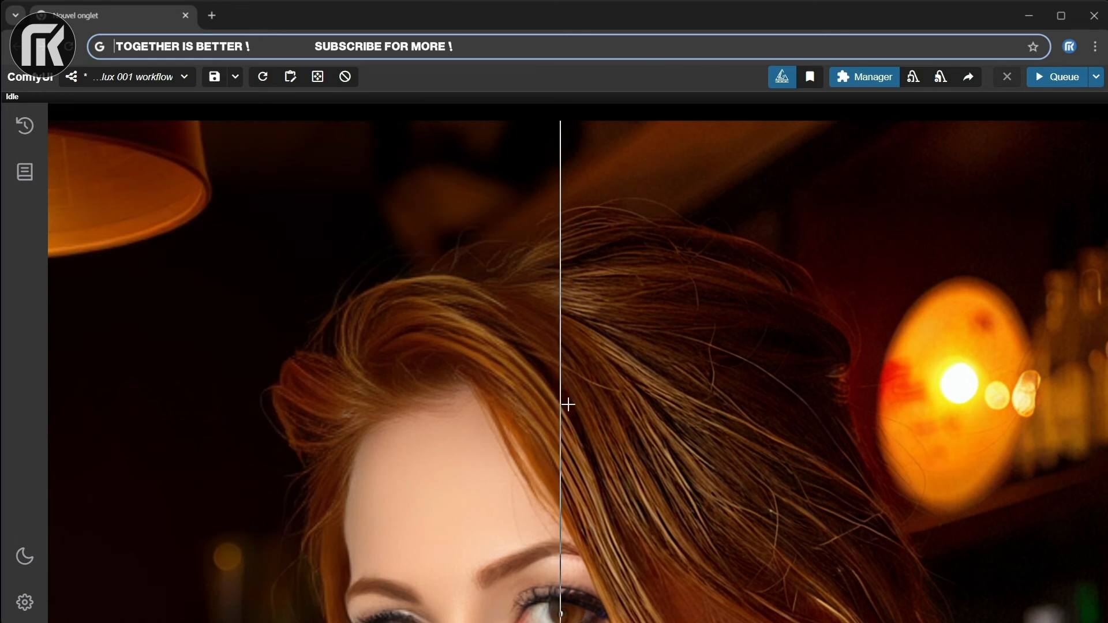
left_click_drag(568, 405, 499, 382)
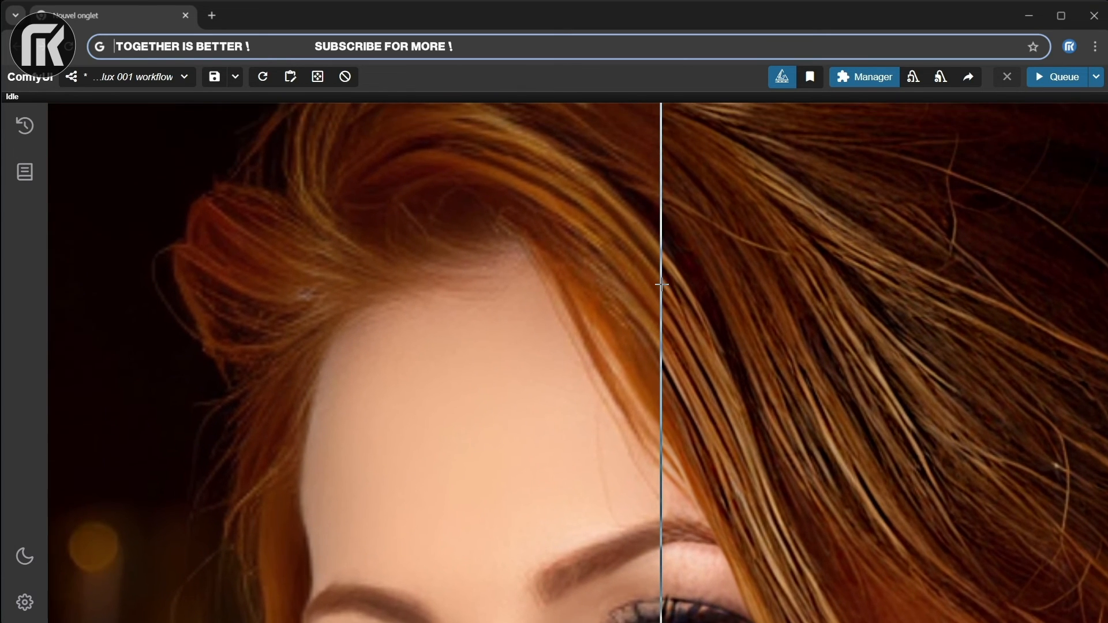
left_click_drag(661, 285, 531, 573)
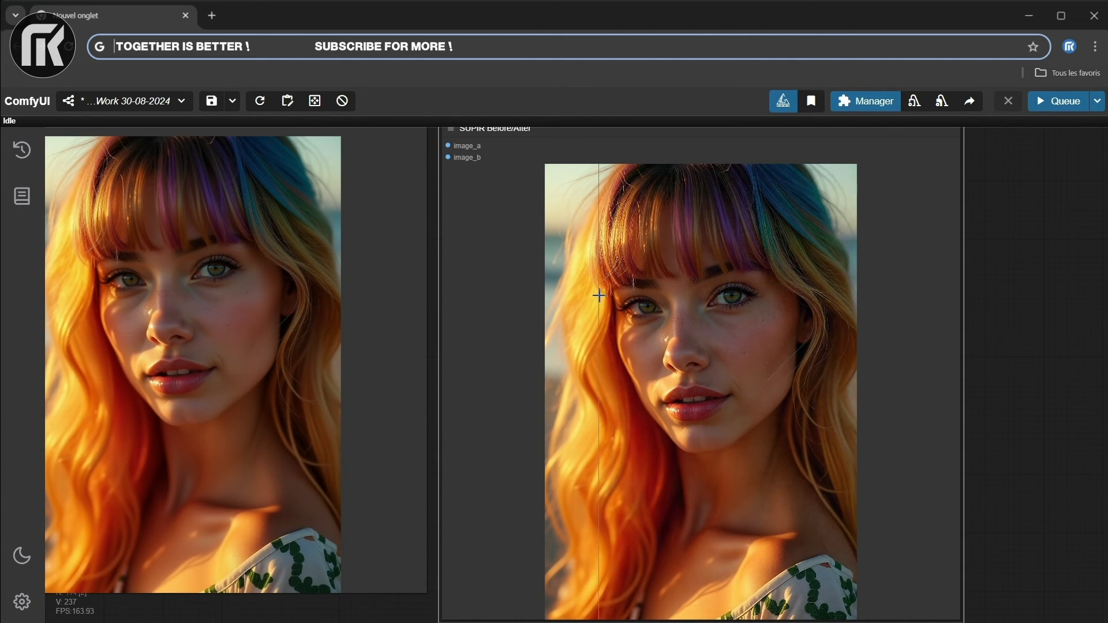
- Slide the SUPIR divider across the rainbow-haired woman's eyes, nose and lips to compare sharpness
left_click_drag(599, 296, 752, 288)
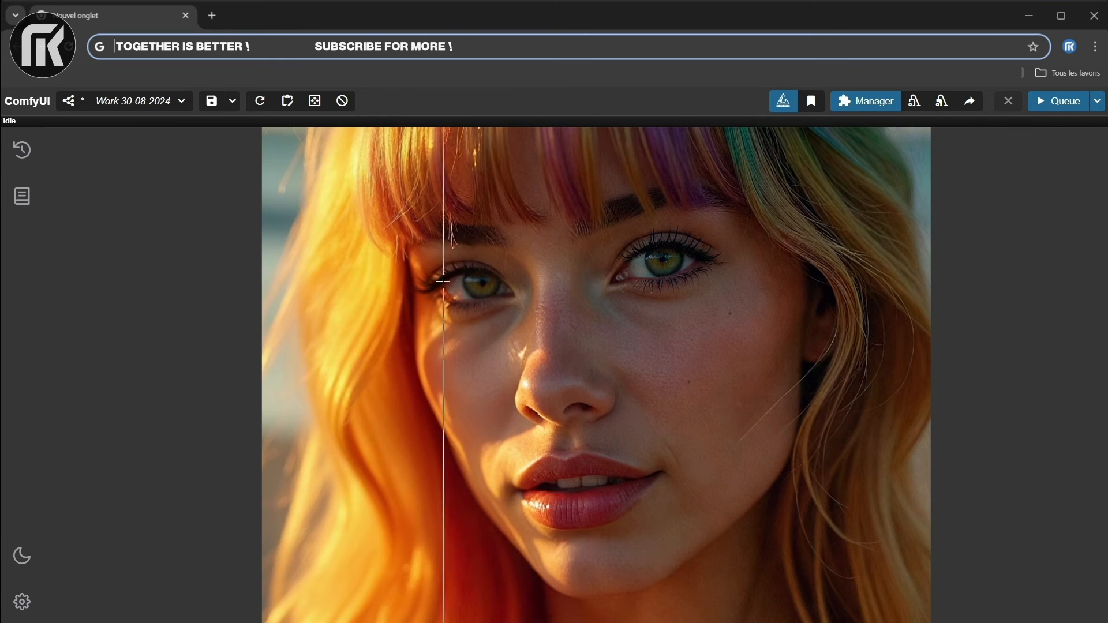
left_click_drag(443, 283, 665, 310)
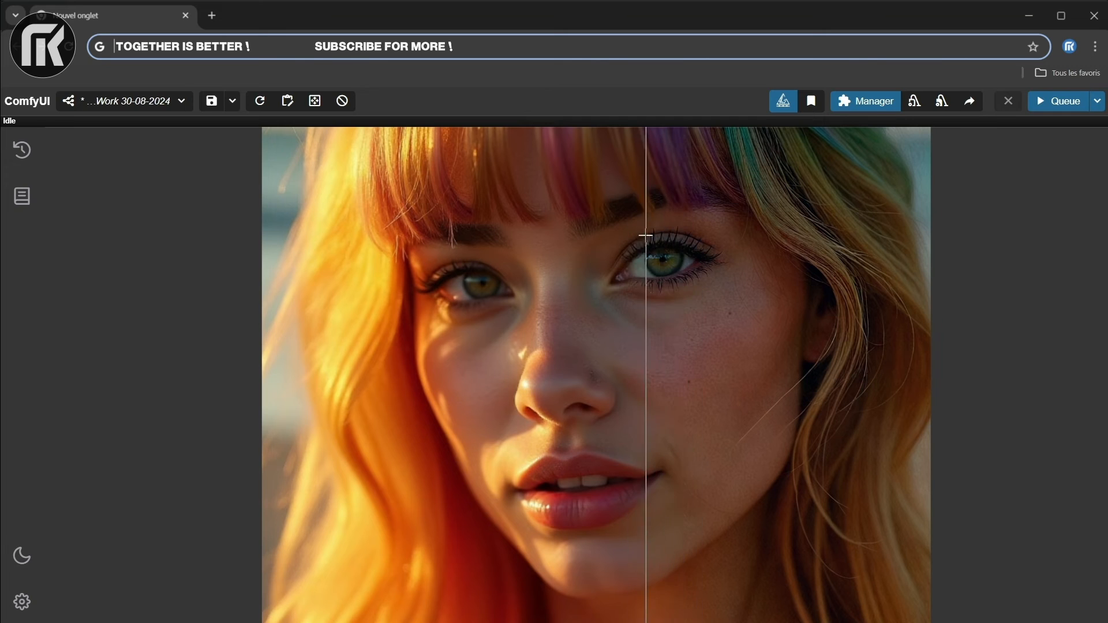
left_click_drag(644, 235, 739, 269)
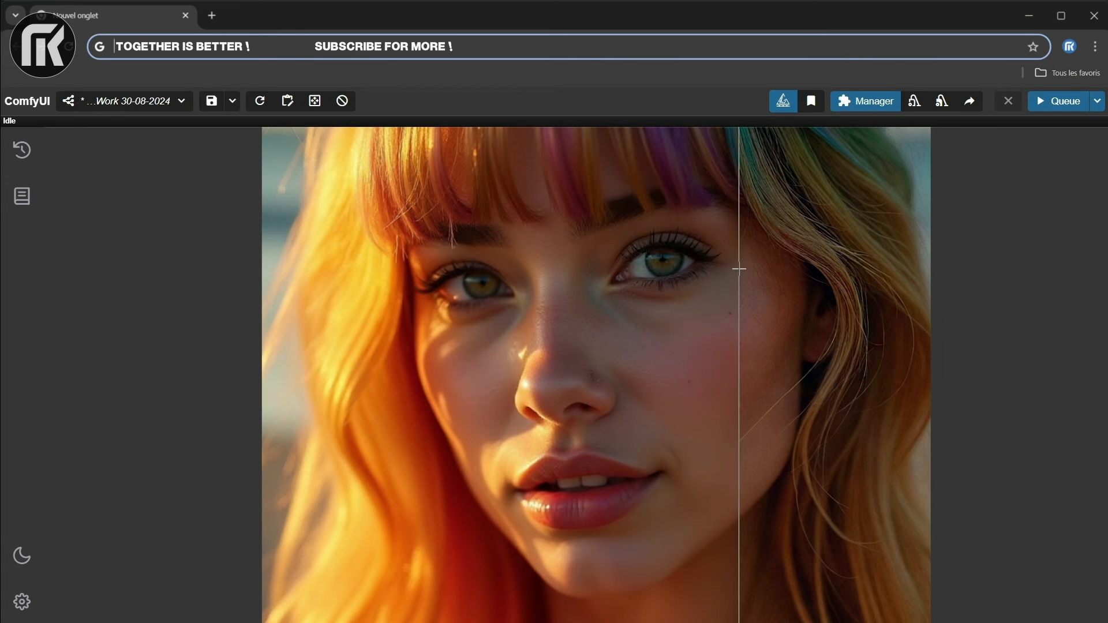
left_click_drag(739, 269, 616, 393)
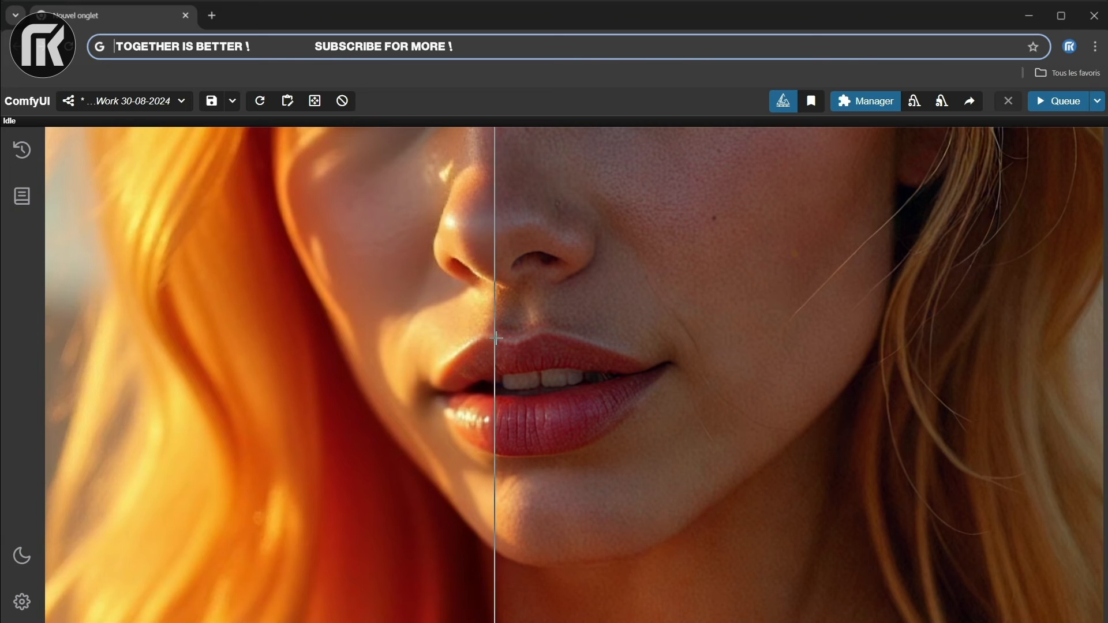
- Compare the upscaled lips, bangs and eye detail, then the whole rainbow-haired portrait
left_click_drag(495, 340, 601, 341)
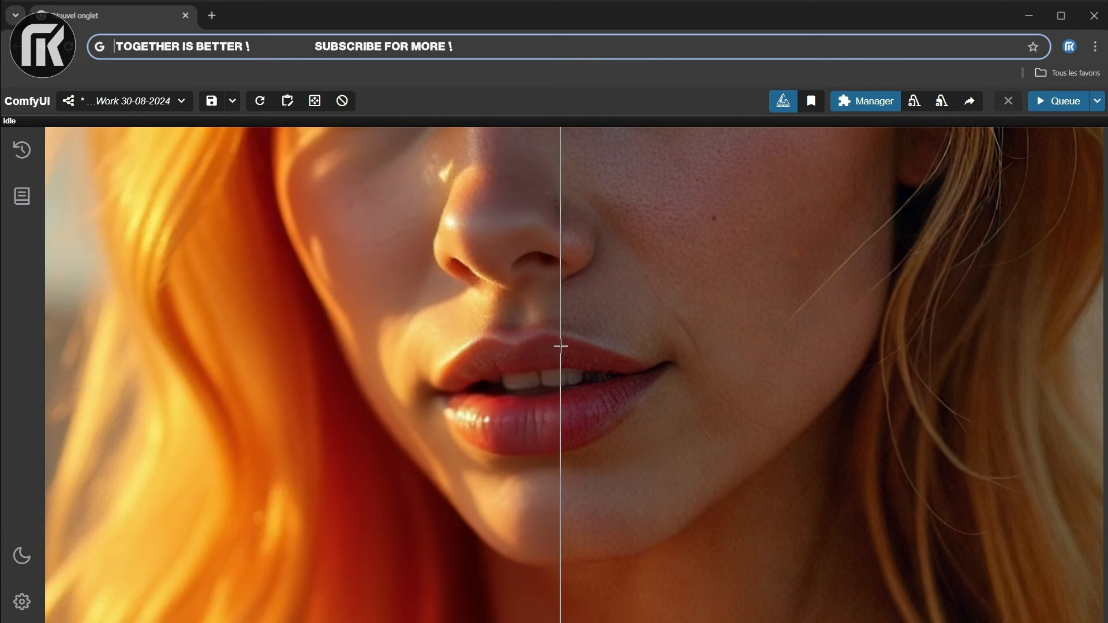
left_click_drag(562, 346, 601, 453)
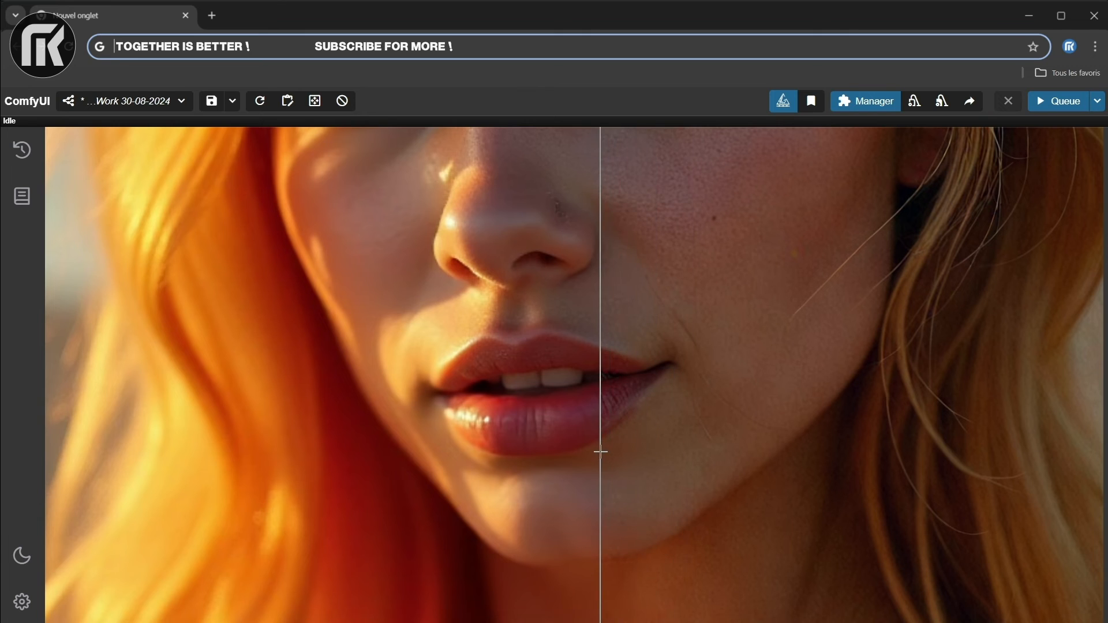
left_click_drag(600, 453, 717, 244)
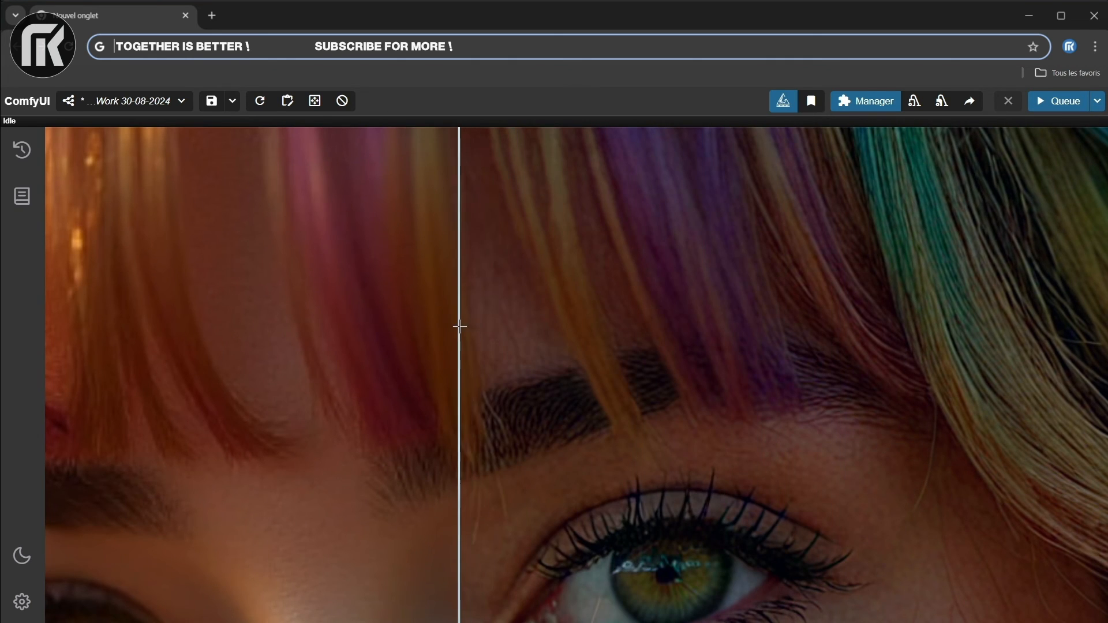
left_click_drag(459, 327, 700, 329)
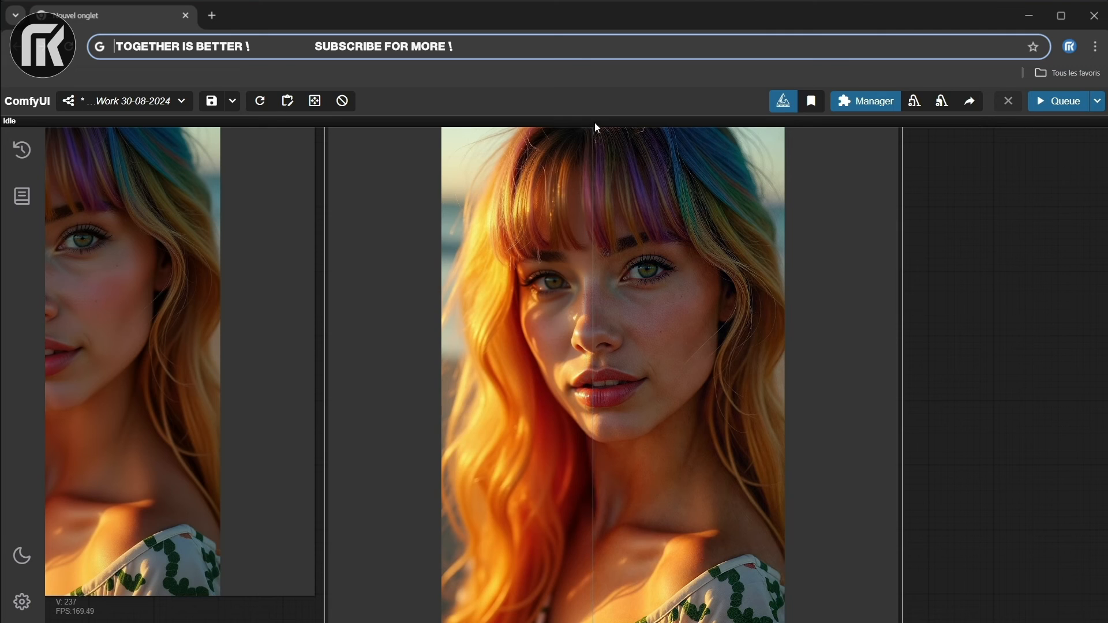
mouse_move(593, 127)
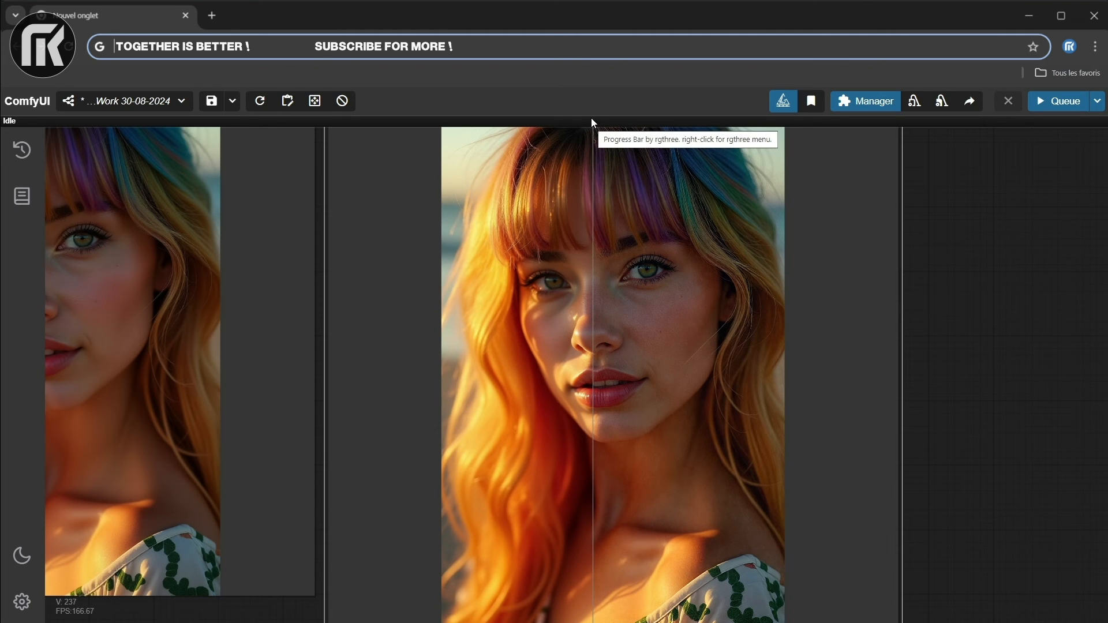
mouse_move(599, 101)
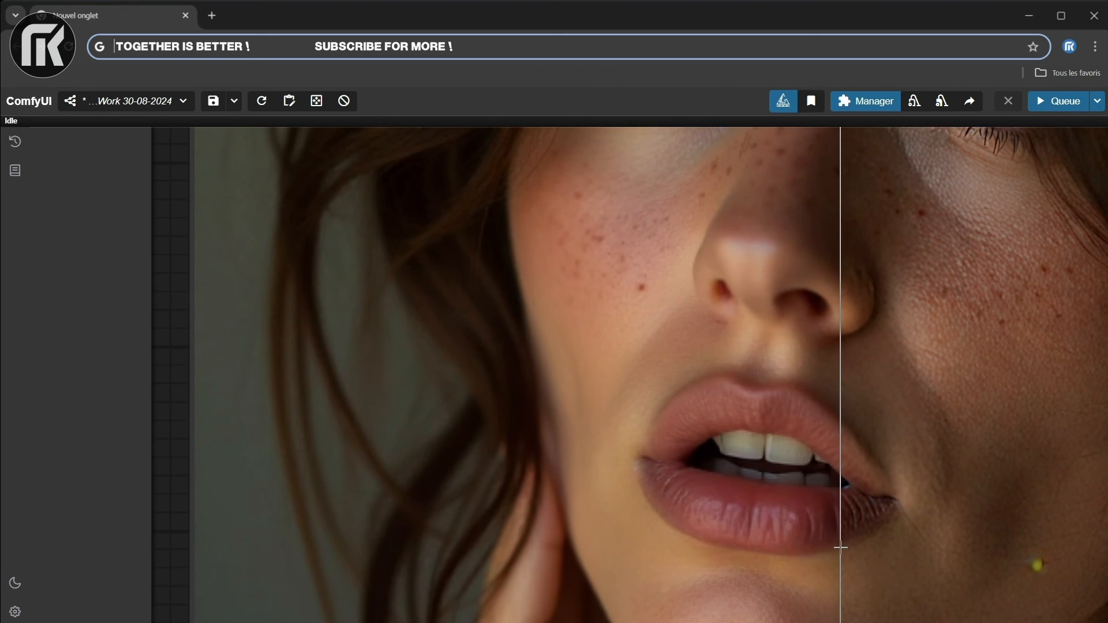
- Slide the divider over the freckled brunette's lips, freckles and eyes, then the whole portrait
left_click_drag(842, 548, 713, 535)
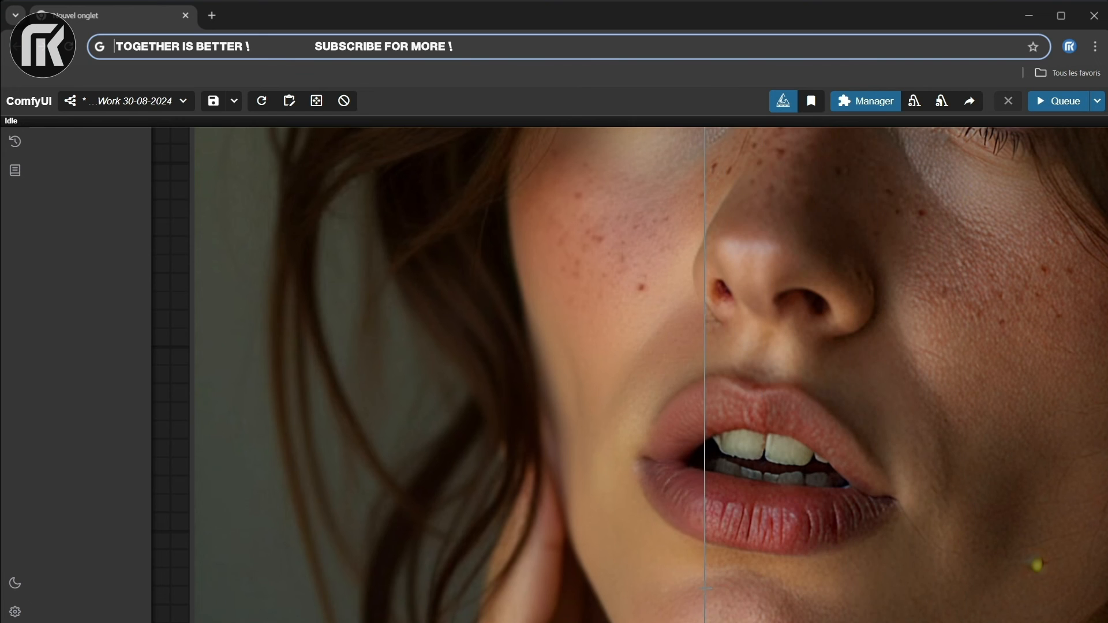
scroll("down", 3)
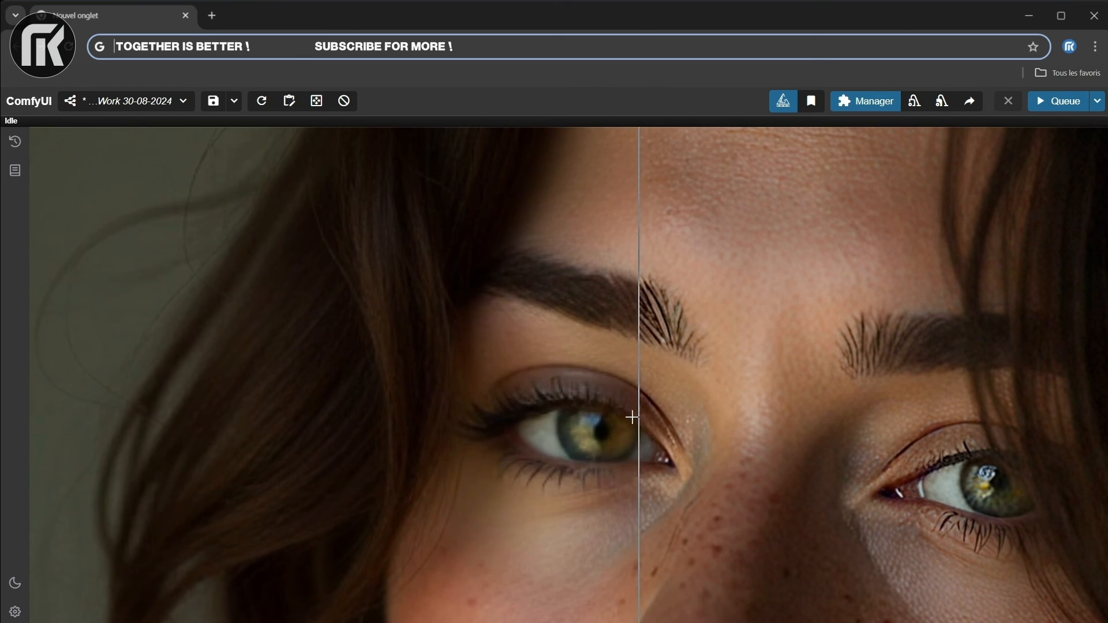
left_click_drag(633, 417, 1059, 500)
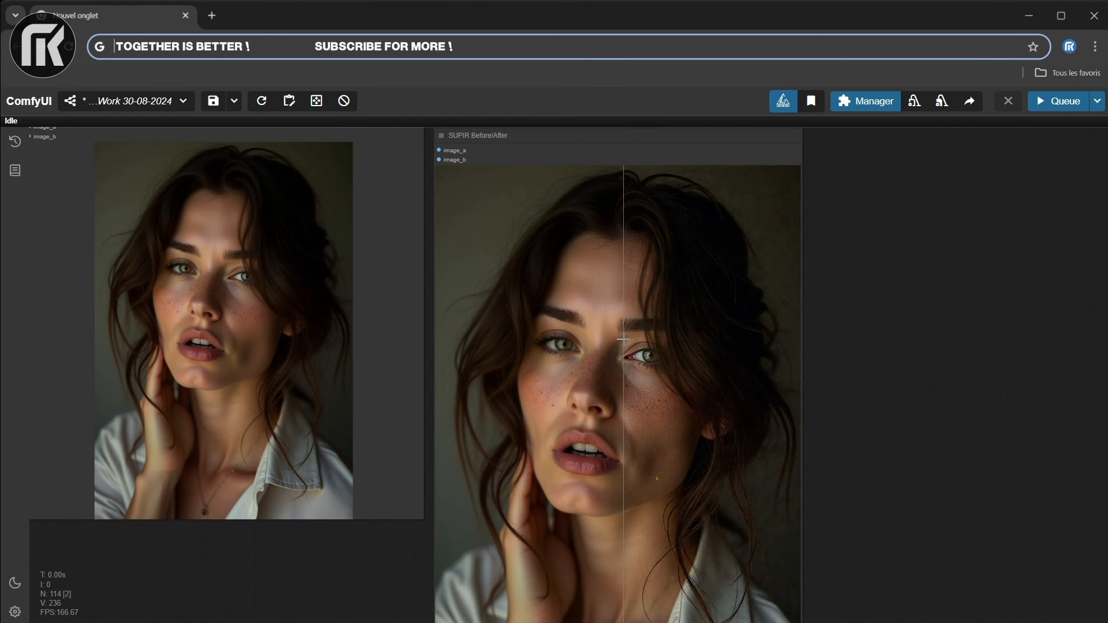
left_click_drag(622, 341, 661, 376)
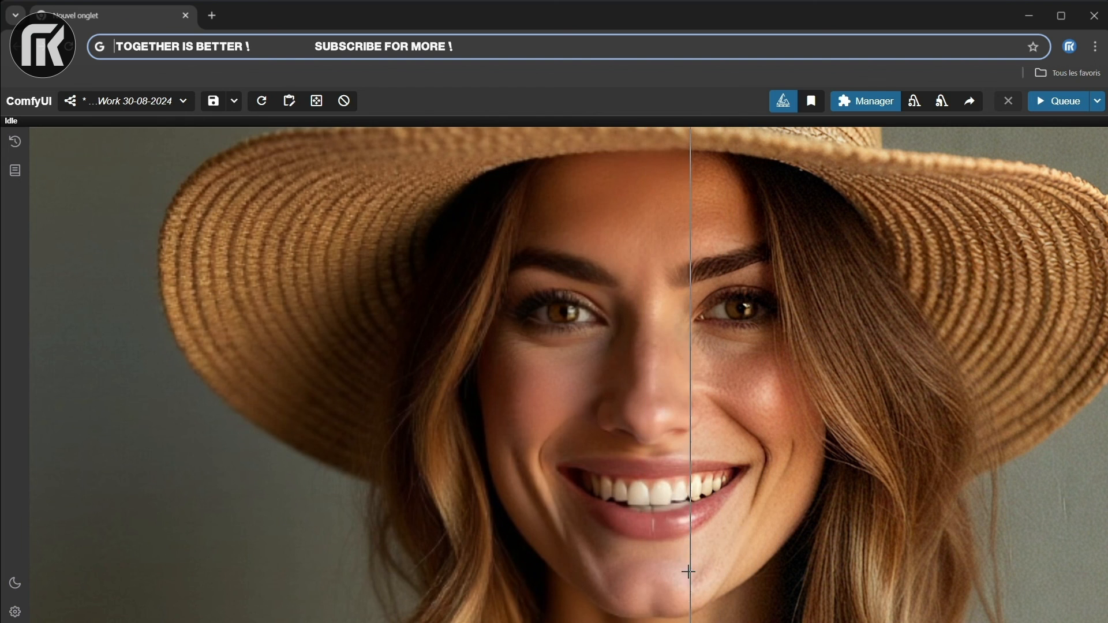
- Slide the divider back and forth over the straw-hat woman's face and eyes to compare both versions
left_click_drag(690, 572, 552, 559)
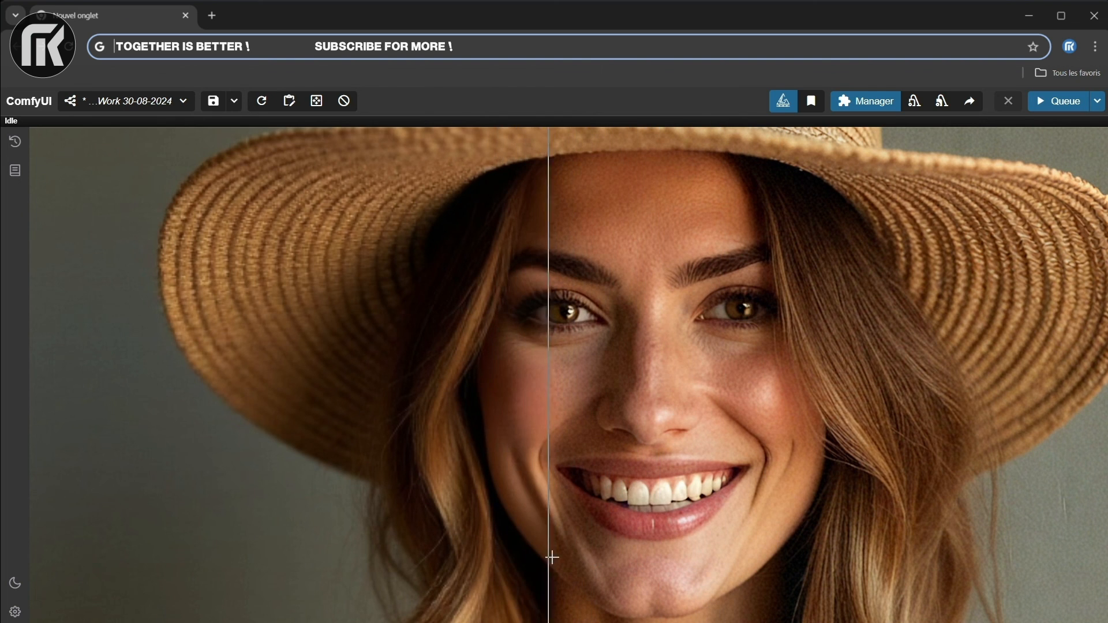
left_click_drag(549, 556, 593, 575)
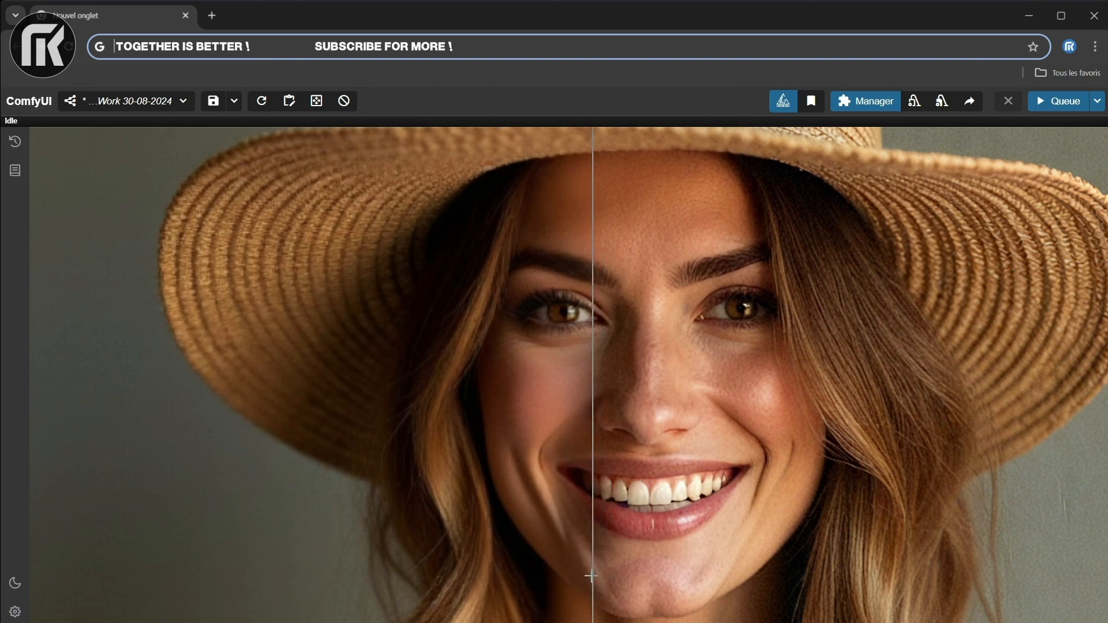
left_click_drag(592, 575, 720, 593)
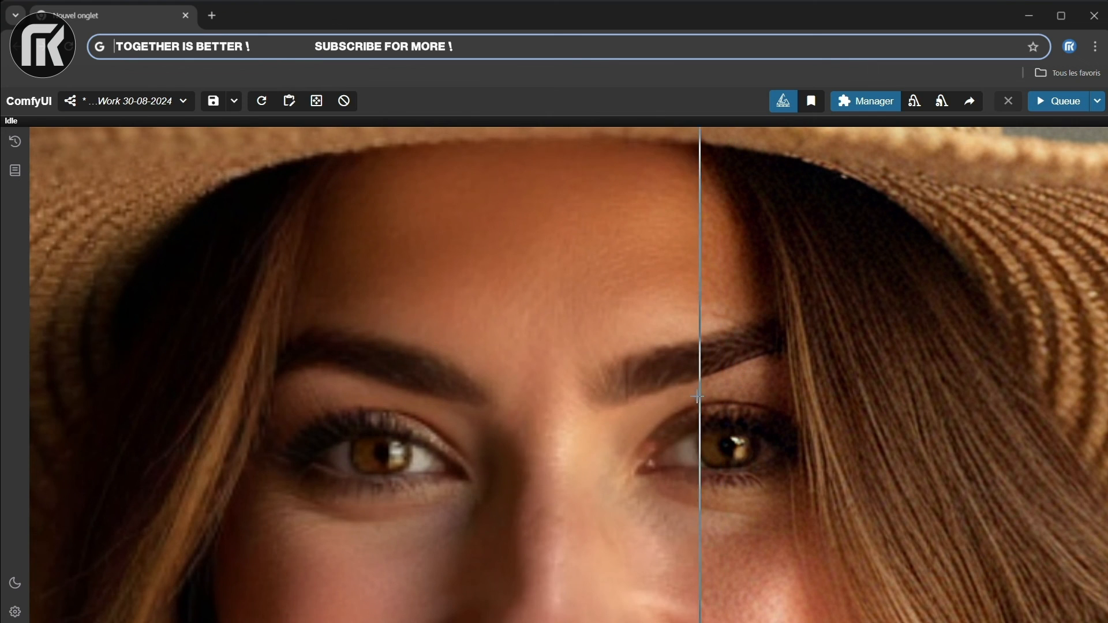
left_click_drag(699, 396, 813, 437)
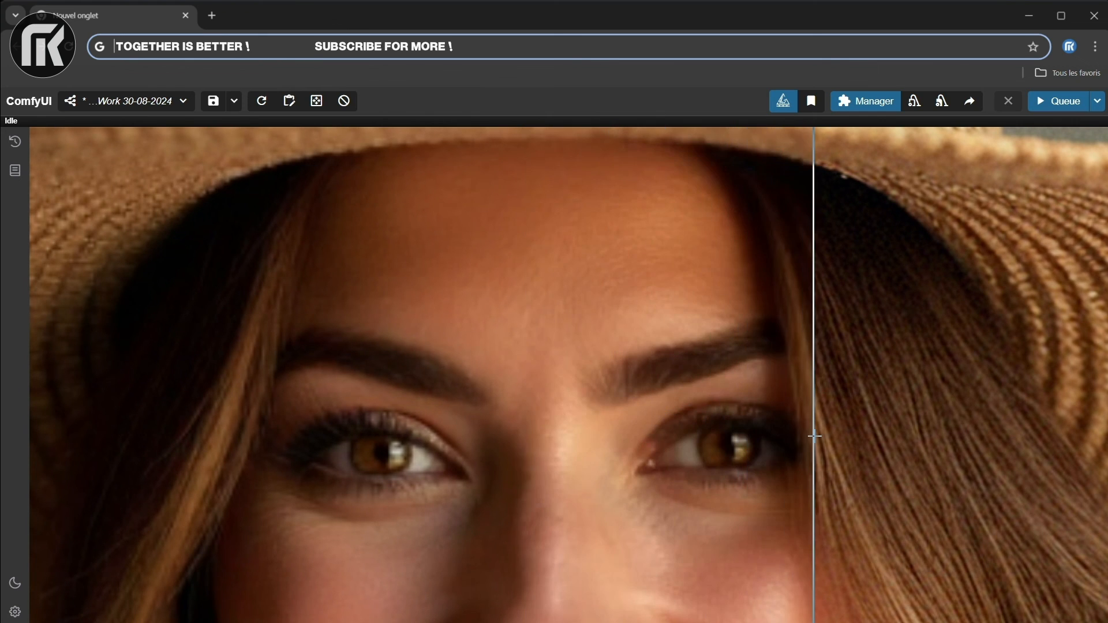
left_click_drag(813, 436, 789, 436)
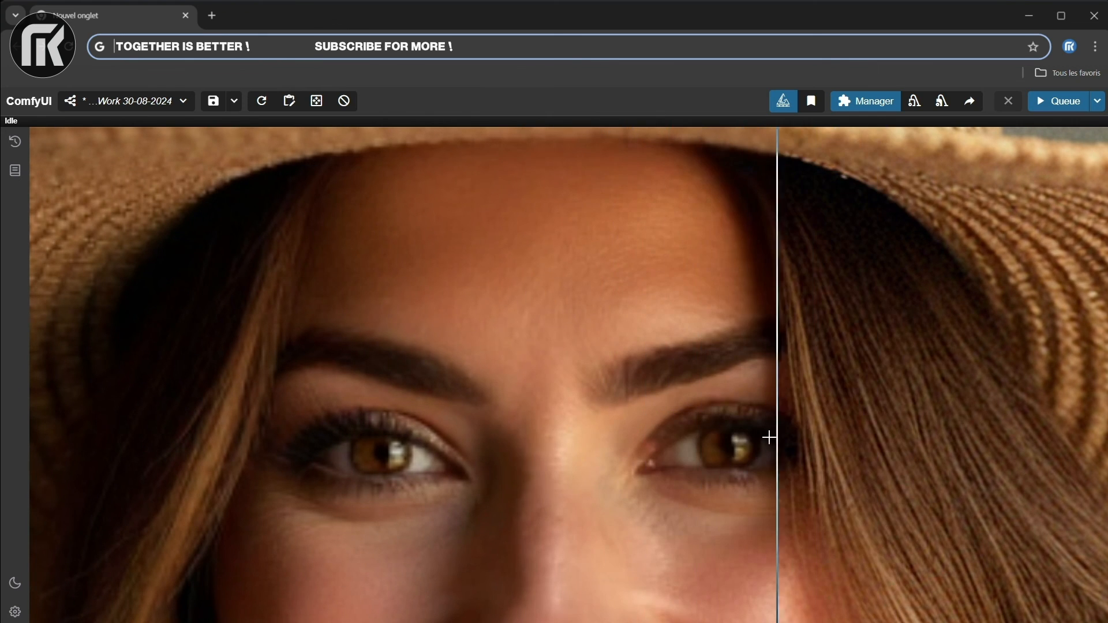
left_click_drag(769, 436, 286, 395)
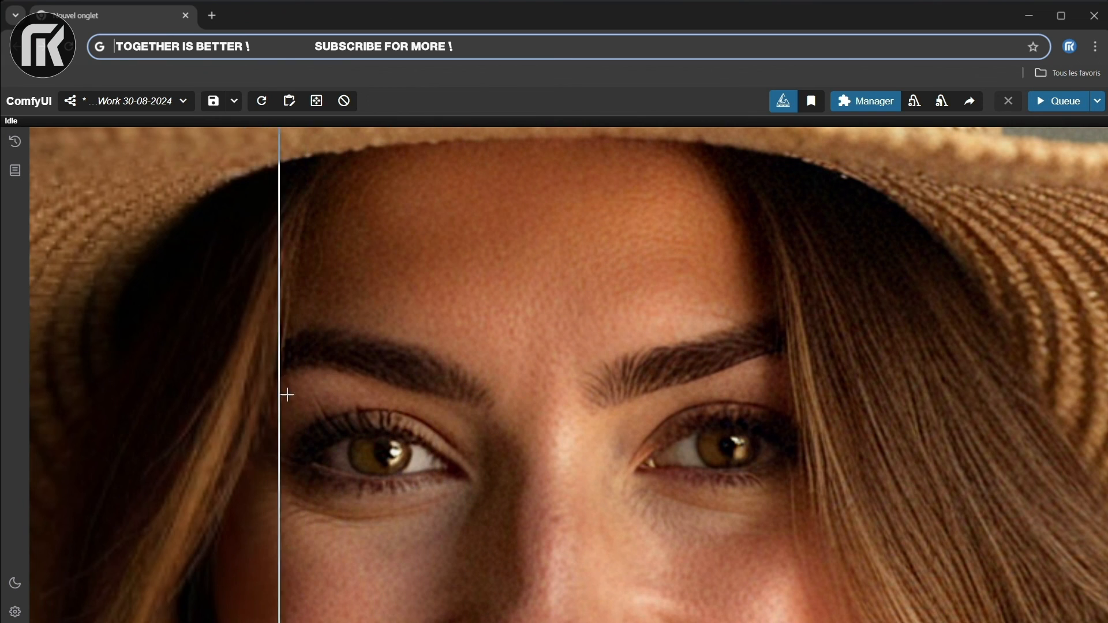
left_click_drag(282, 395, 936, 424)
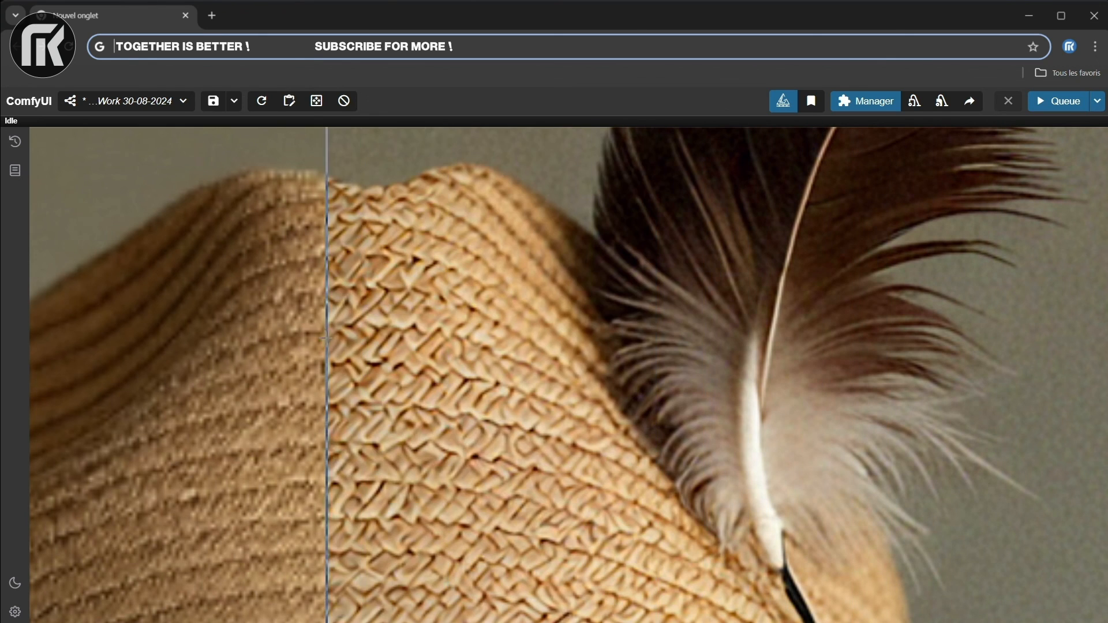
- Compare the hat weave with feather, then the necklace and neck skin before and after upscaling
left_click_drag(327, 322, 121, 323)
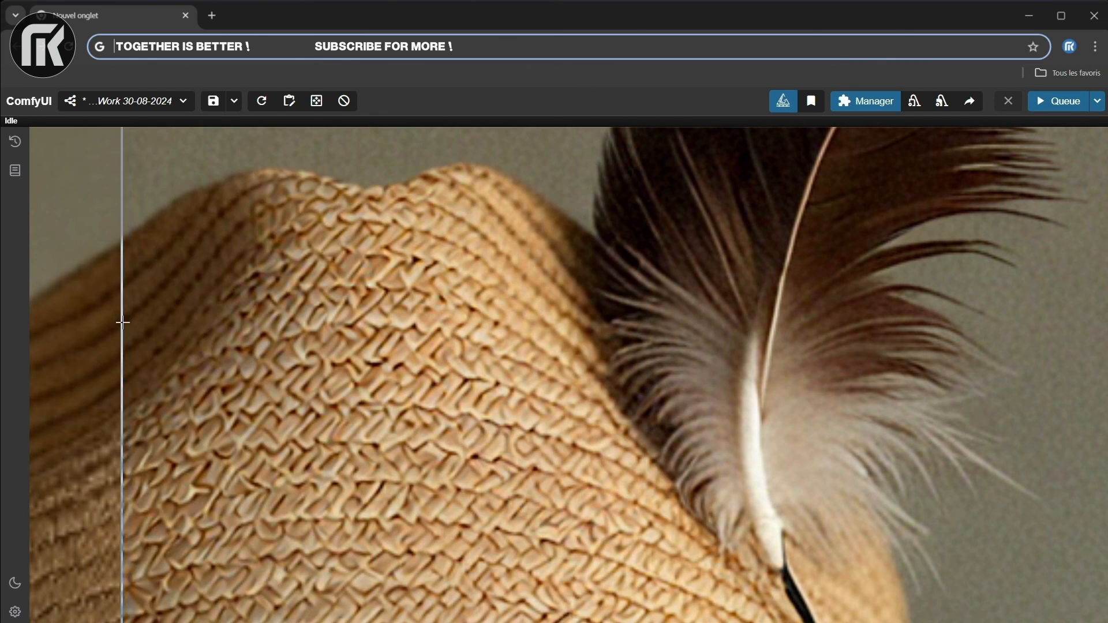
scroll("down", 3)
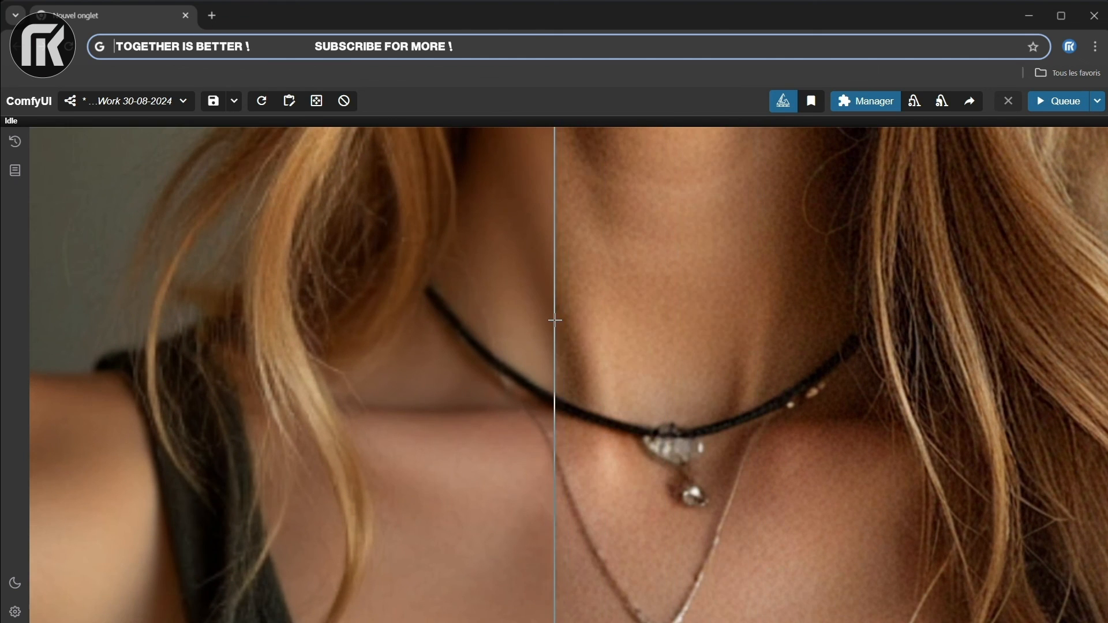
left_click_drag(555, 320, 656, 336)
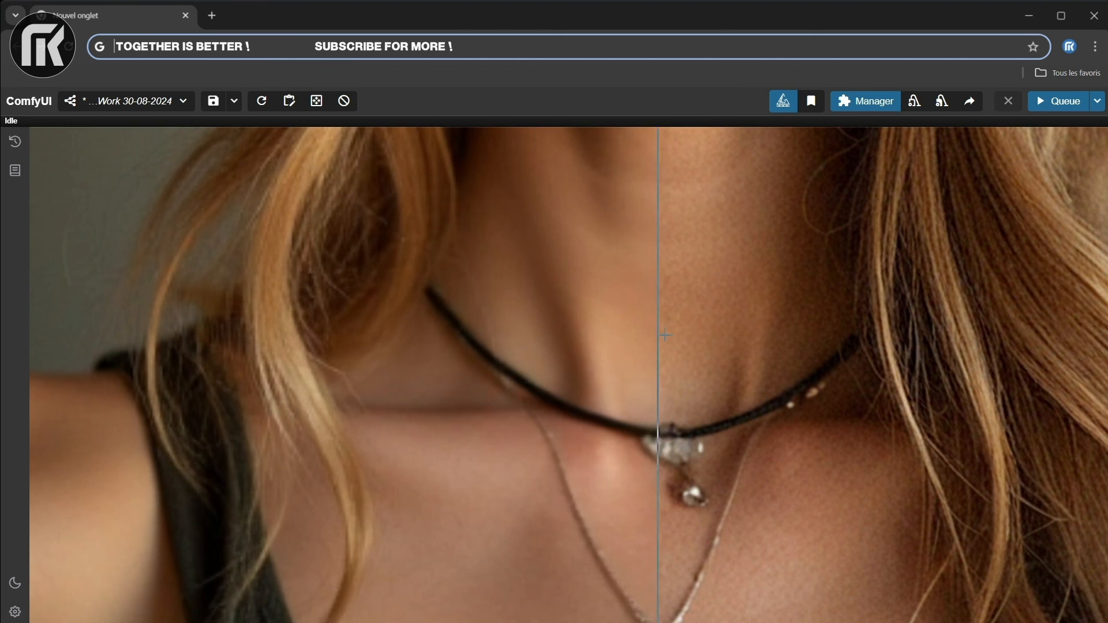
left_click_drag(657, 336, 505, 327)
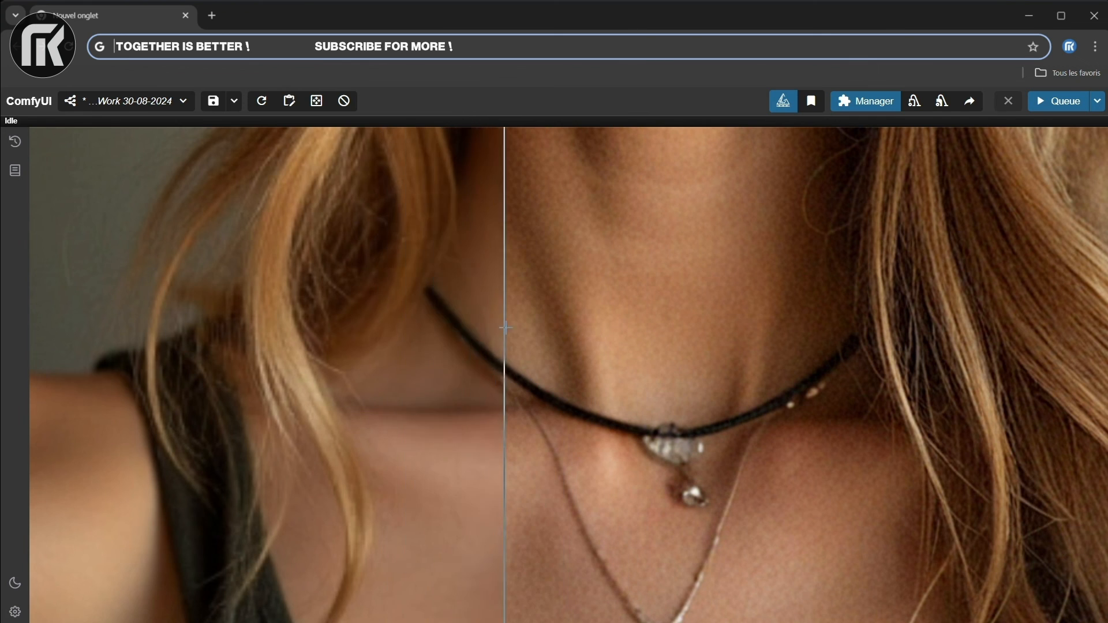